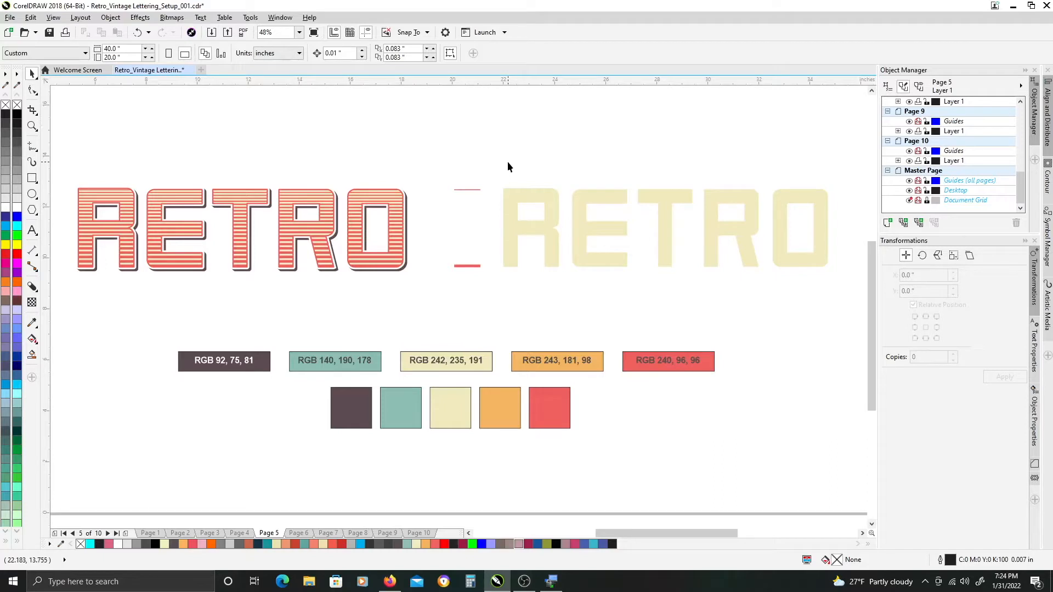
mouse_move(228, 164)
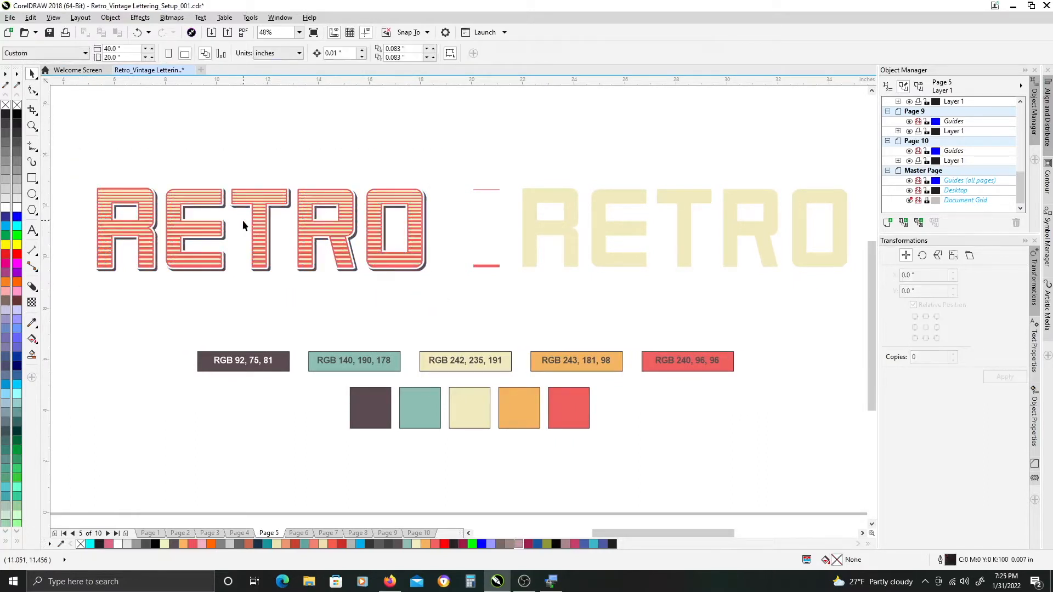
mouse_move(265, 196)
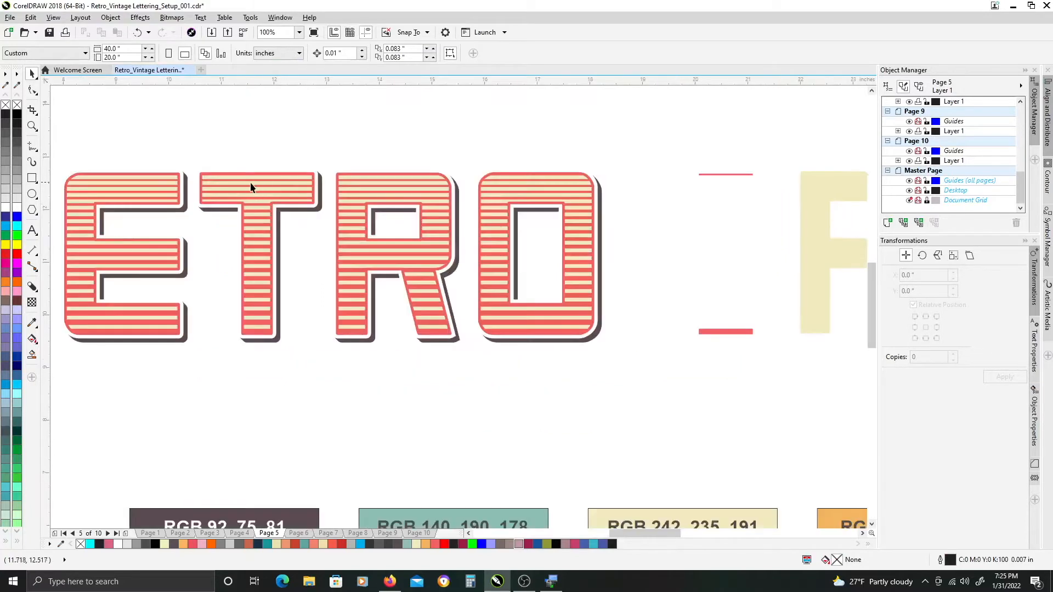
mouse_move(269, 327)
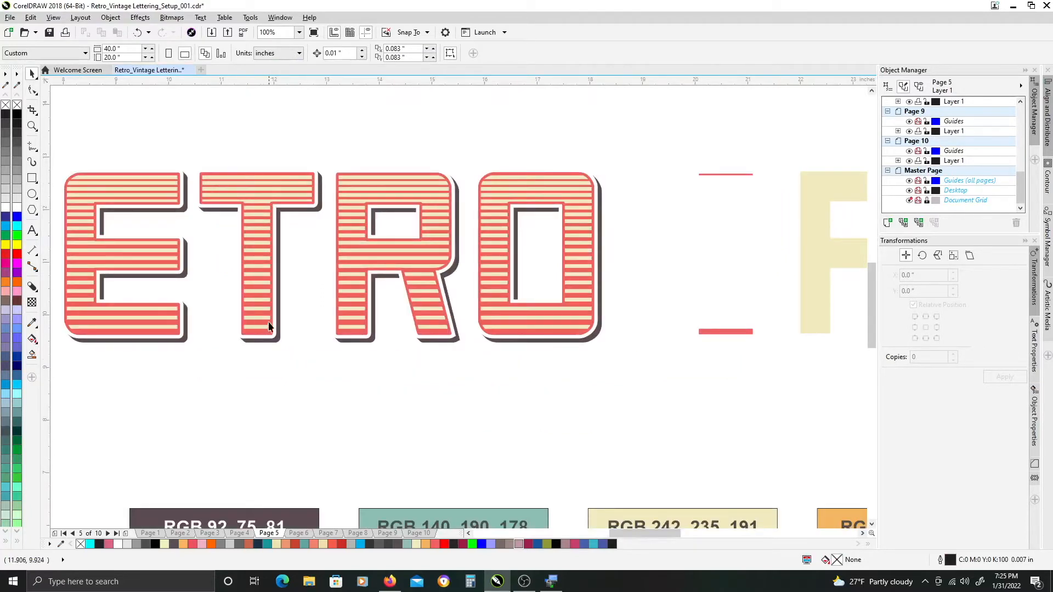
mouse_move(262, 184)
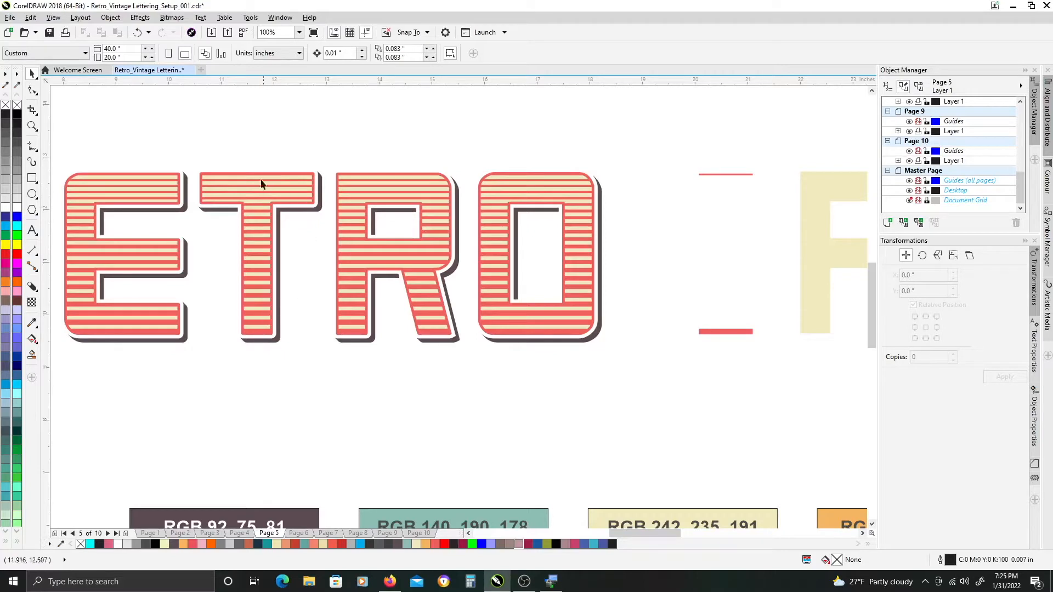
mouse_move(307, 208)
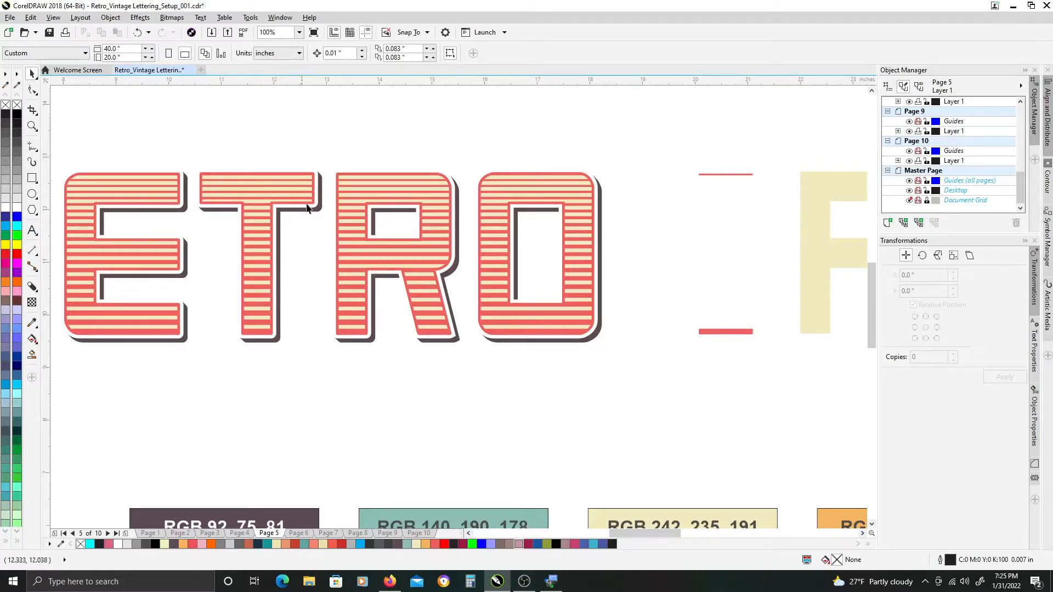
mouse_move(269, 265)
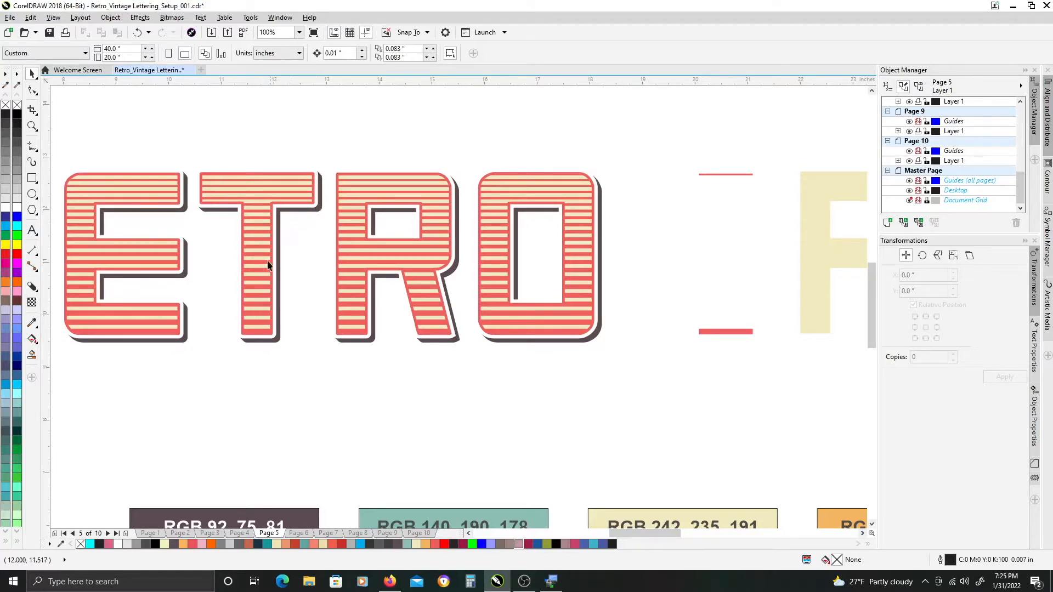
mouse_move(282, 218)
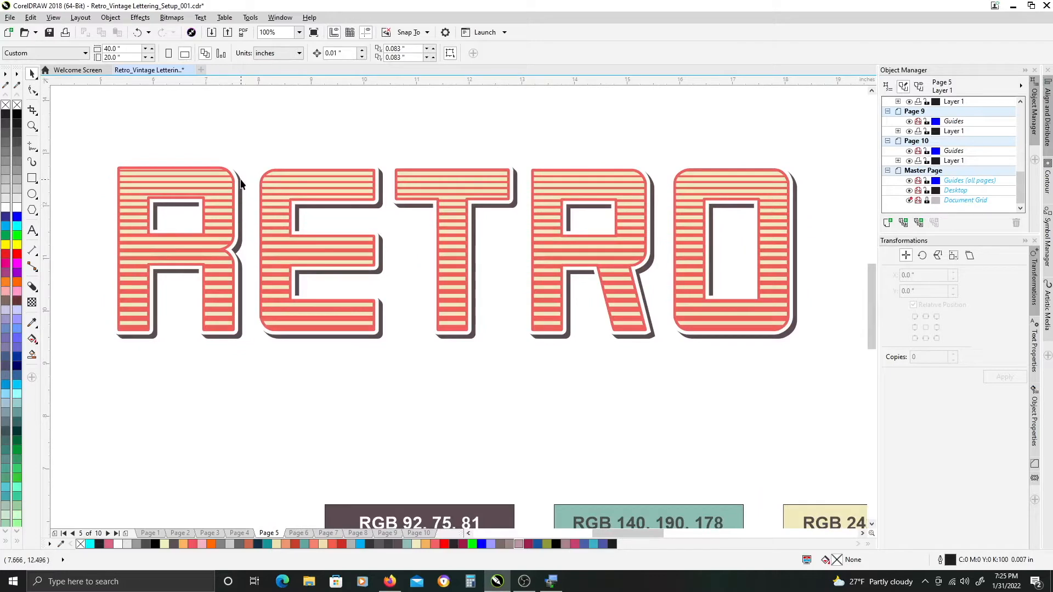
mouse_move(206, 342)
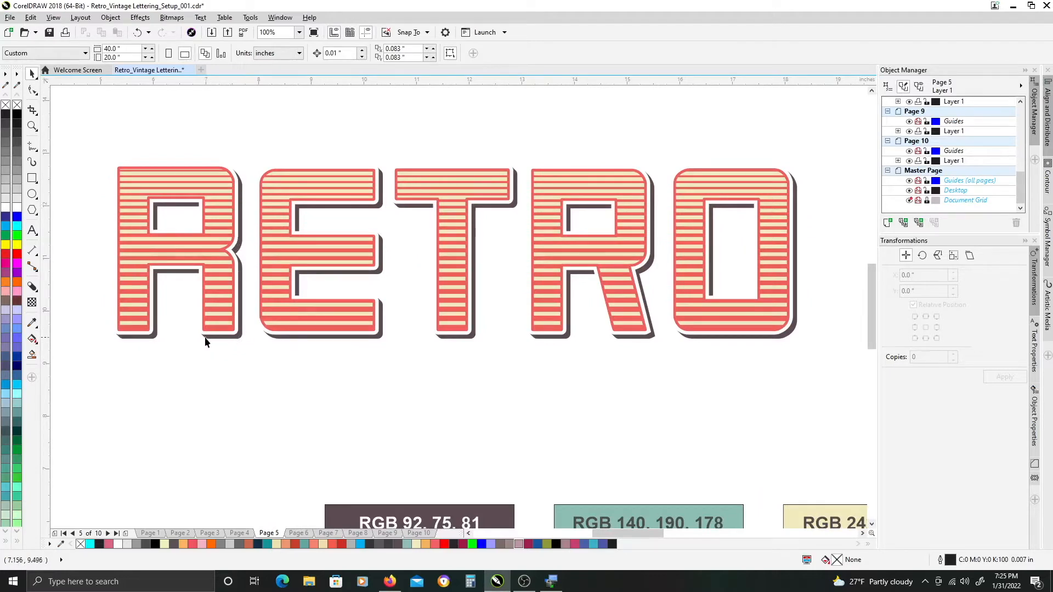
mouse_move(136, 188)
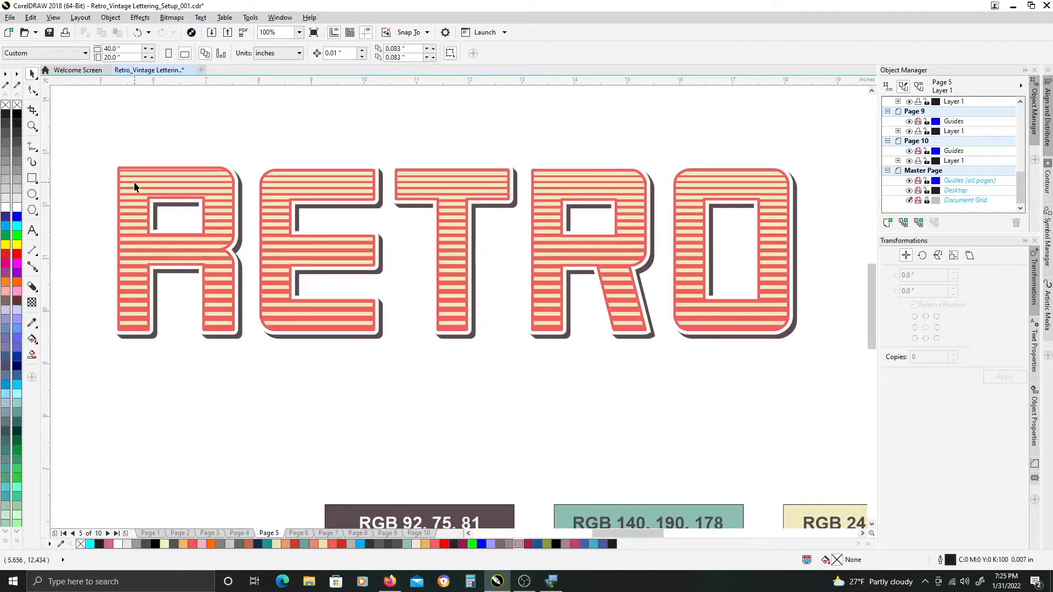
mouse_move(150, 178)
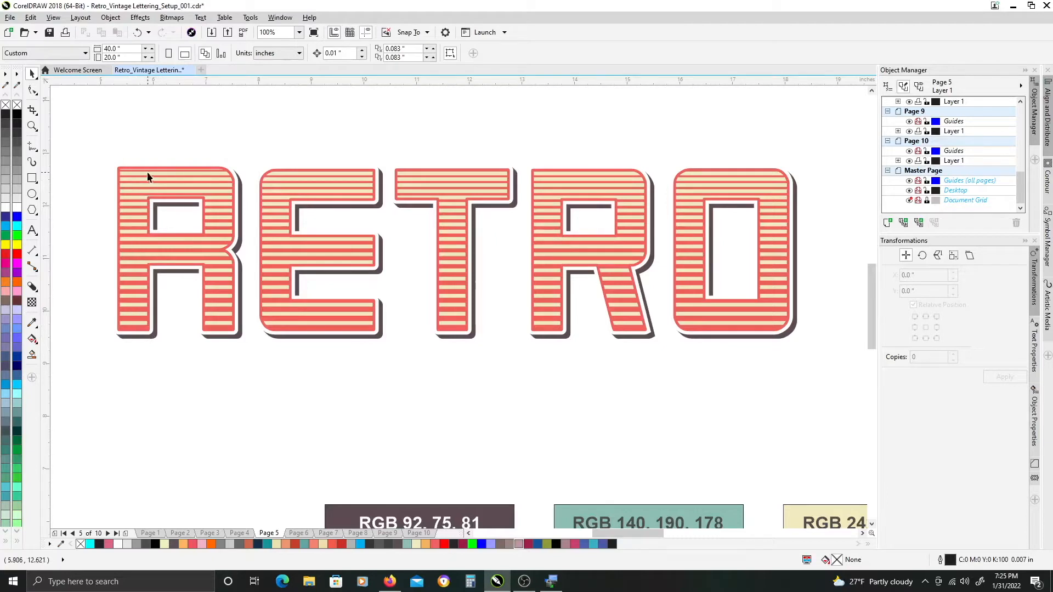
mouse_move(625, 246)
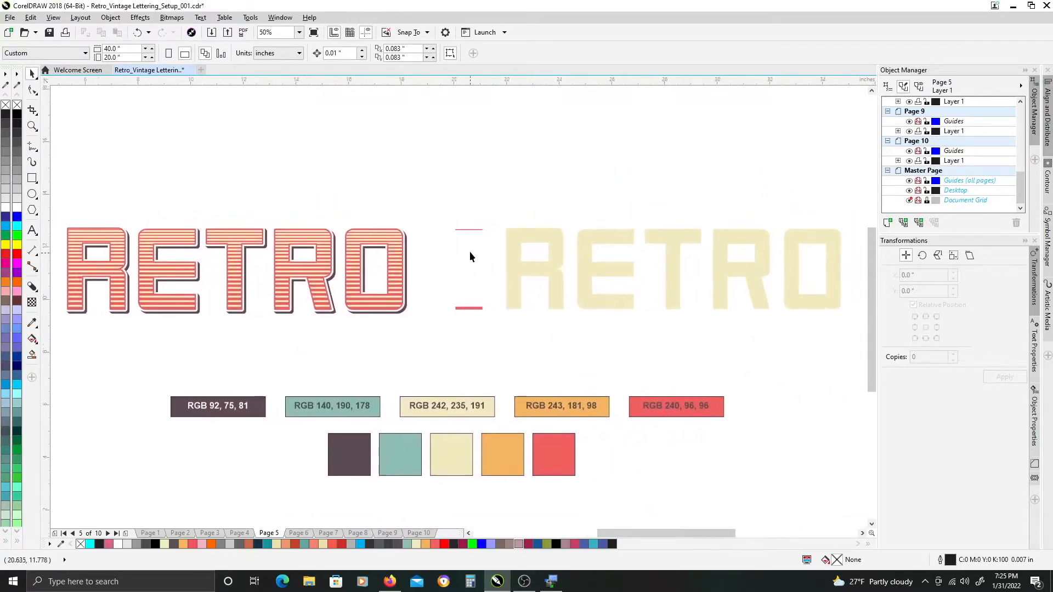
Scroll the view toward the plain cream RETRO lettering to focus on it.
scroll(right, 3)
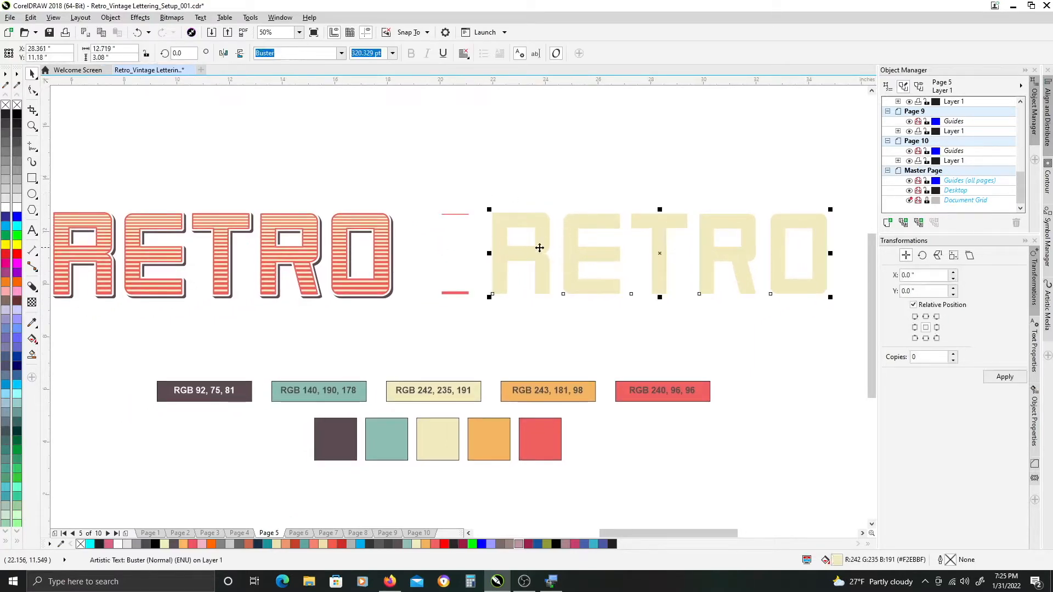
mouse_move(448, 252)
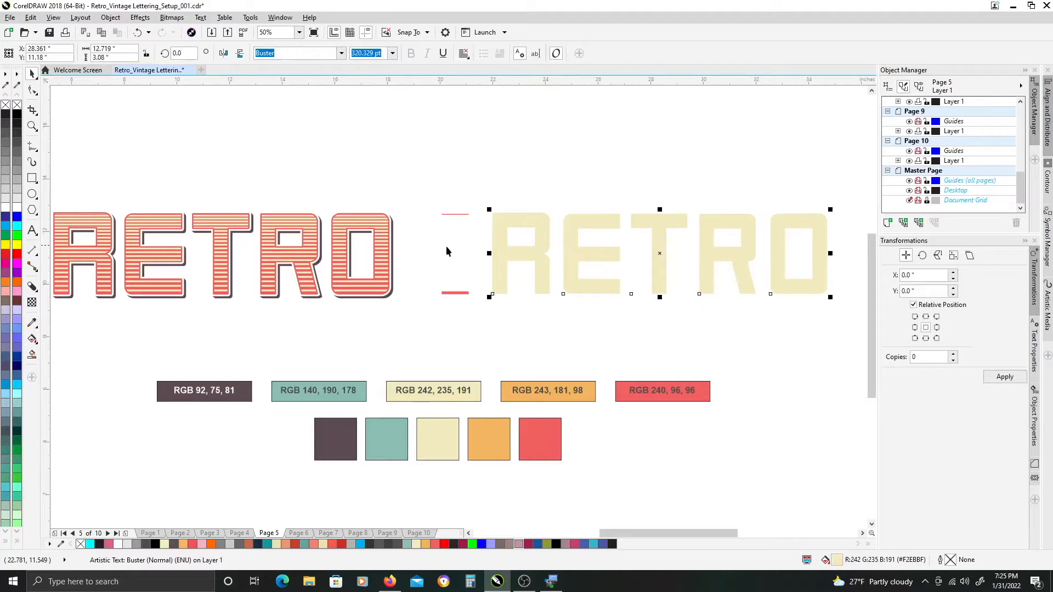
mouse_move(278, 261)
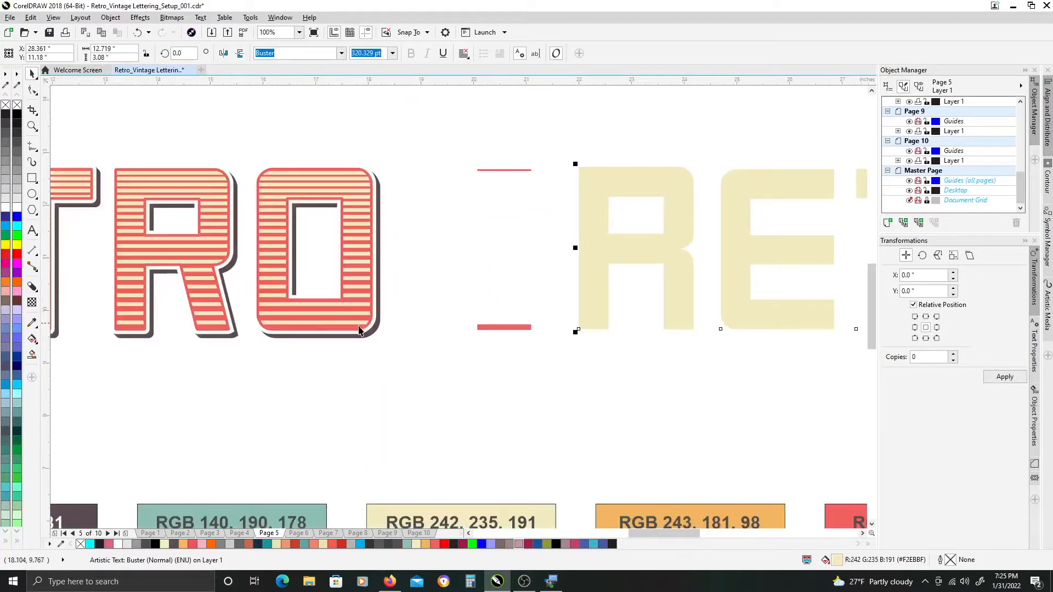
mouse_move(293, 254)
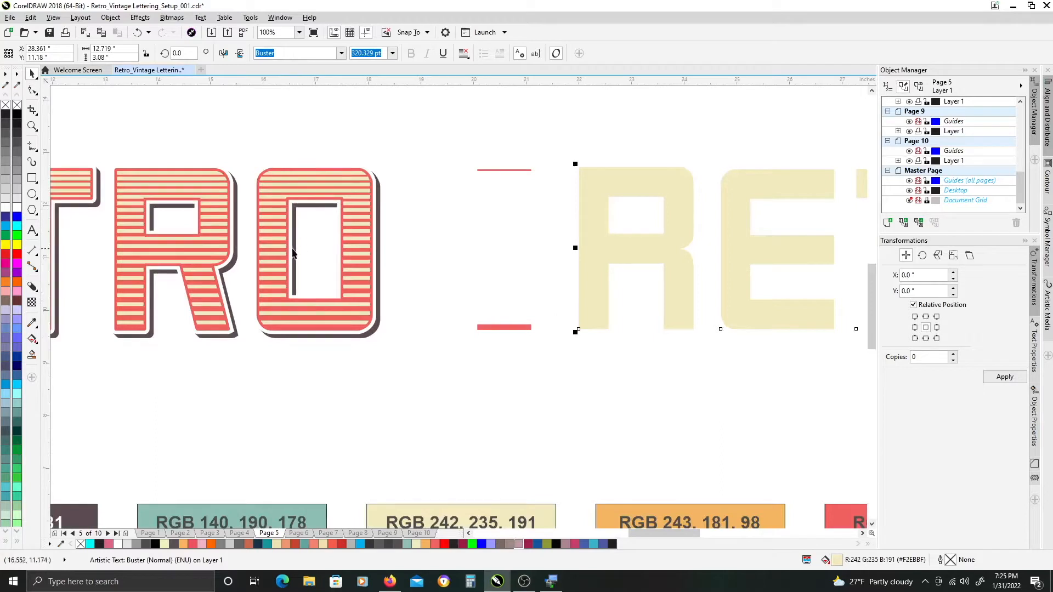
scroll(right, 3)
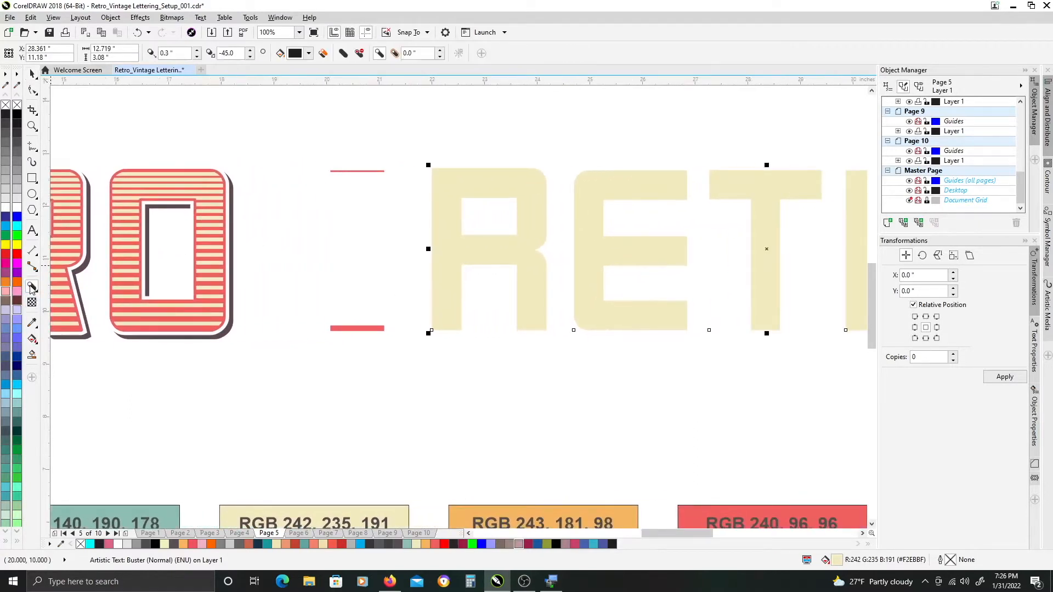
Apply the Block Shadow effect to the cream RETRO text at about 0.2 inch depth.
click(31, 286)
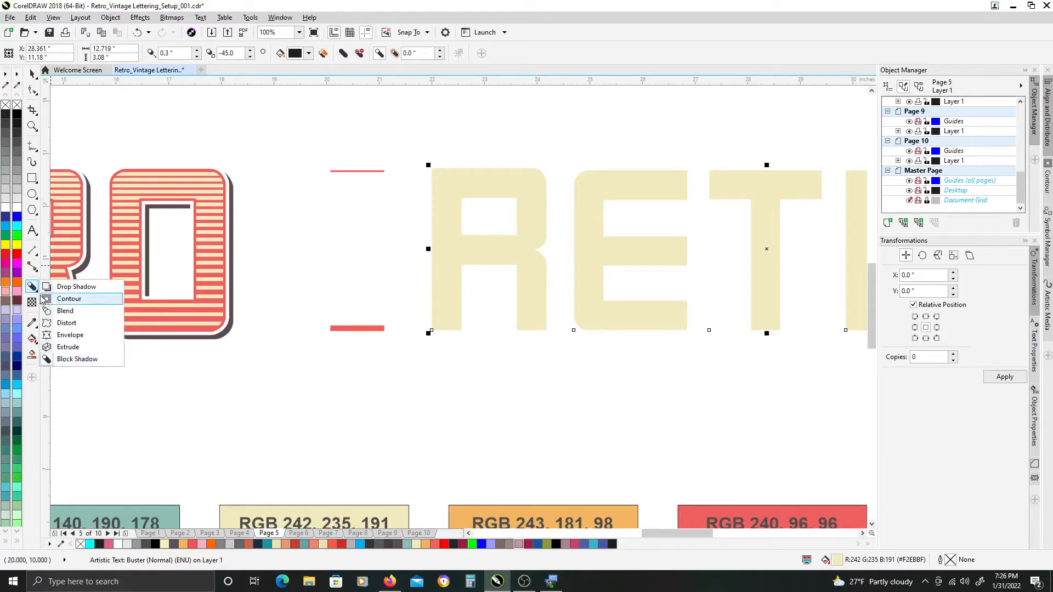
mouse_move(68, 347)
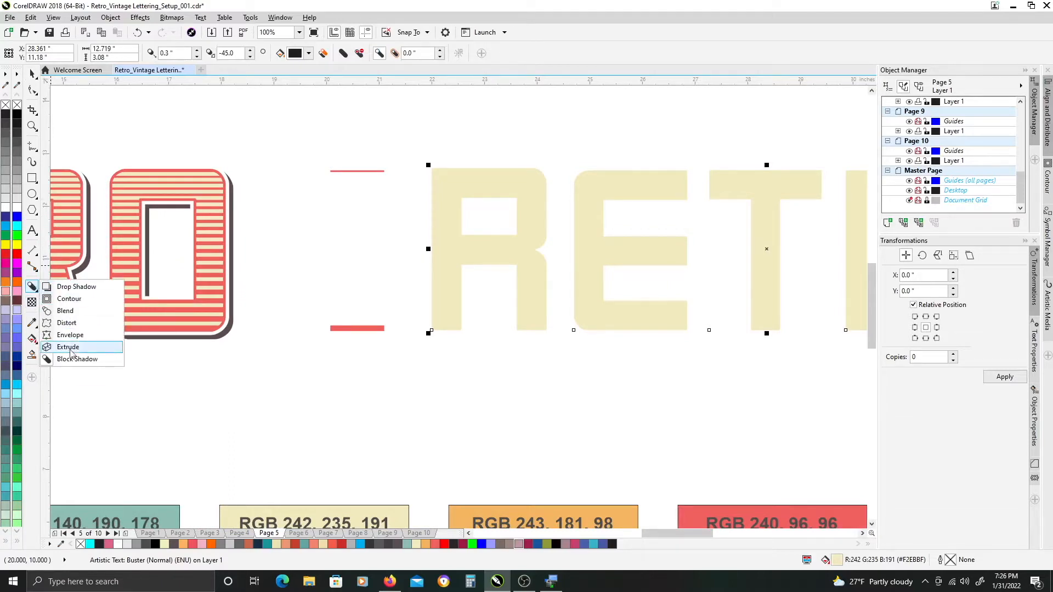
mouse_move(76, 359)
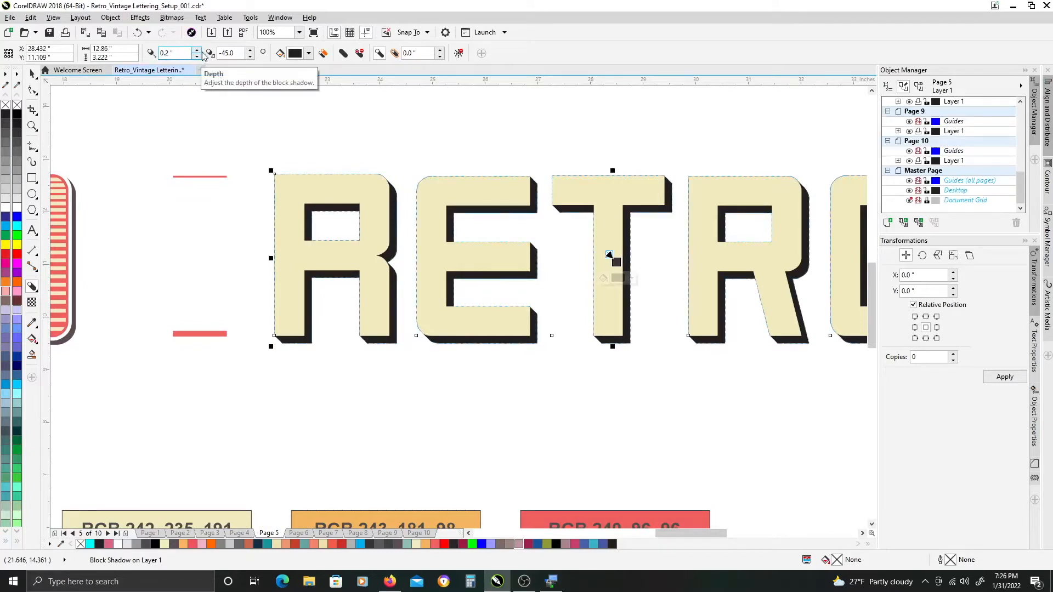
mouse_move(231, 66)
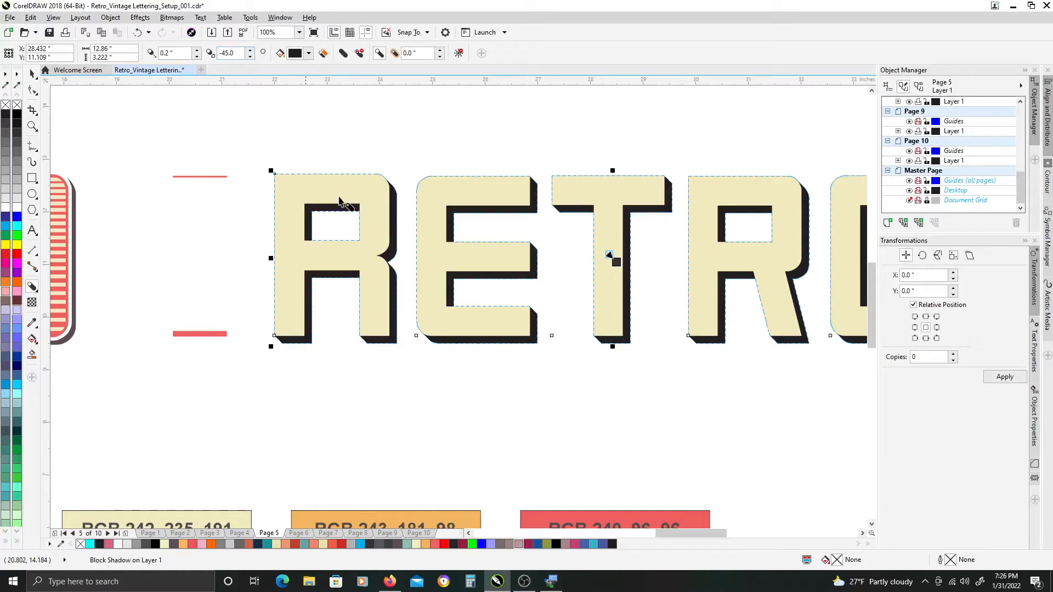
scroll(right, 3)
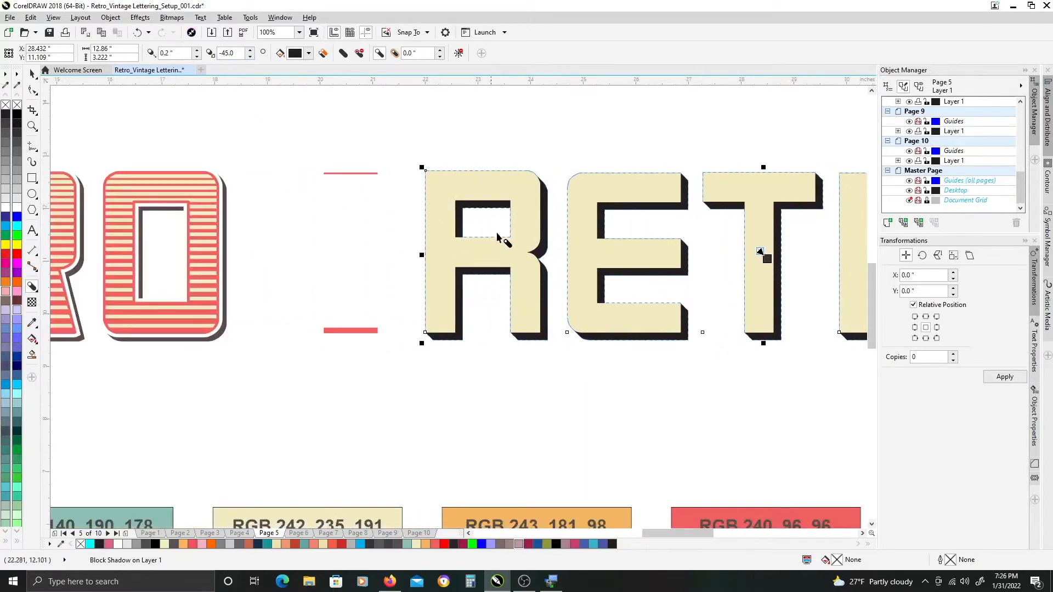
mouse_move(540, 231)
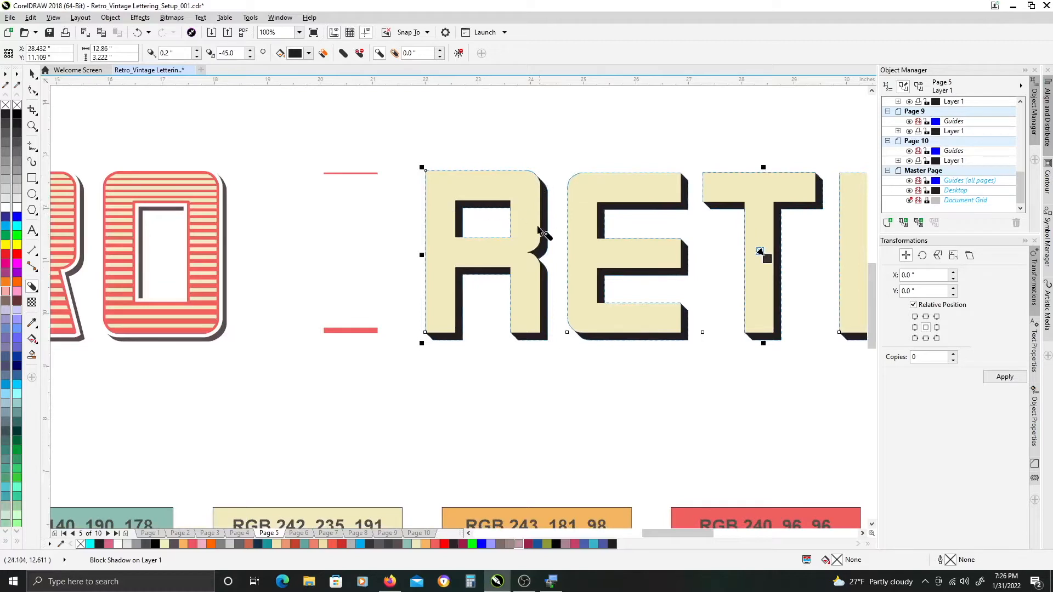
mouse_move(430, 339)
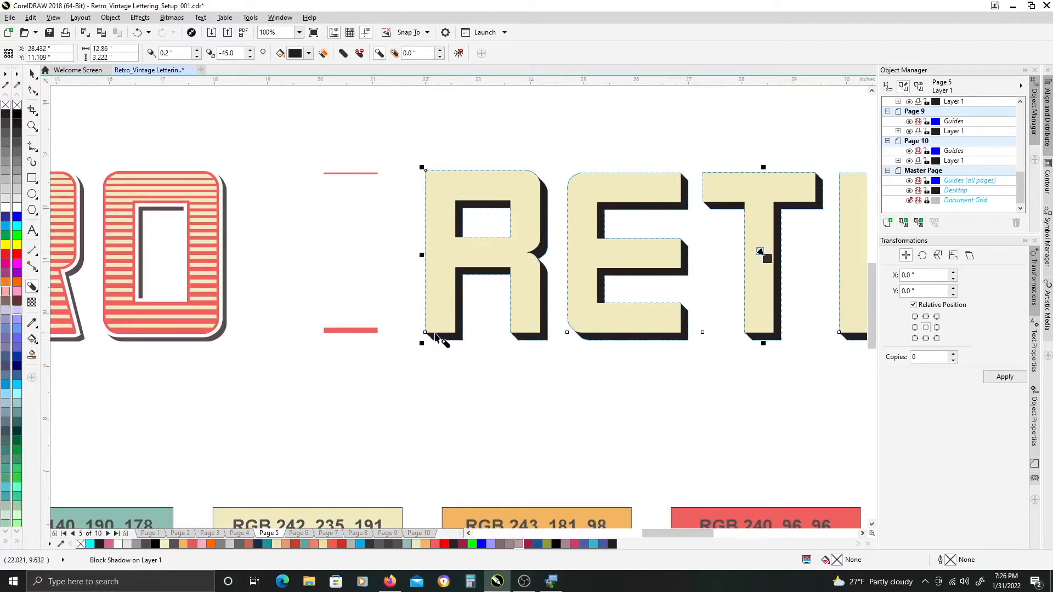
mouse_move(489, 252)
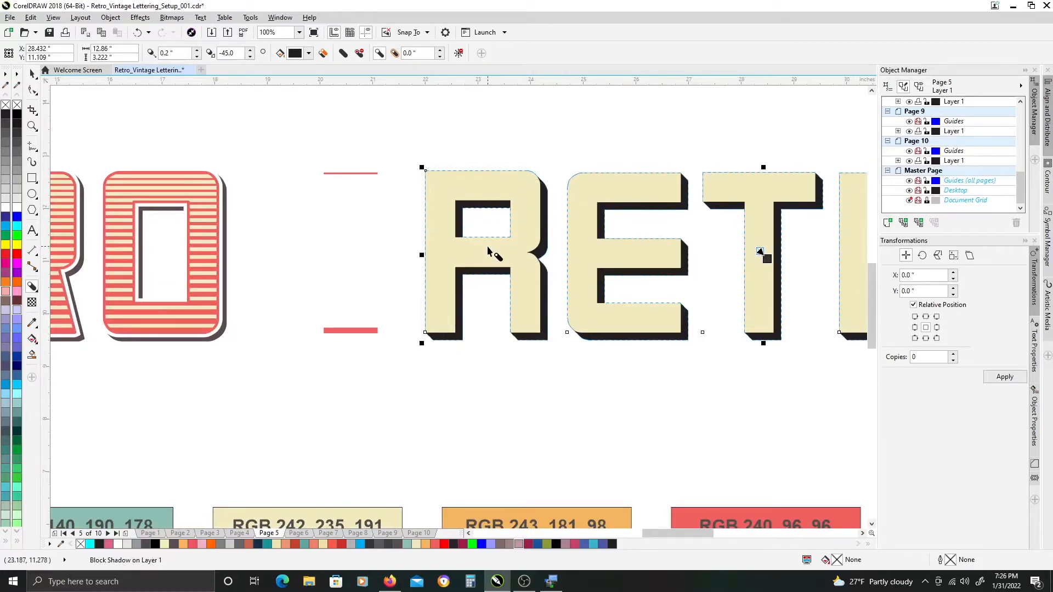
mouse_move(482, 198)
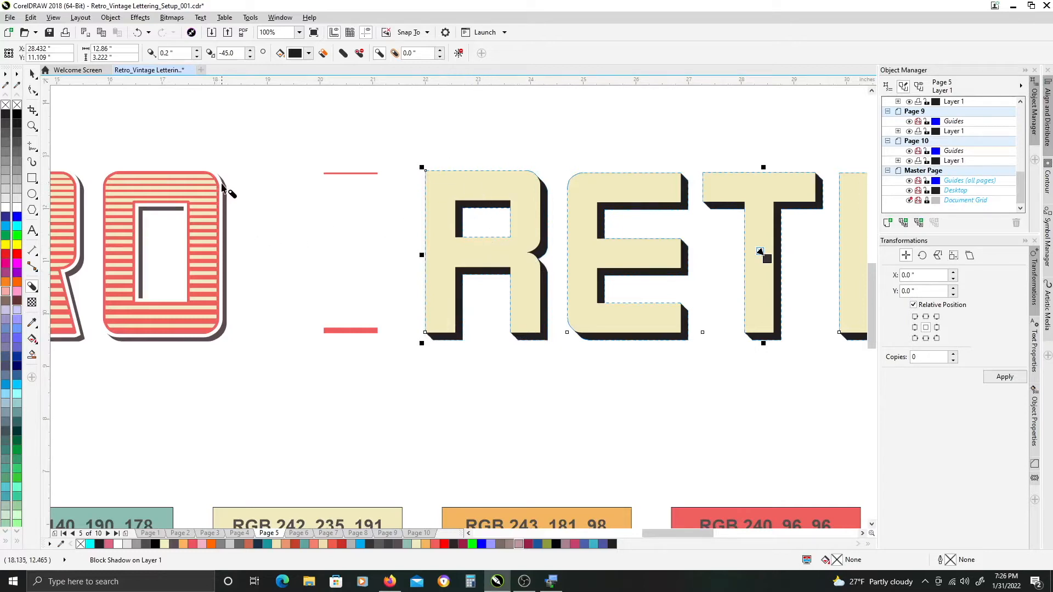
mouse_move(428, 186)
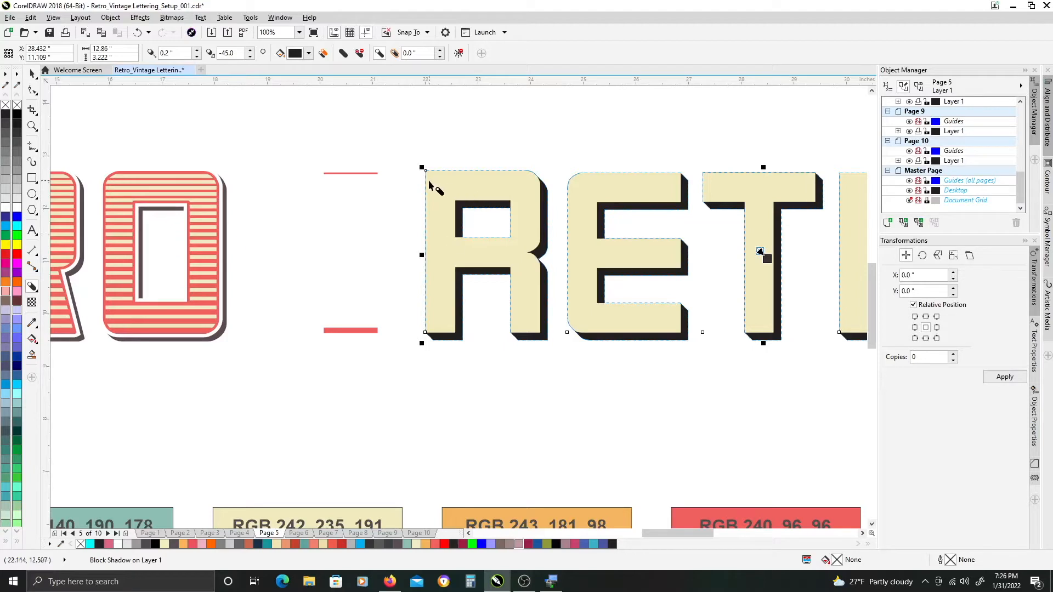
mouse_move(456, 93)
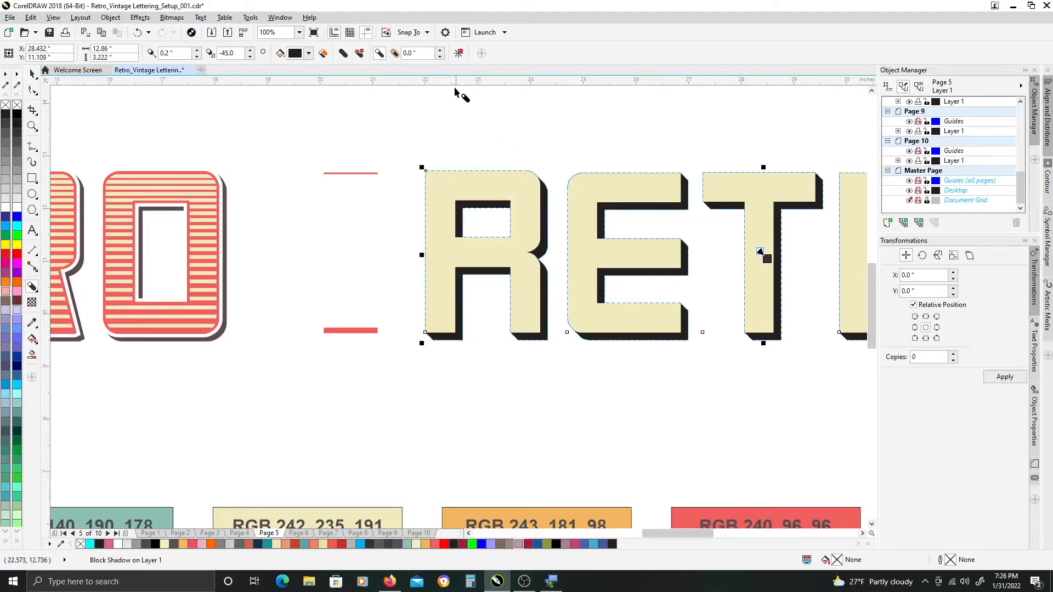
mouse_move(395, 52)
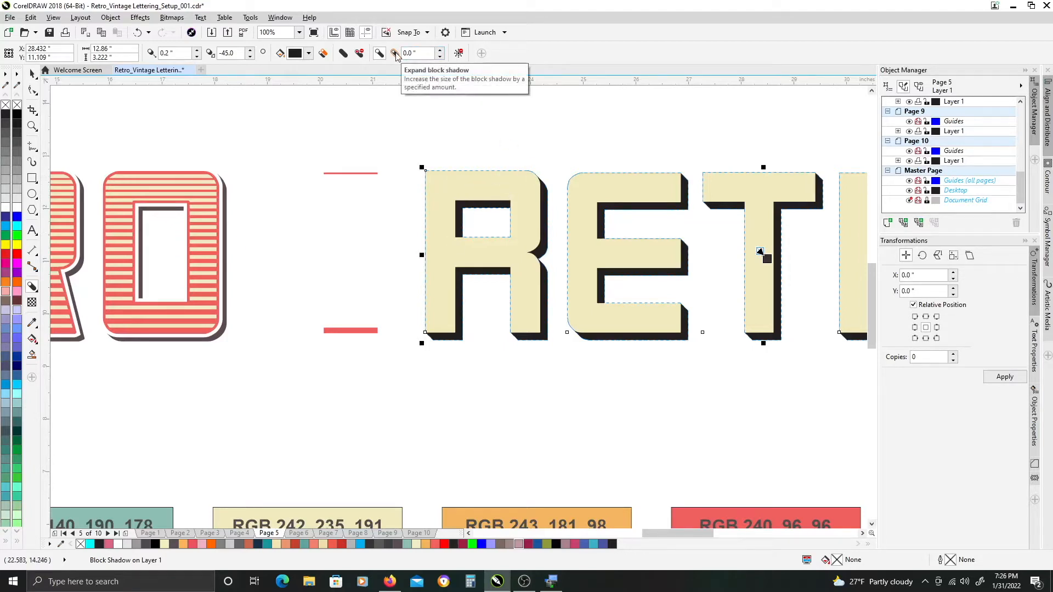
mouse_move(535, 181)
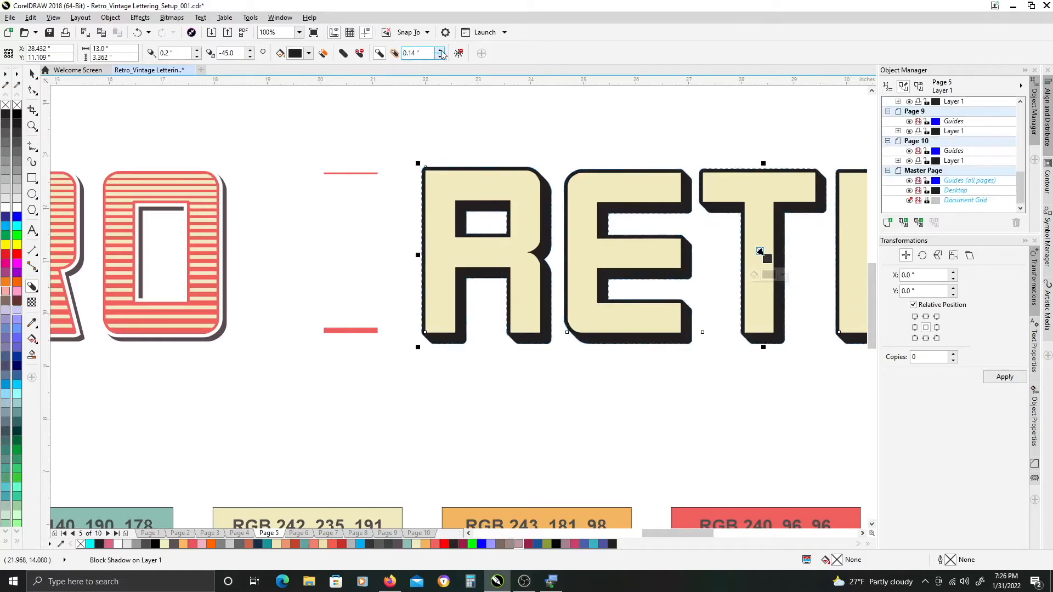
mouse_move(440, 53)
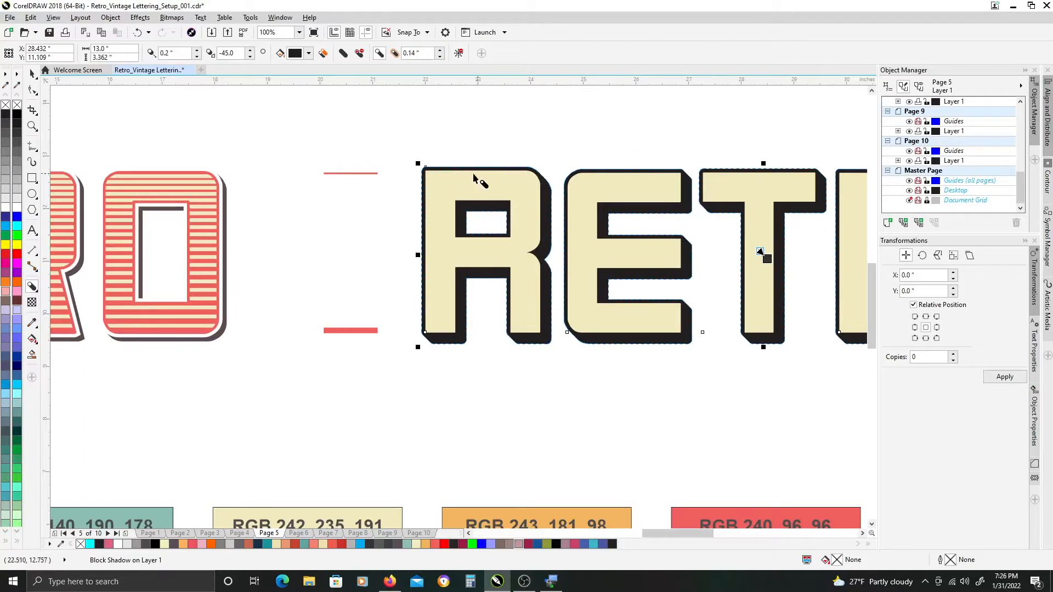
mouse_move(532, 196)
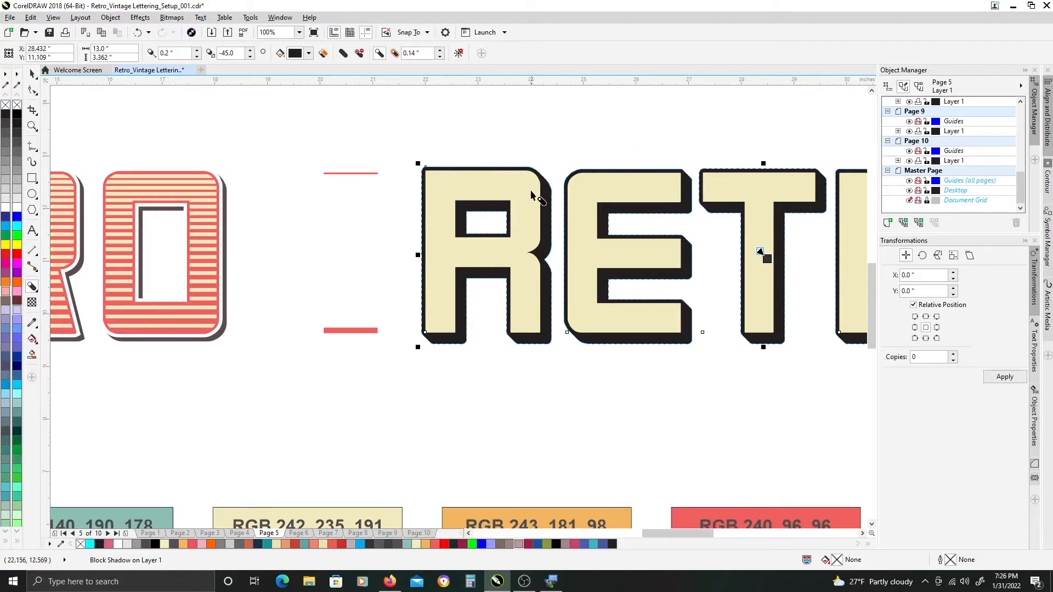
mouse_move(220, 183)
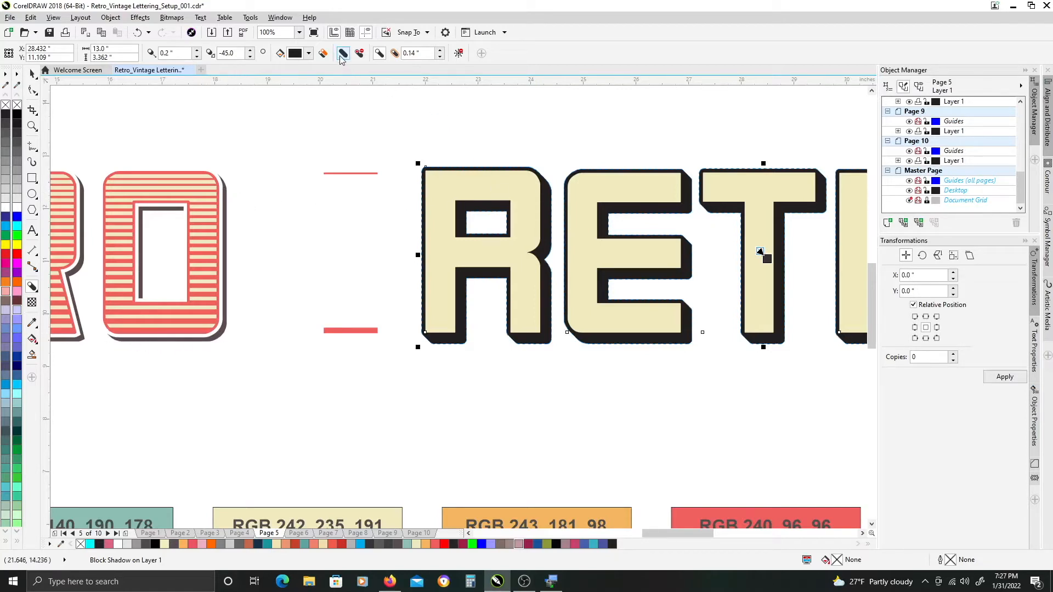
mouse_move(342, 54)
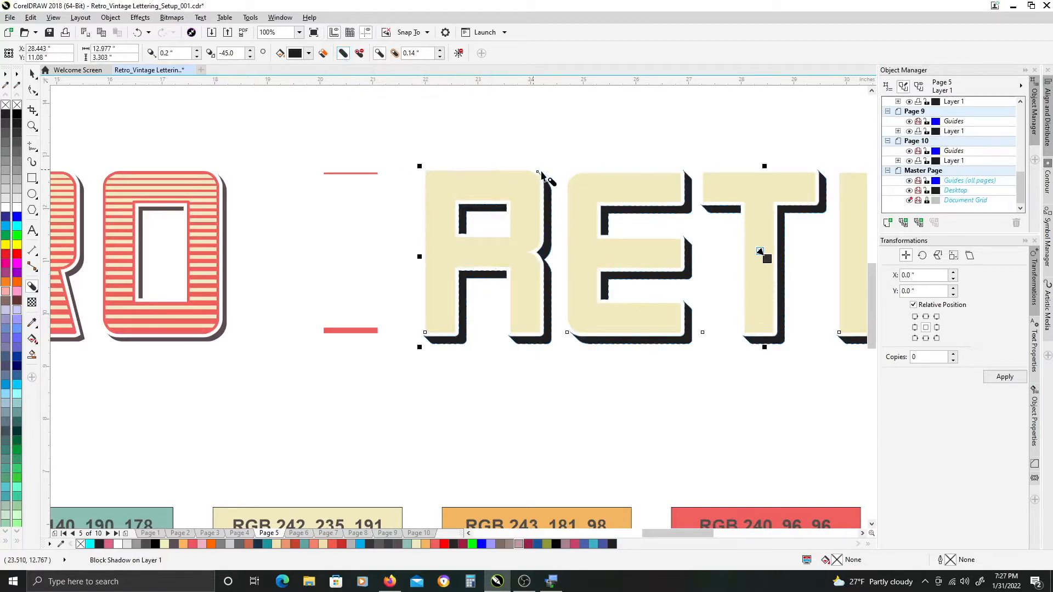
mouse_move(436, 339)
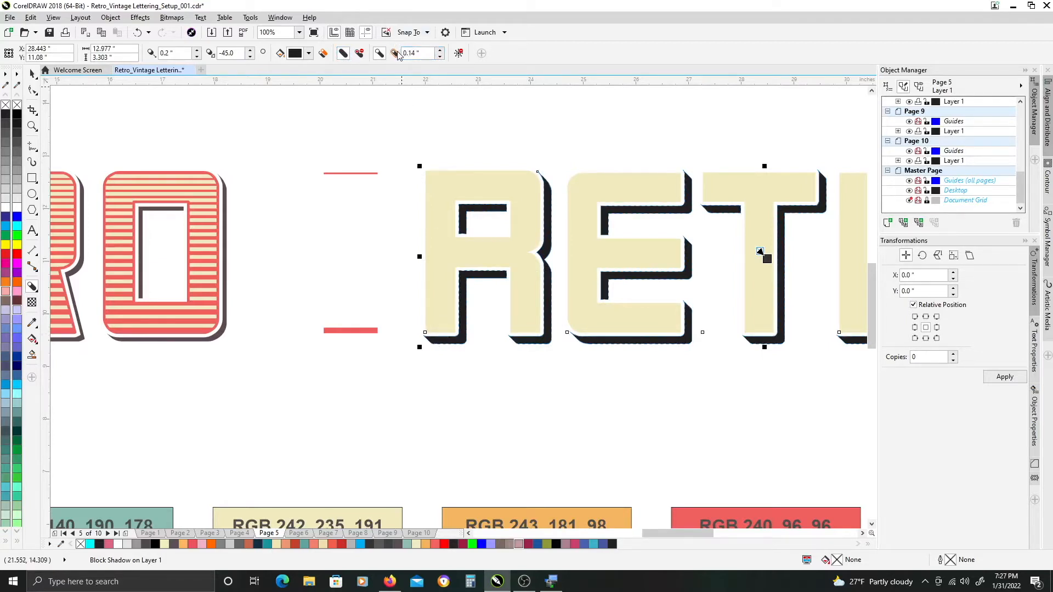
mouse_move(397, 52)
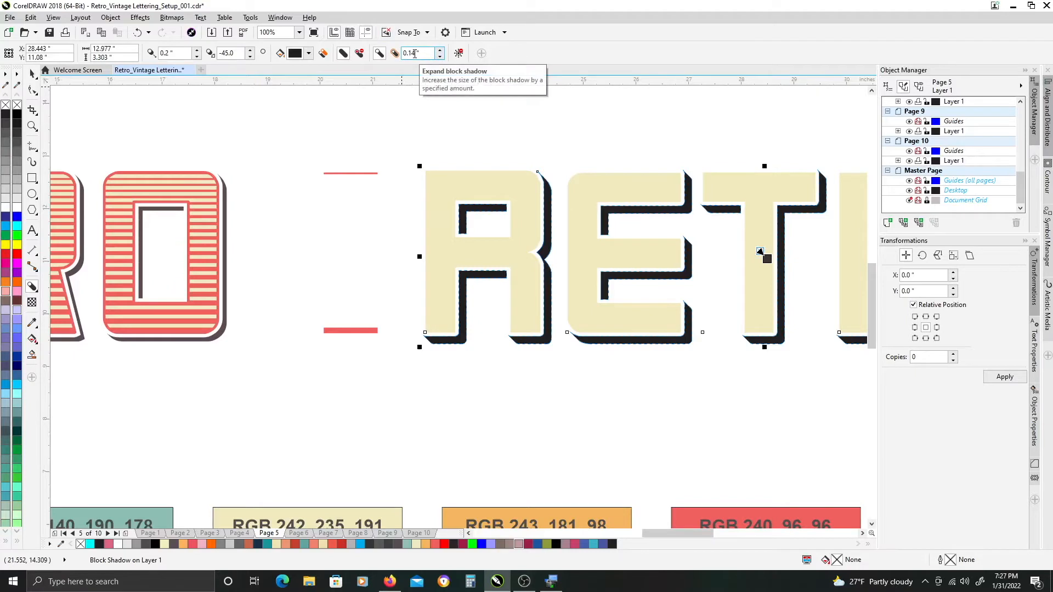
mouse_move(546, 189)
text(1)
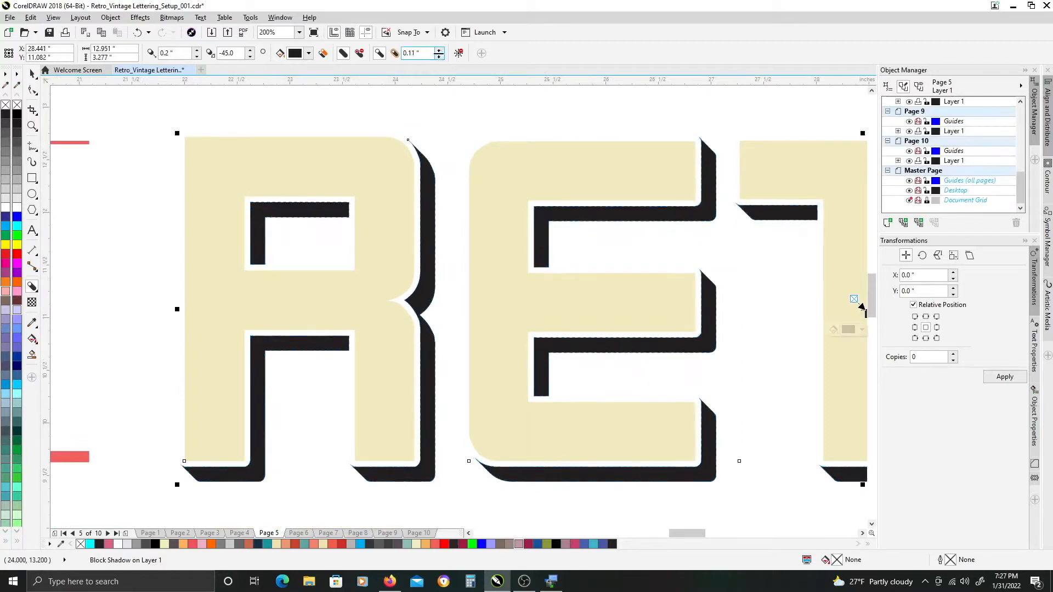
Adjust the block shadow spin boxes to 0.17 inch expansion and 0.17 inch depth.
click(441, 56)
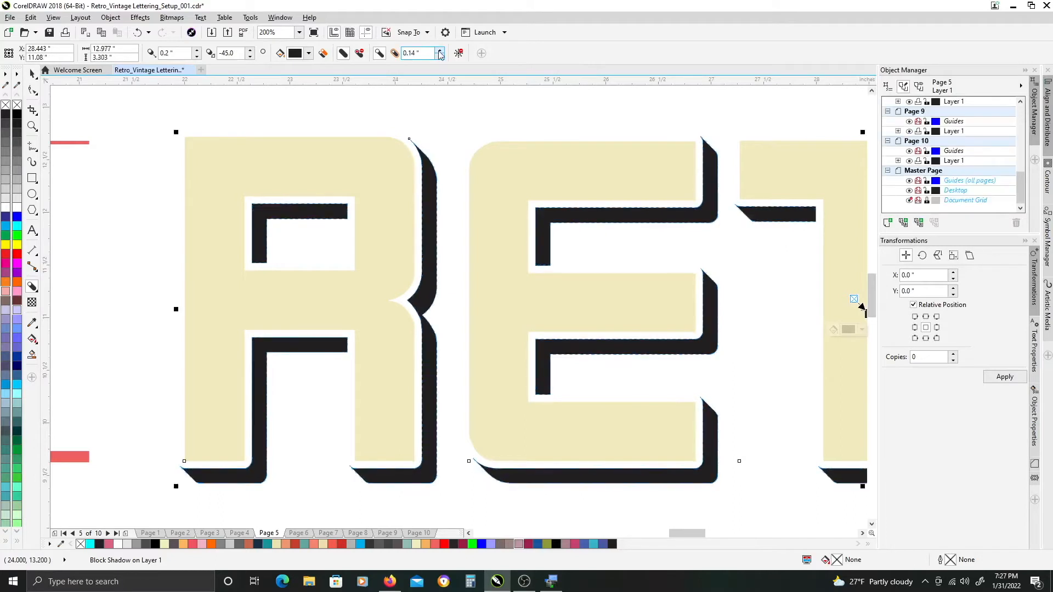
click(438, 50)
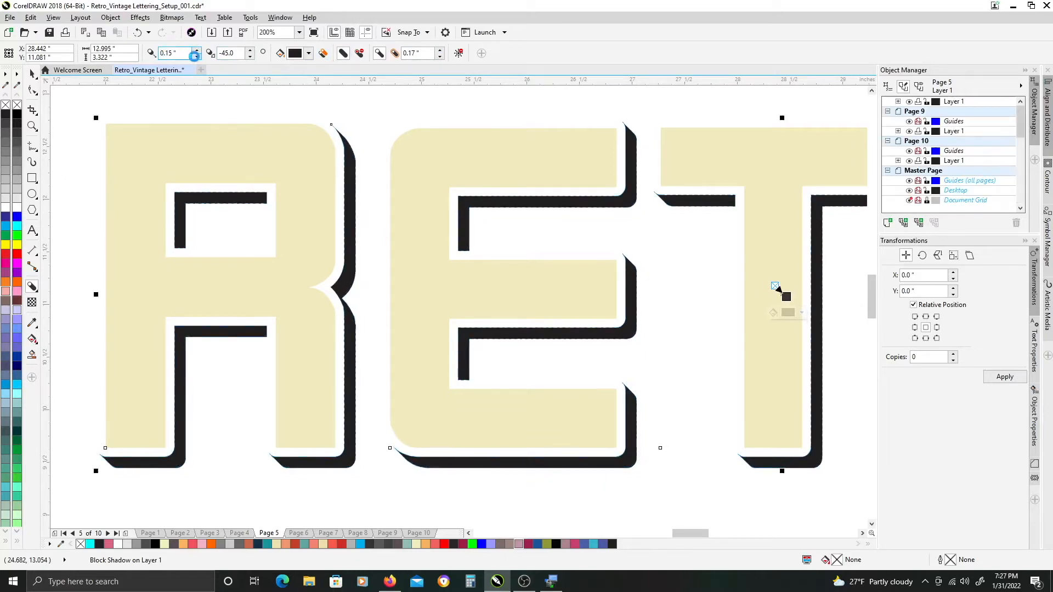
click(198, 57)
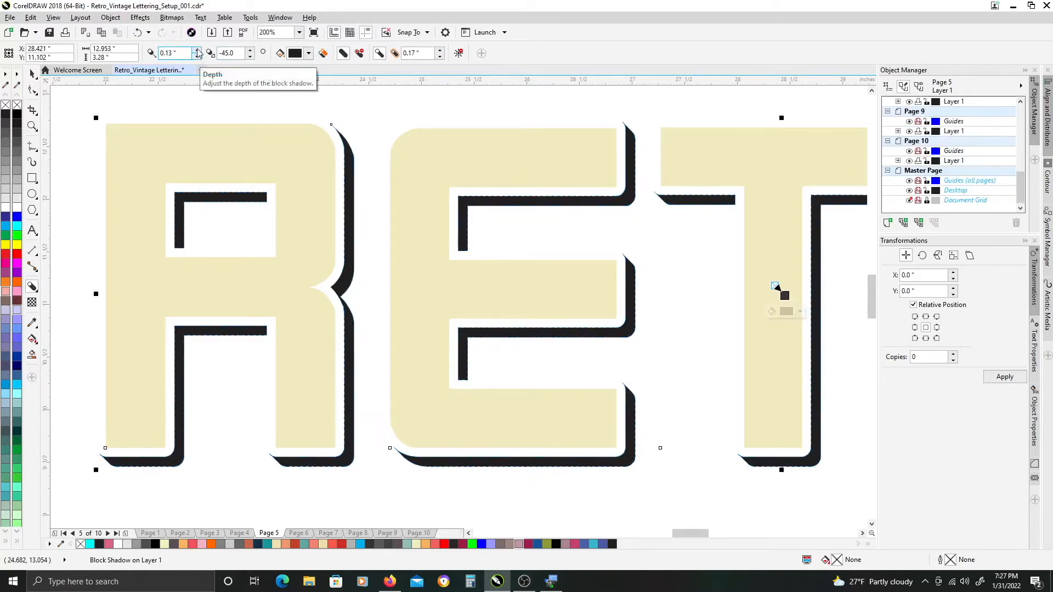
click(197, 49)
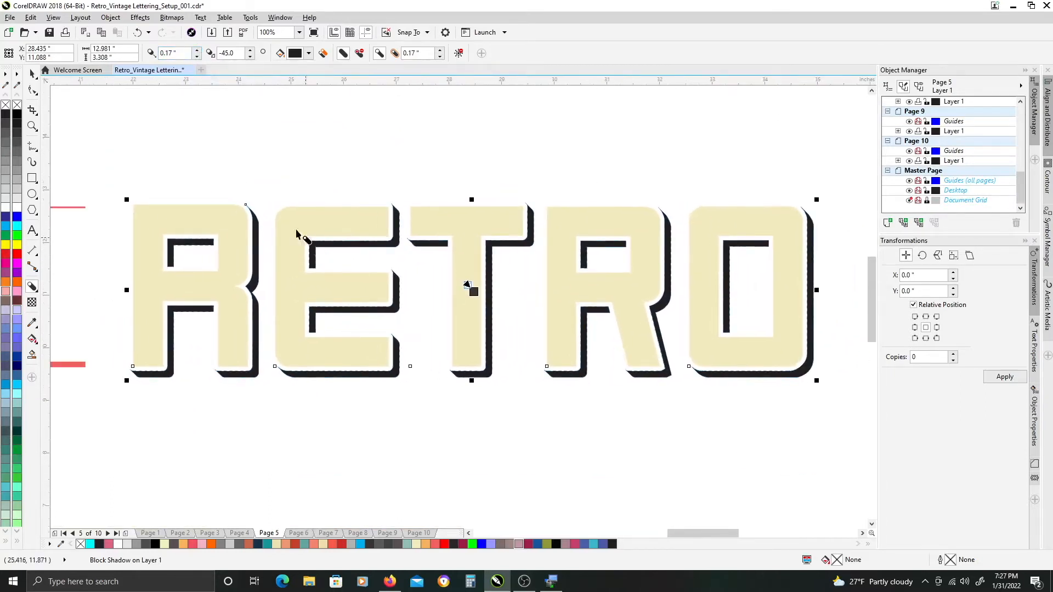
mouse_move(389, 259)
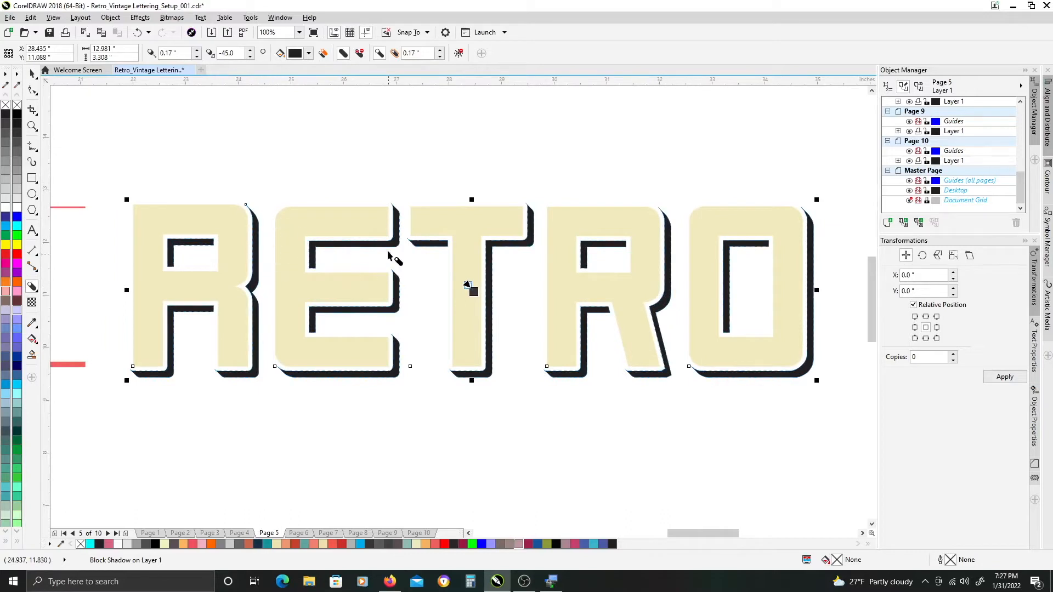
mouse_move(386, 251)
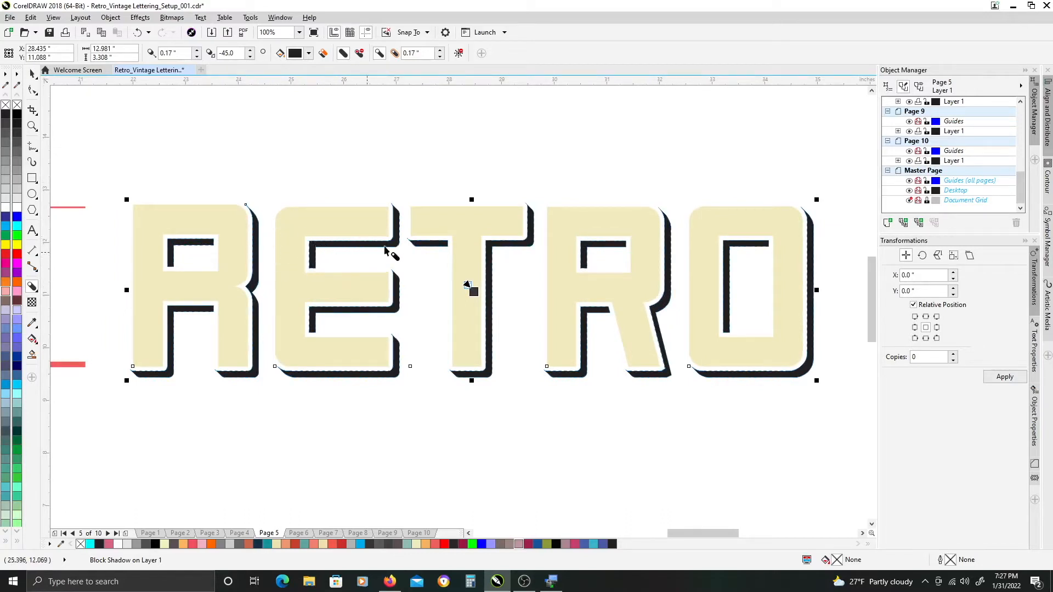
mouse_move(366, 313)
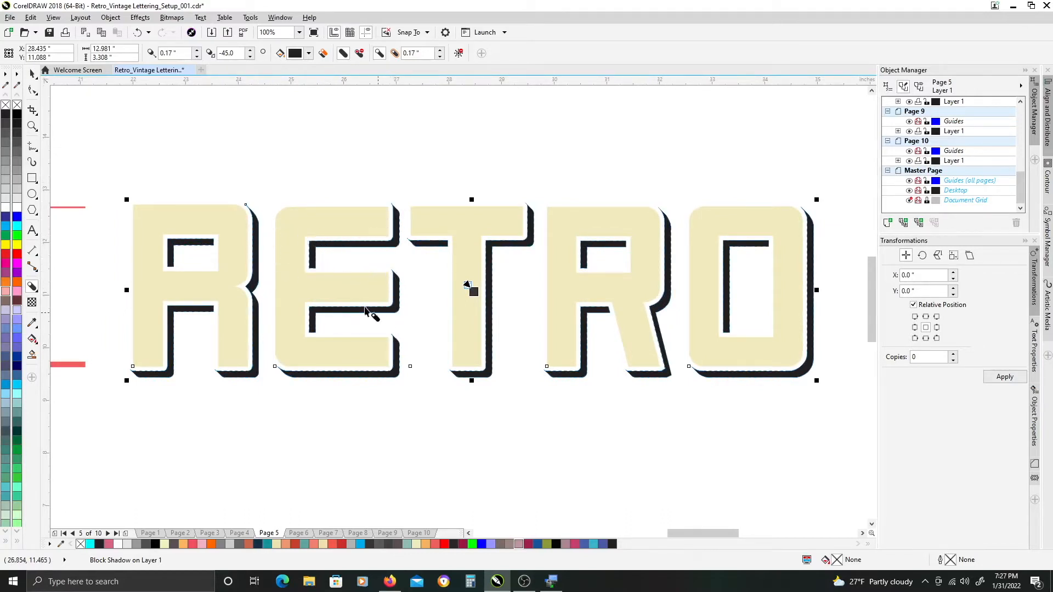
mouse_move(336, 136)
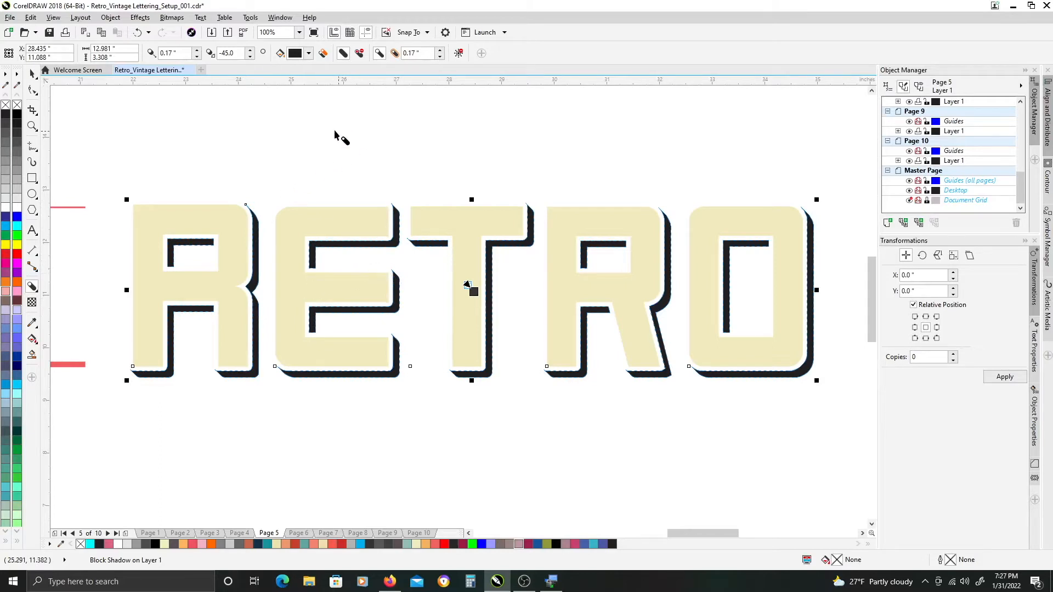
mouse_move(221, 247)
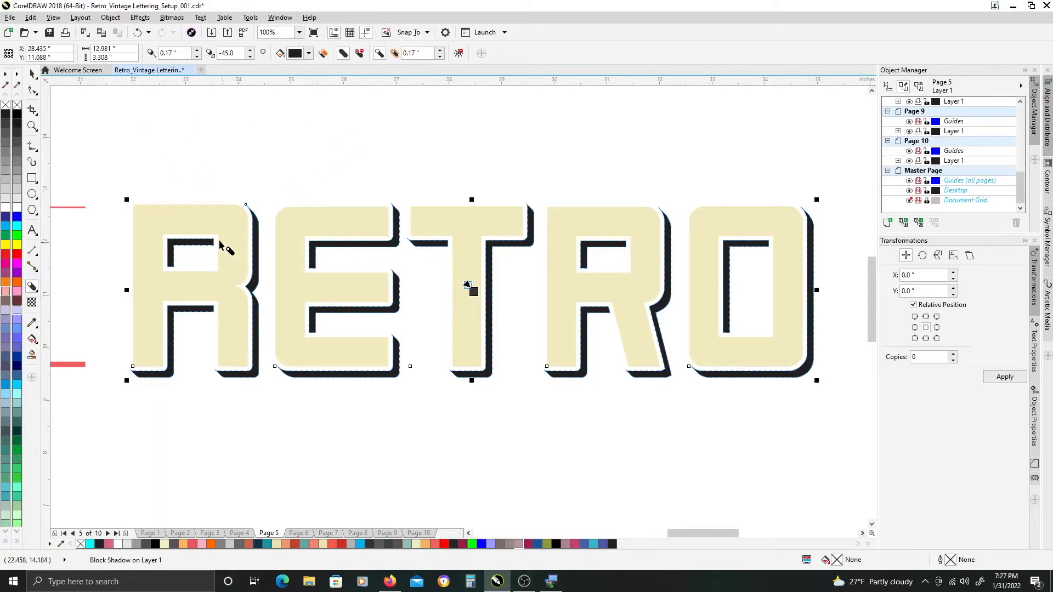
mouse_move(299, 282)
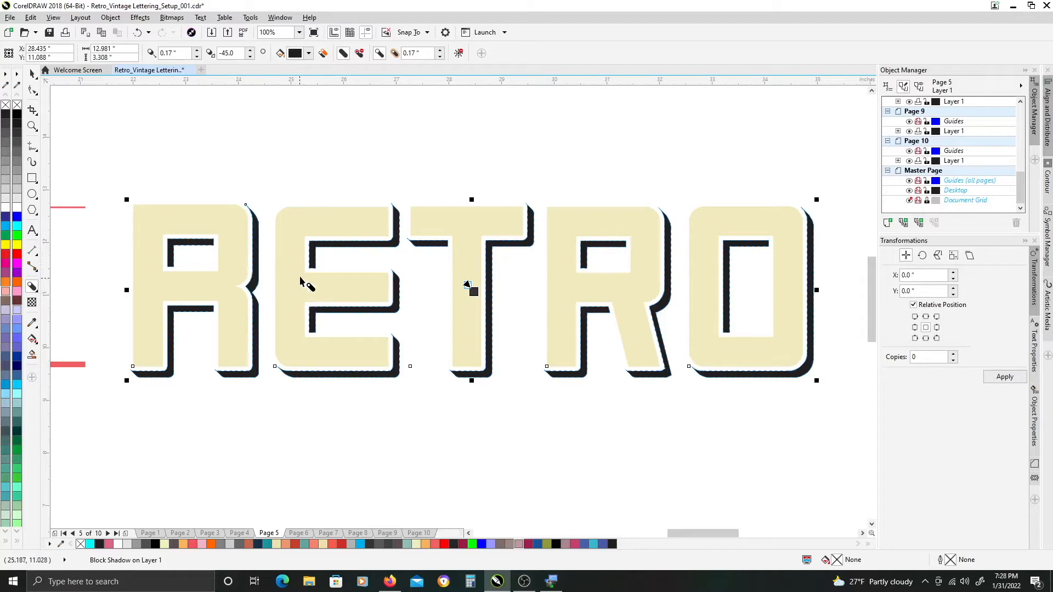
mouse_move(309, 280)
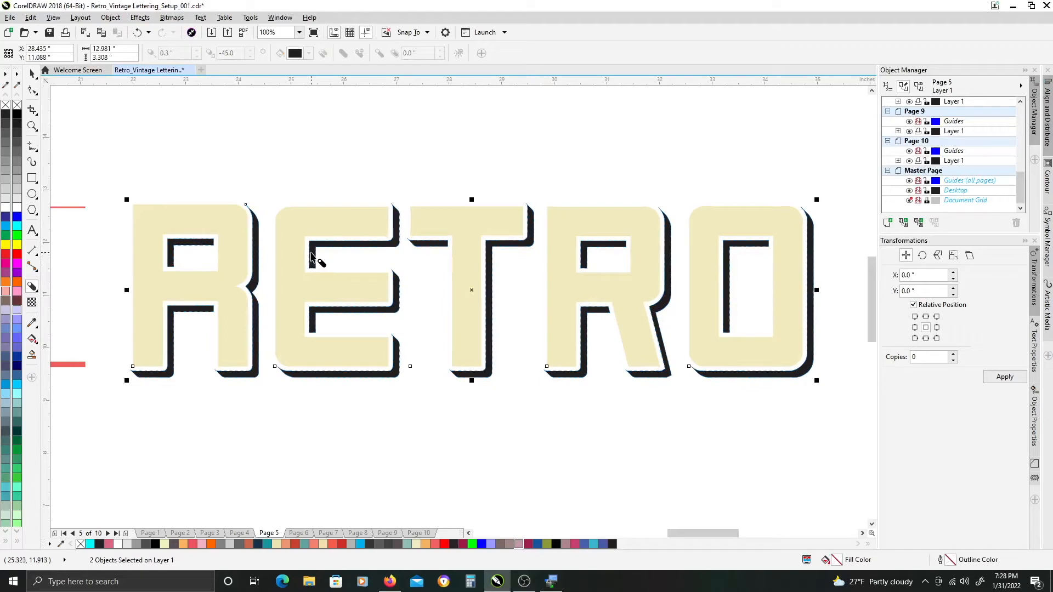
mouse_move(337, 246)
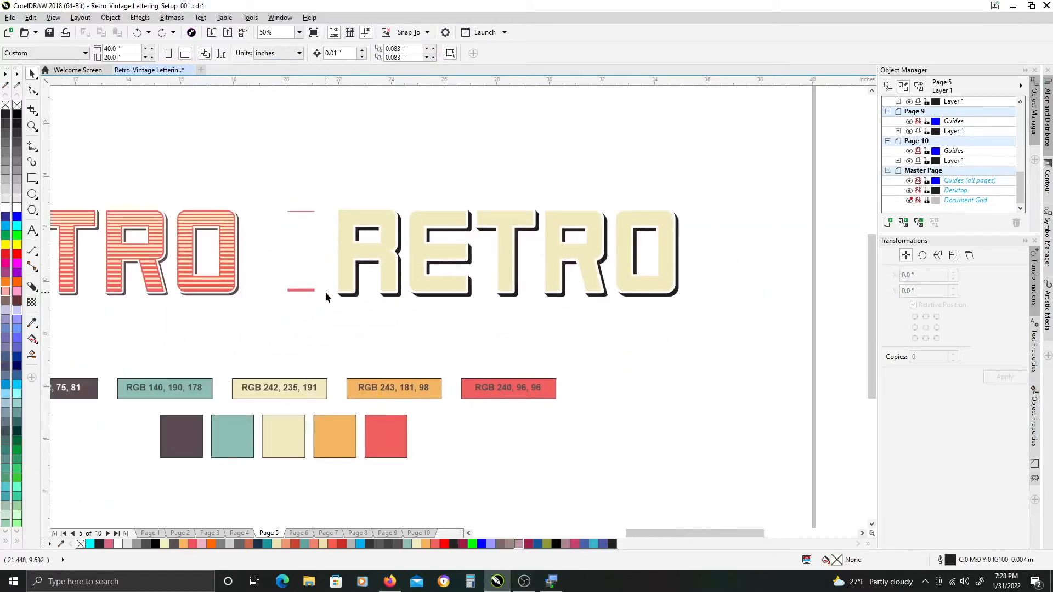
mouse_move(198, 440)
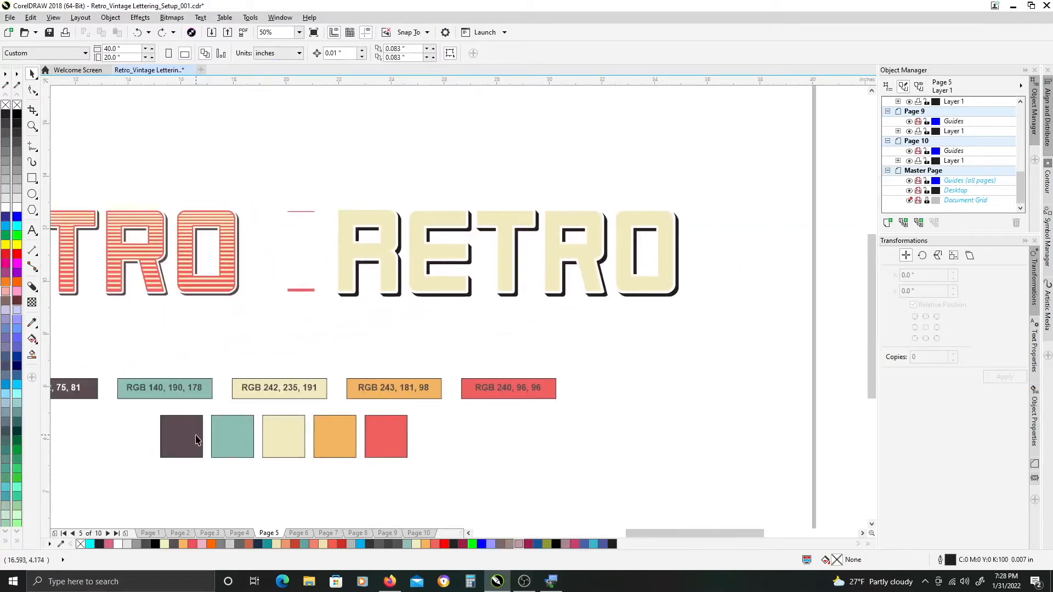
mouse_move(170, 295)
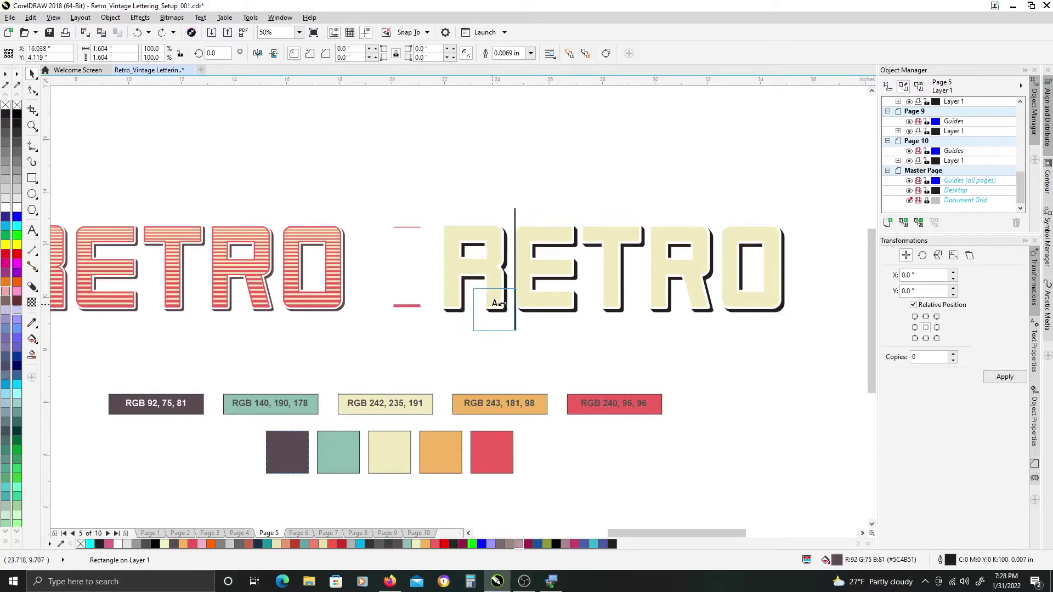
Drop the dark brown swatch (RGB 92, 75, 81) onto the shadow with Copy Fill Here.
right_click(506, 314)
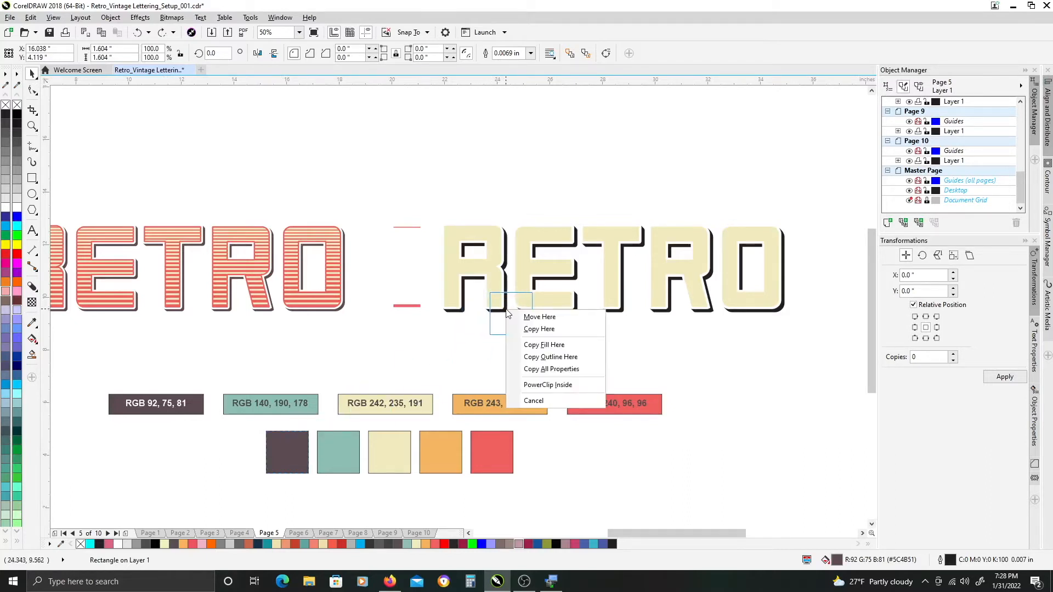
click(534, 400)
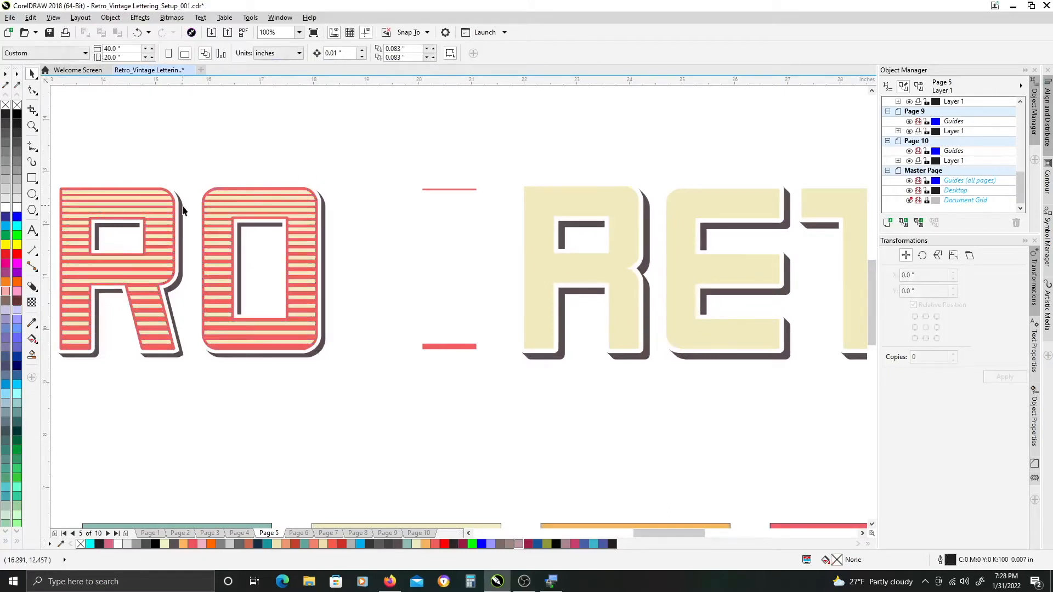
mouse_move(442, 199)
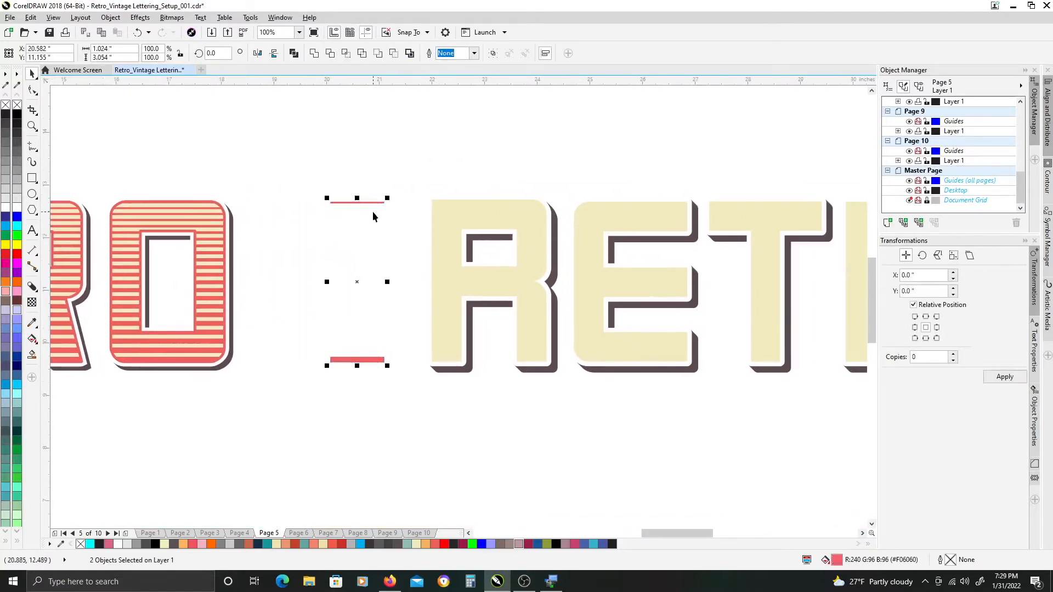
mouse_move(368, 228)
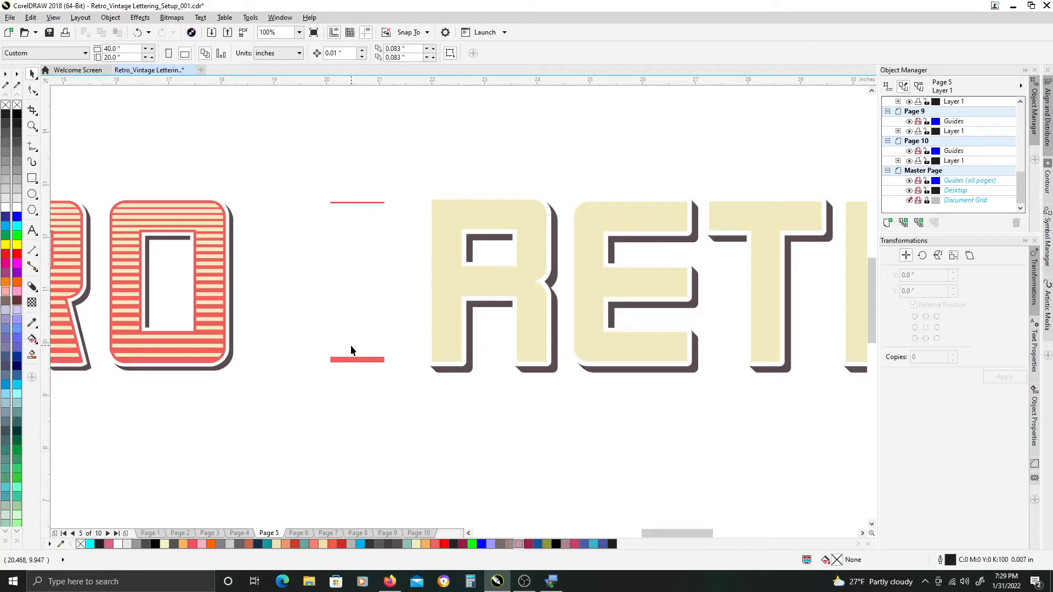
mouse_move(349, 197)
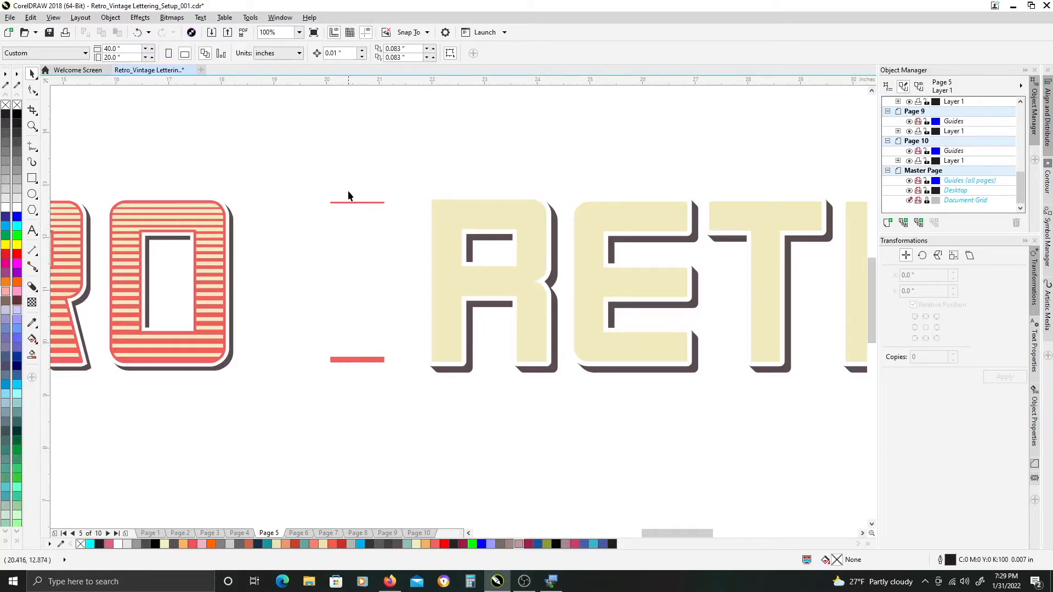
Blend the top and bottom red bars into a column of evenly spaced red stripes.
click(31, 287)
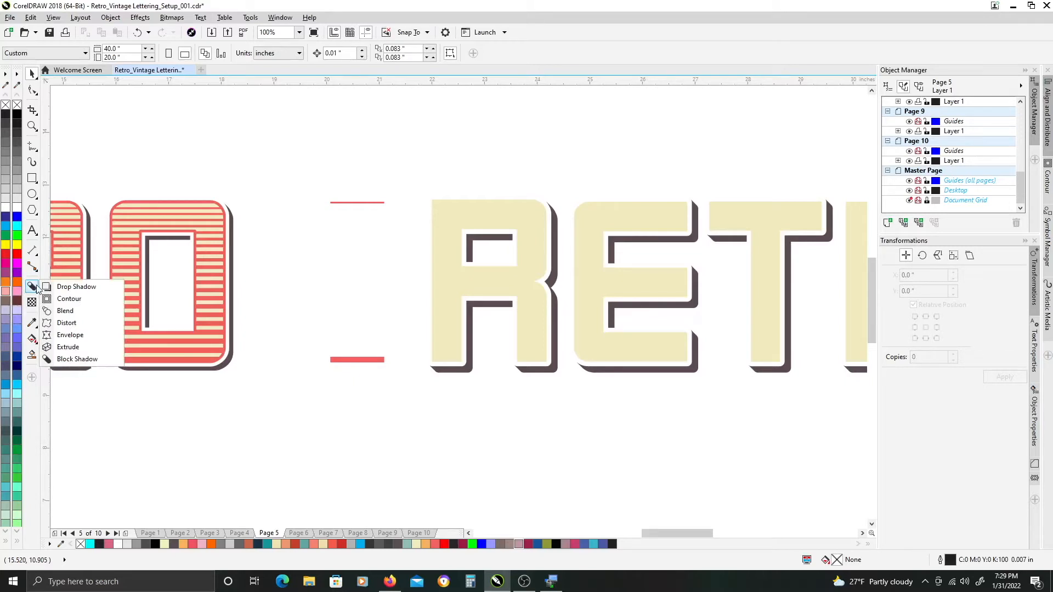
mouse_move(77, 358)
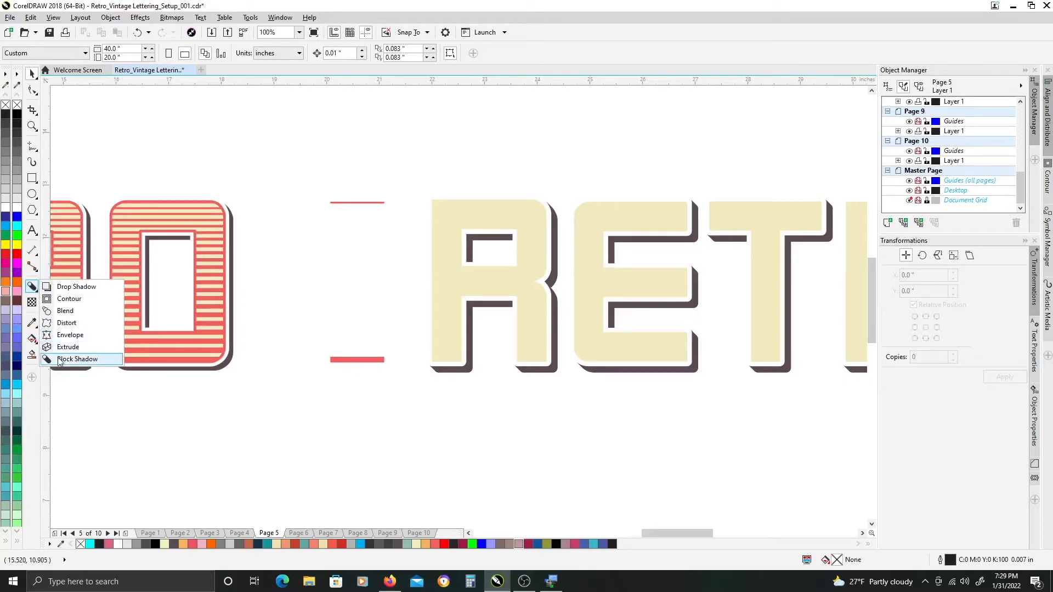
mouse_move(65, 311)
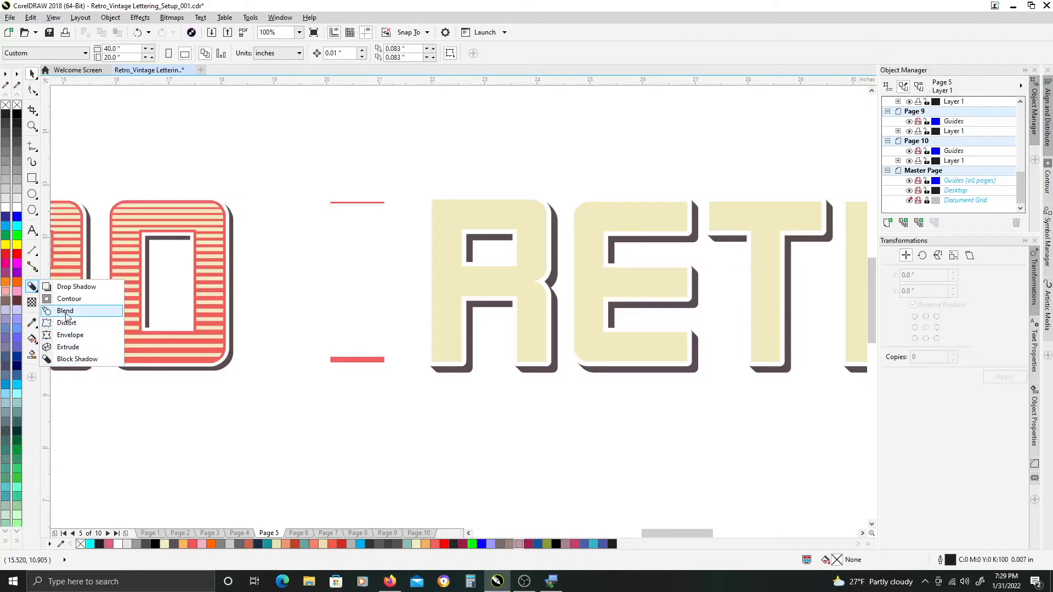
click(65, 310)
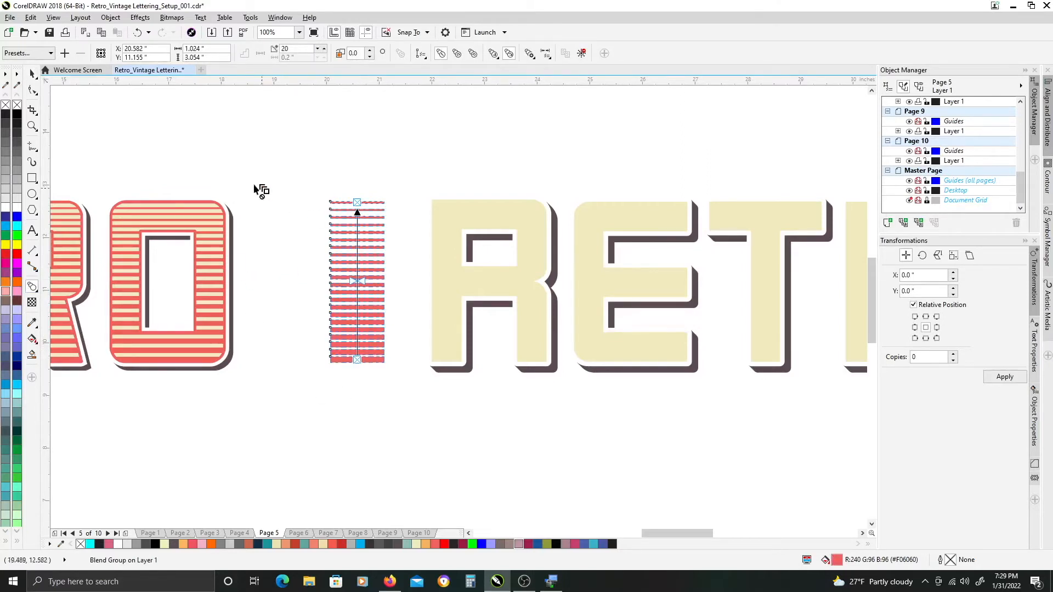
click(294, 49)
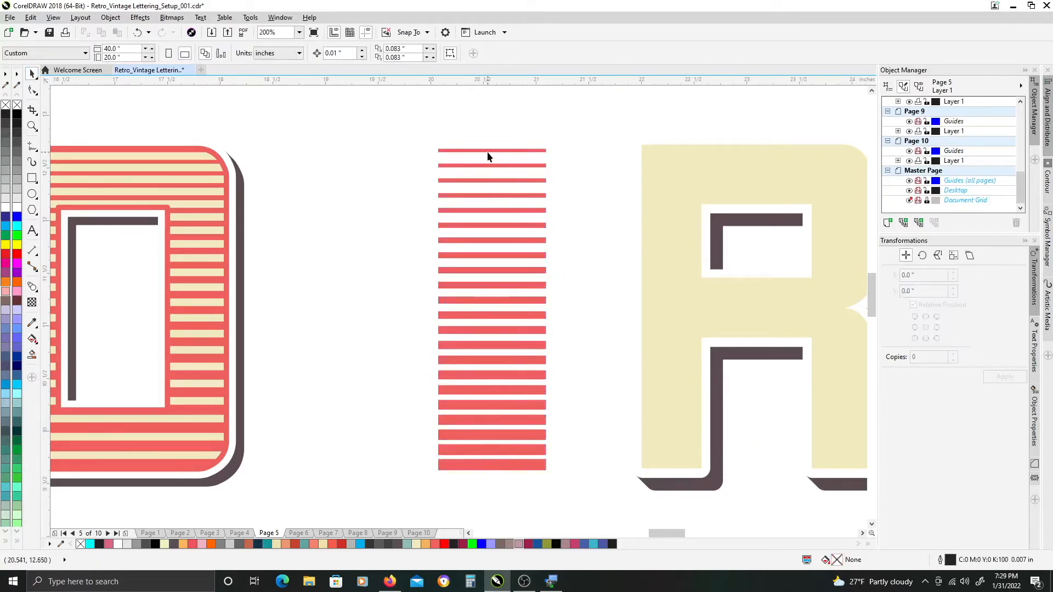
mouse_move(495, 422)
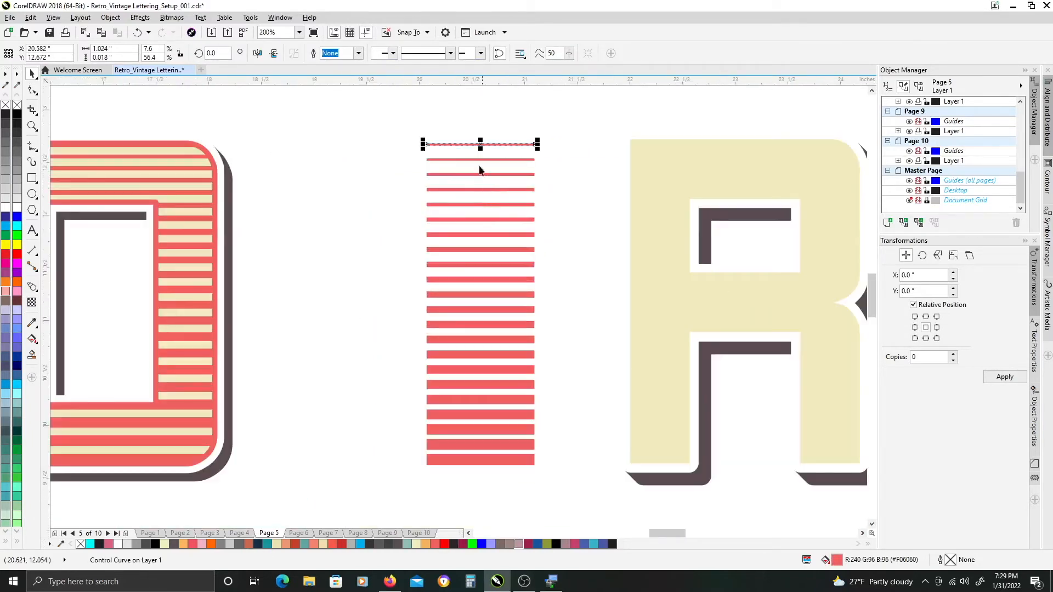
mouse_move(480, 463)
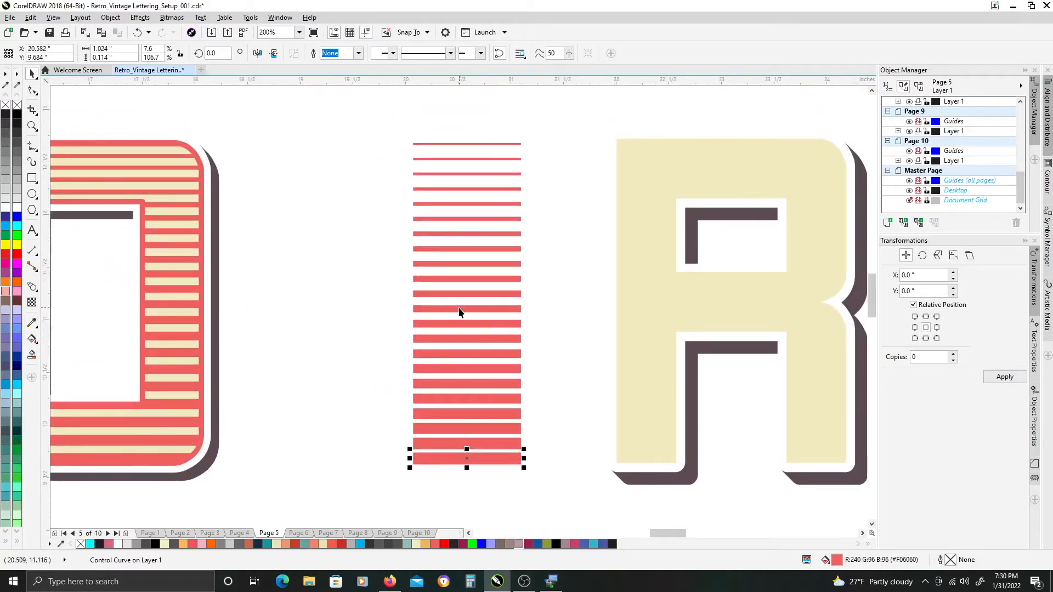
mouse_move(437, 167)
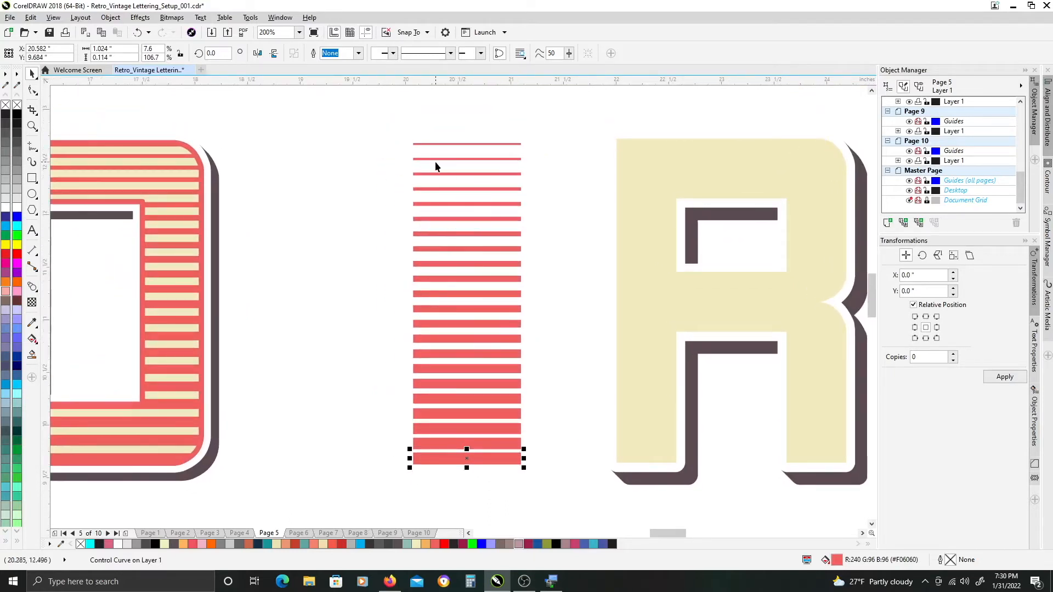
mouse_move(447, 149)
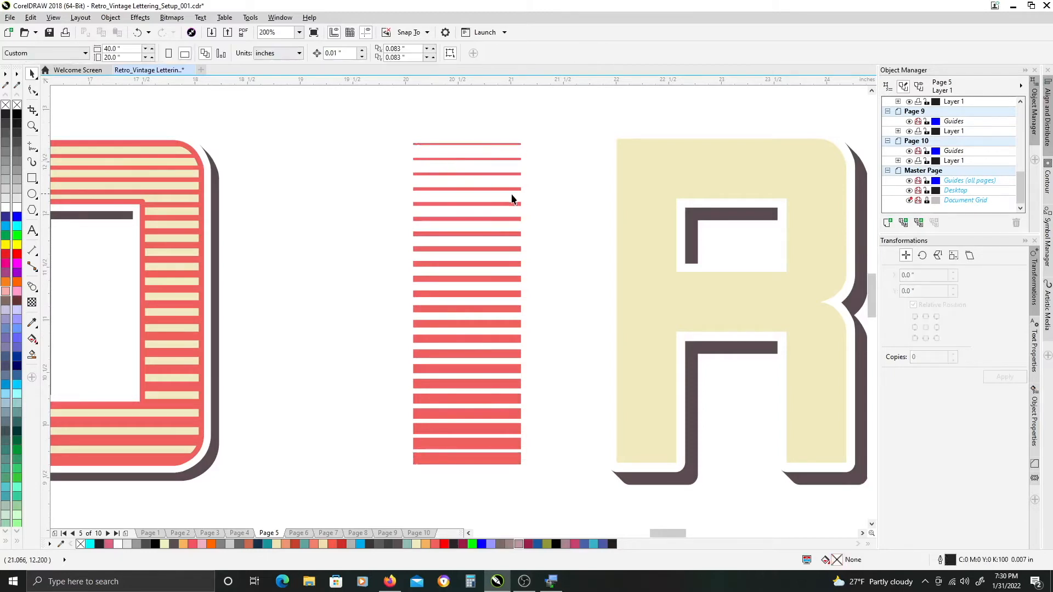
mouse_move(465, 152)
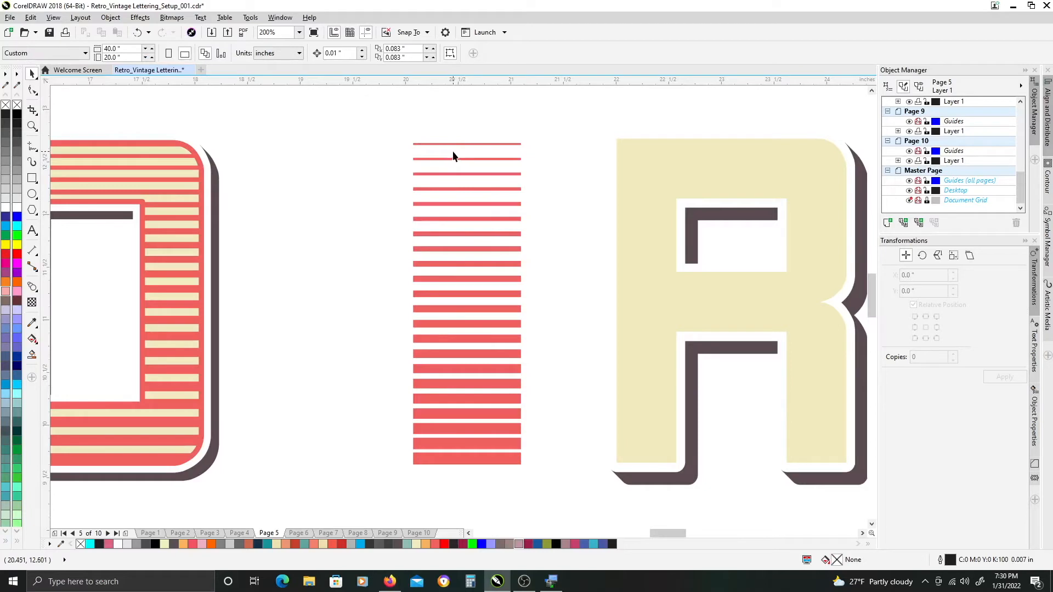
mouse_move(456, 169)
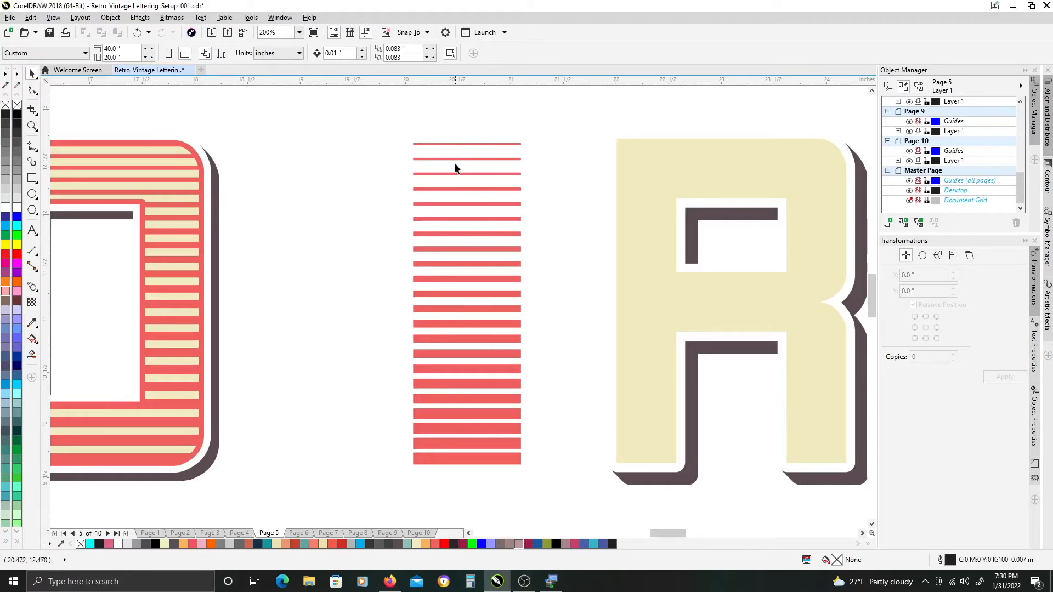
mouse_move(454, 156)
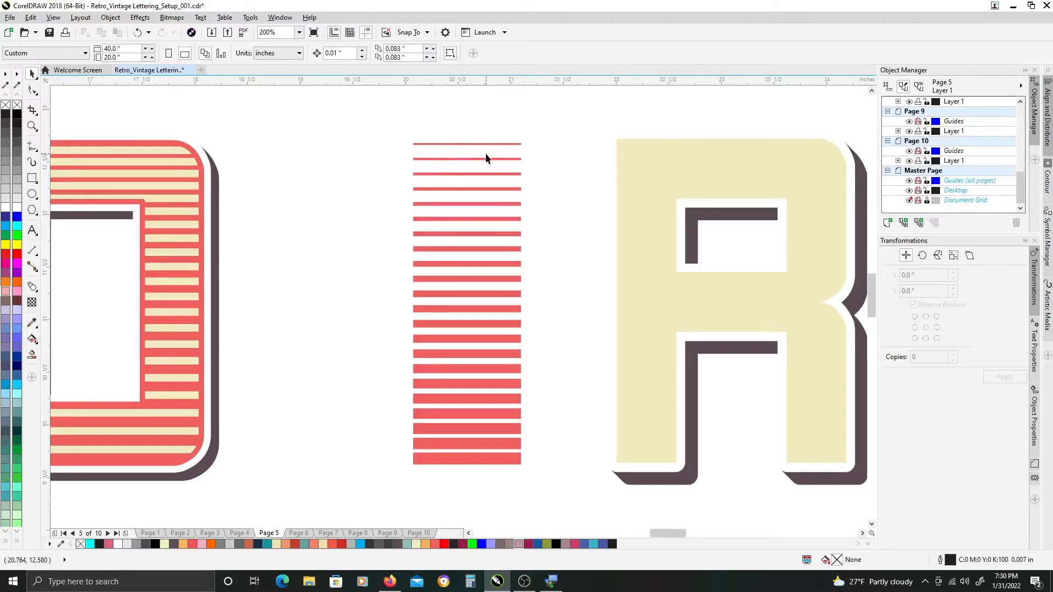
mouse_move(478, 181)
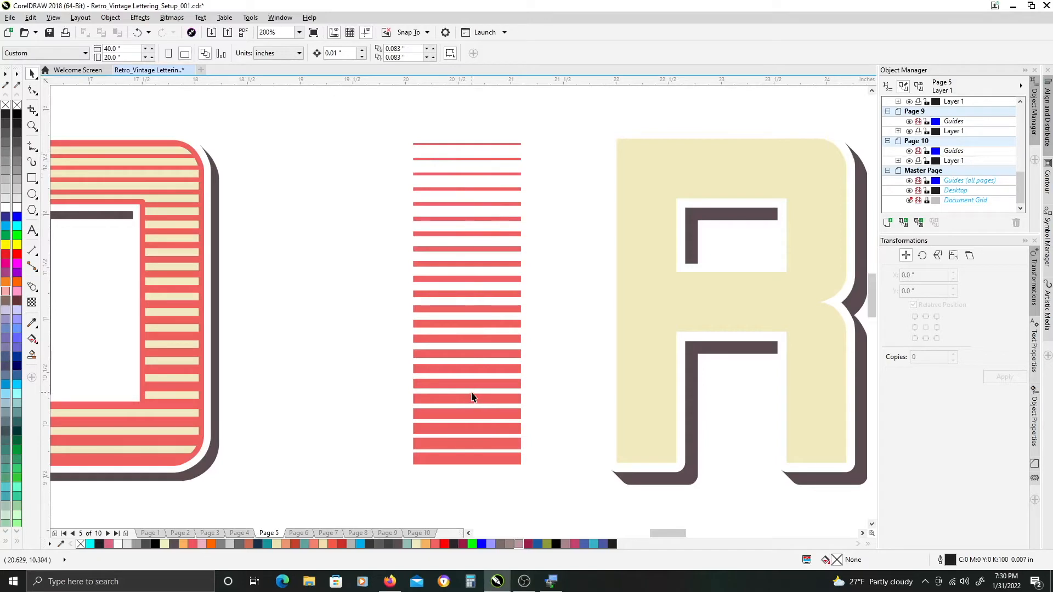
Select the graduated stripe blend to duplicate and break apart into 22 stripes.
click(472, 398)
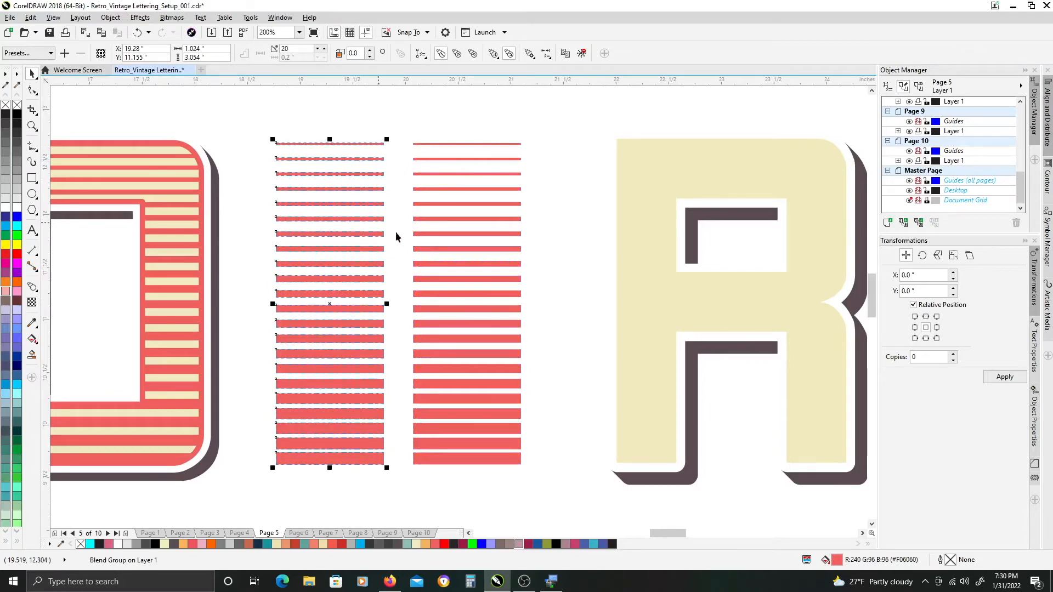
mouse_move(358, 203)
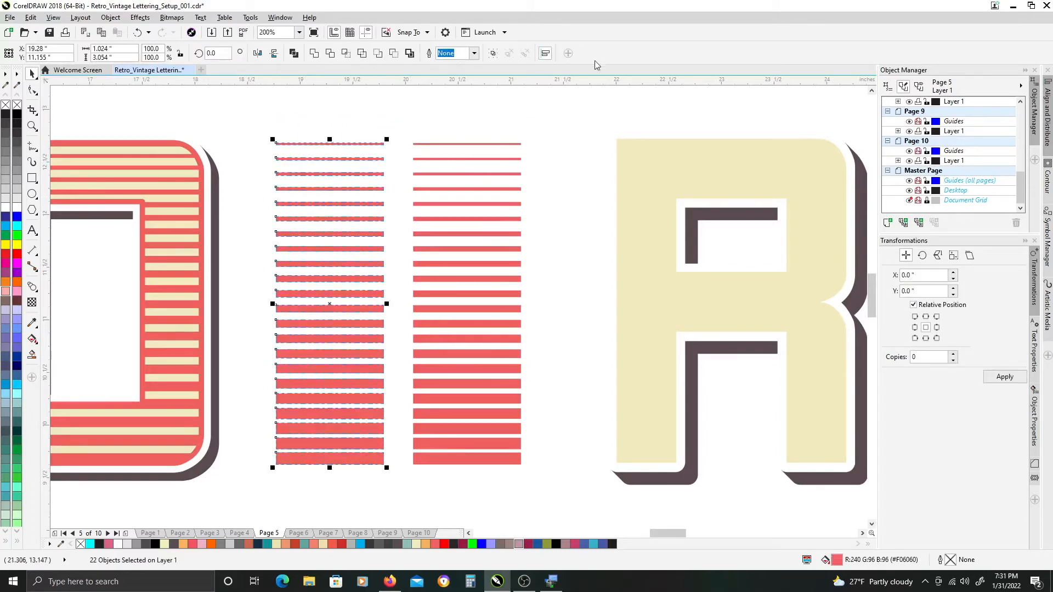
mouse_move(544, 53)
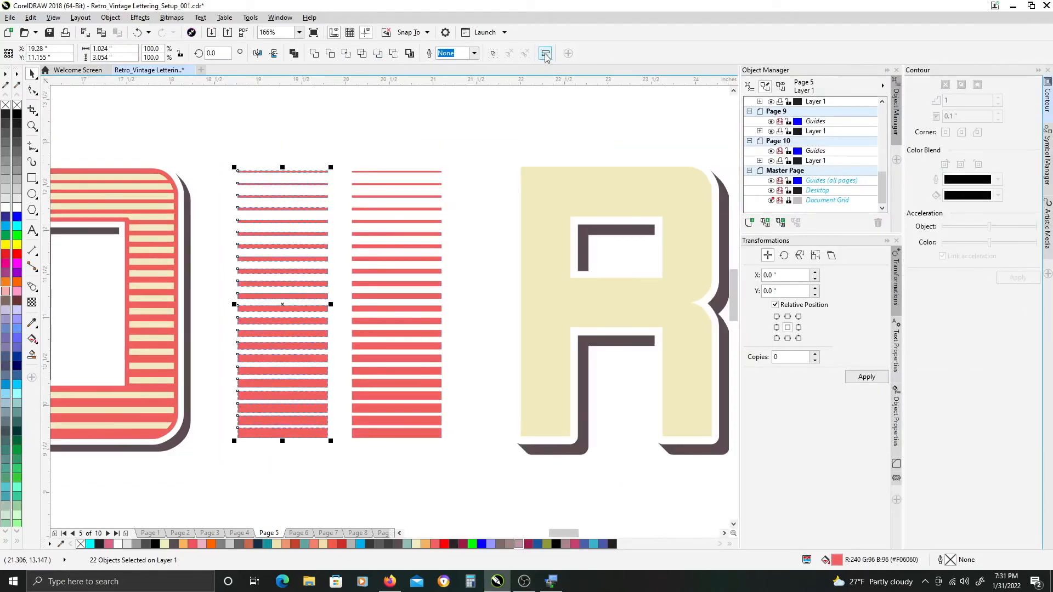
Distribute the 22 stripes with equal vertical spacing via Align and Distribute.
click(546, 52)
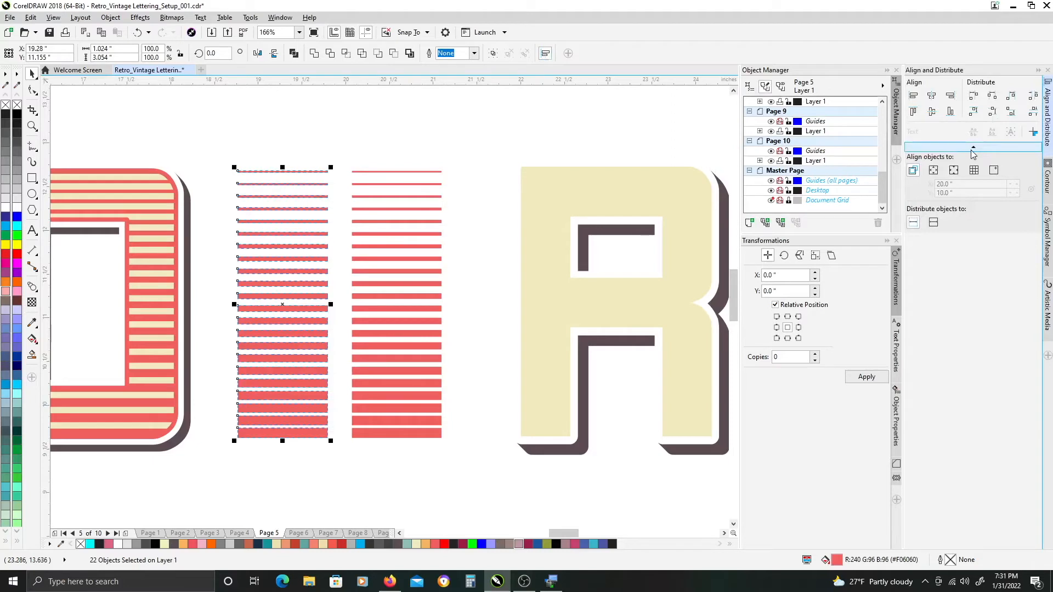
mouse_move(1031, 112)
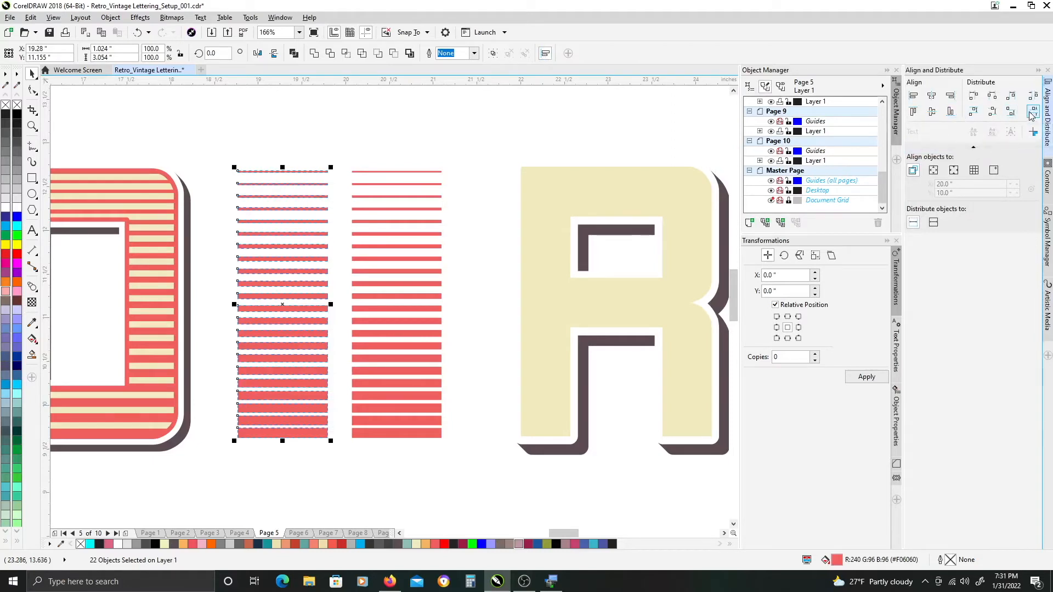
mouse_move(1031, 113)
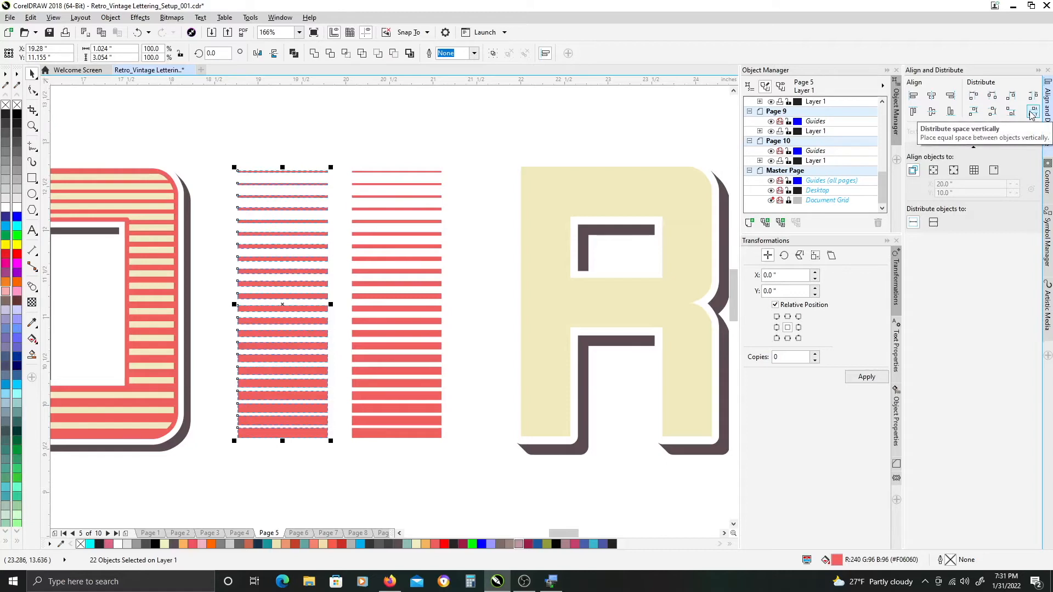
mouse_move(1033, 112)
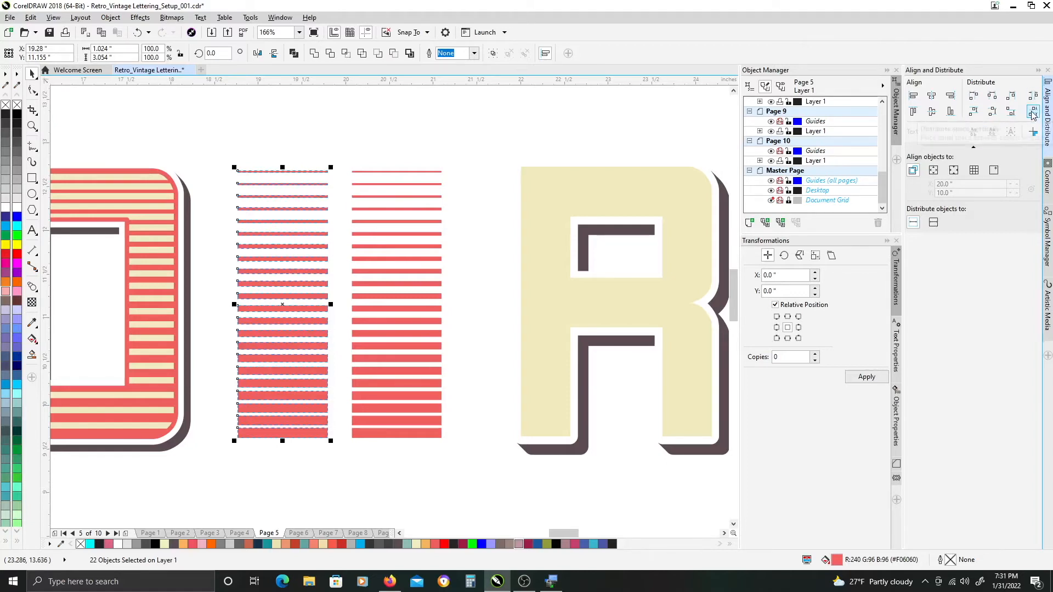
mouse_move(1030, 112)
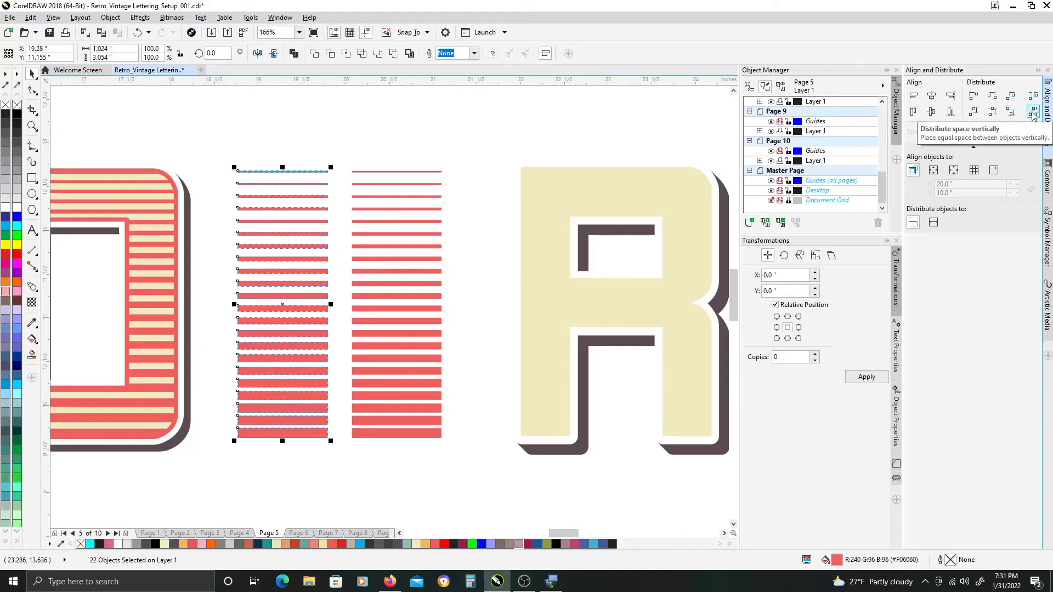
click(1033, 112)
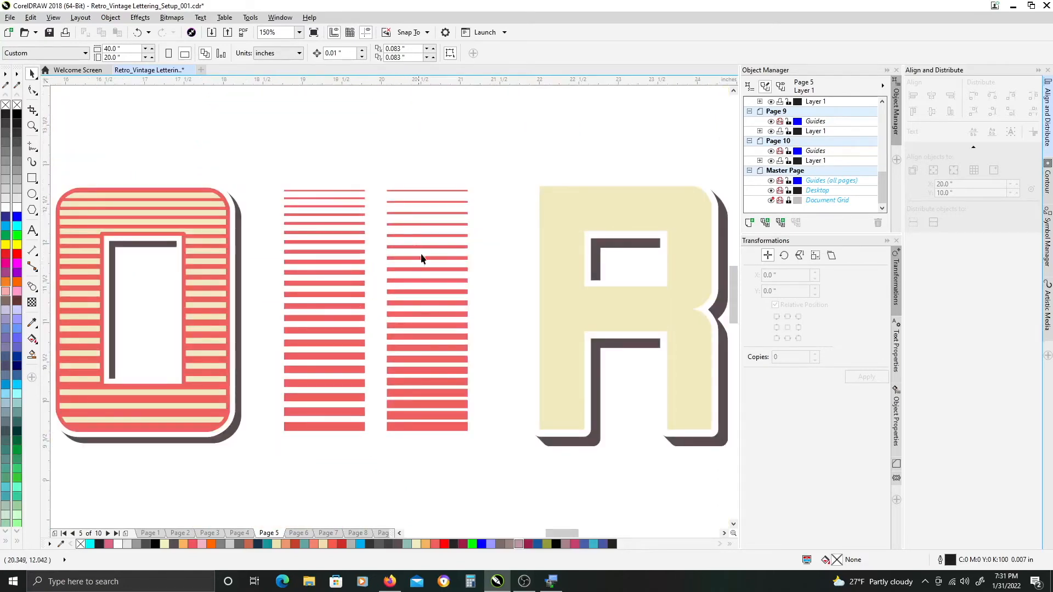
mouse_move(395, 169)
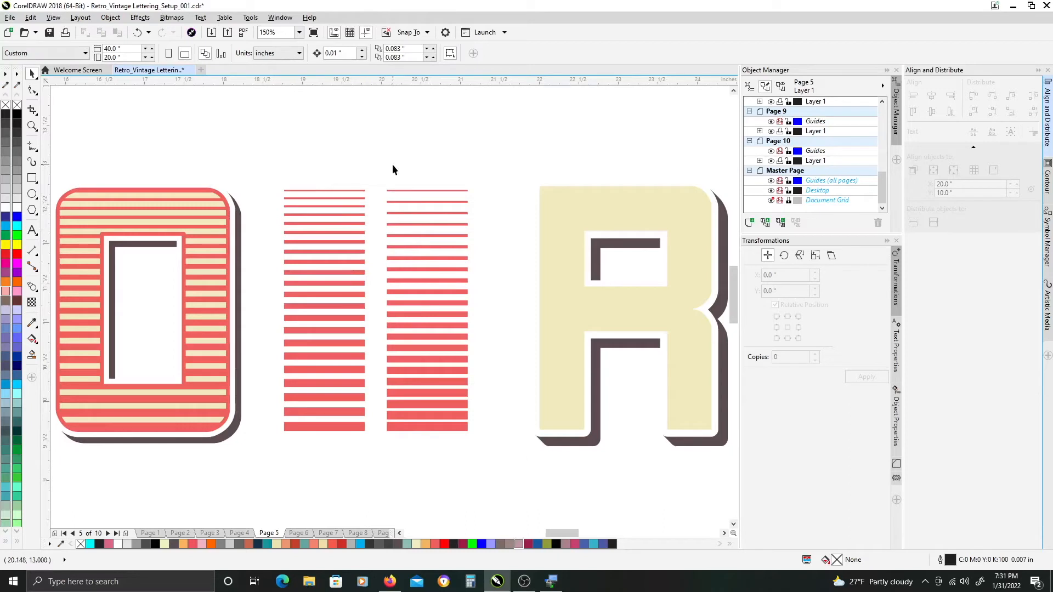
mouse_move(397, 198)
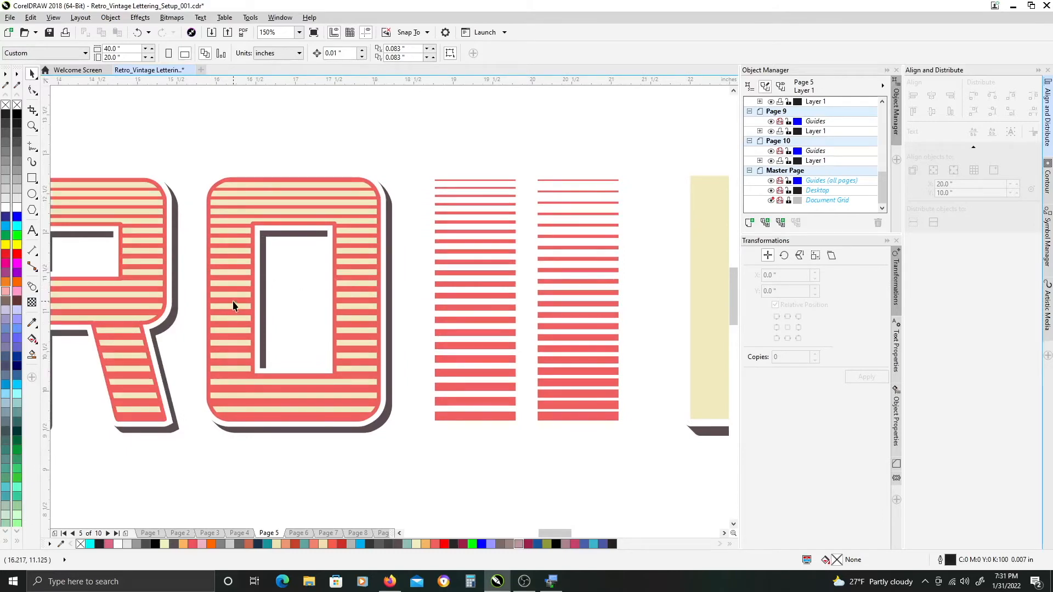
mouse_move(451, 202)
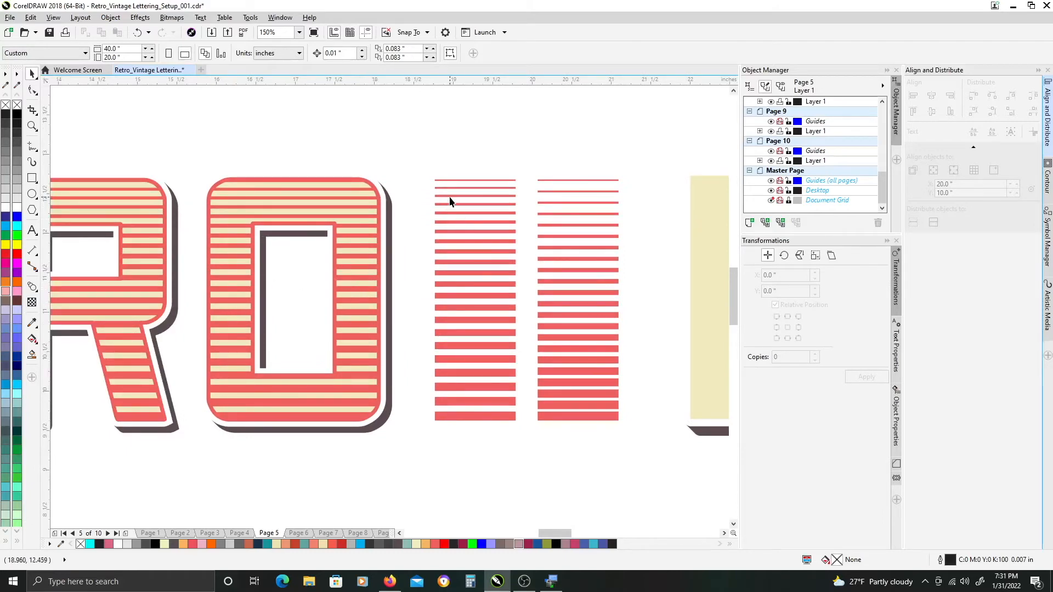
Combine the 22 evenly spaced stripes into one curve object (Ctrl+L).
click(476, 194)
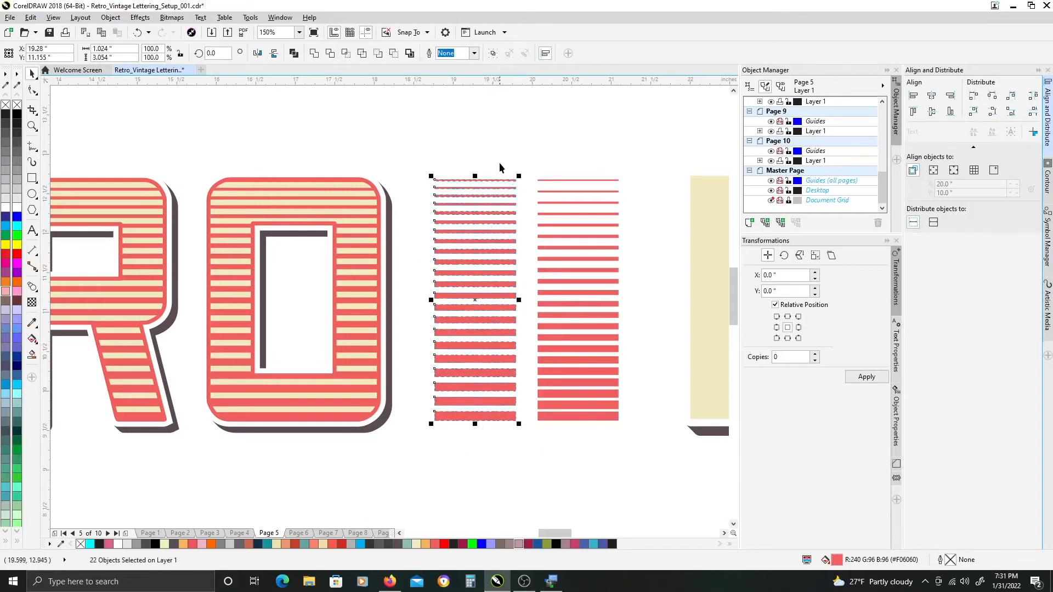
scroll(right, 3)
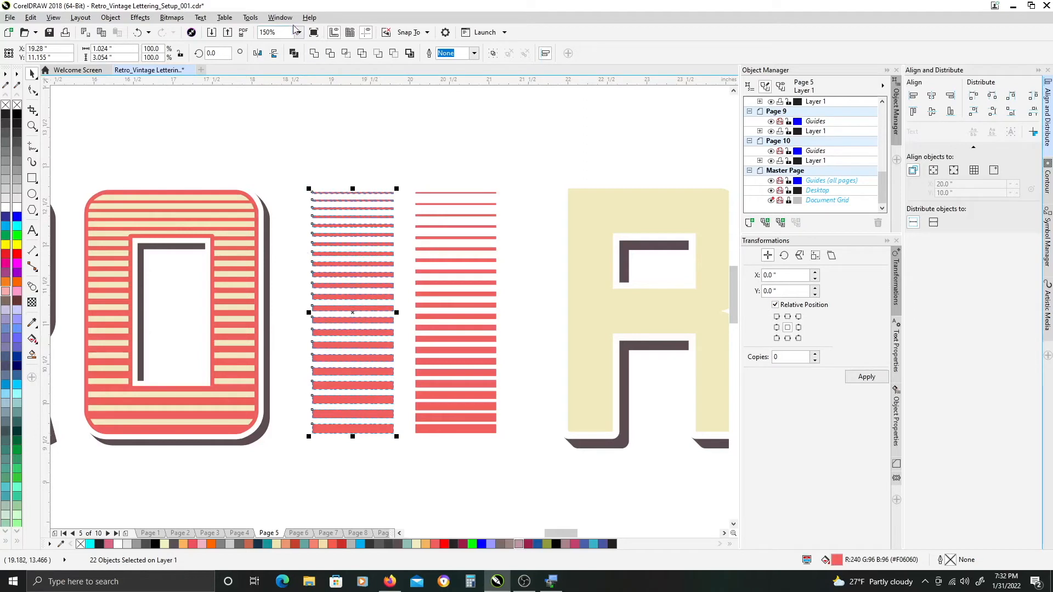
mouse_move(294, 53)
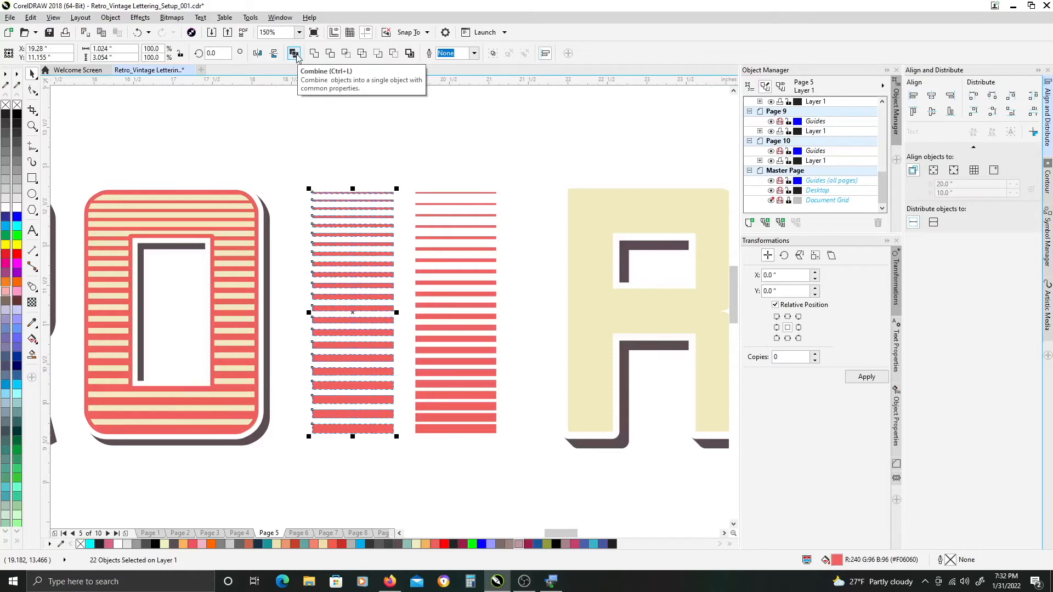
click(294, 53)
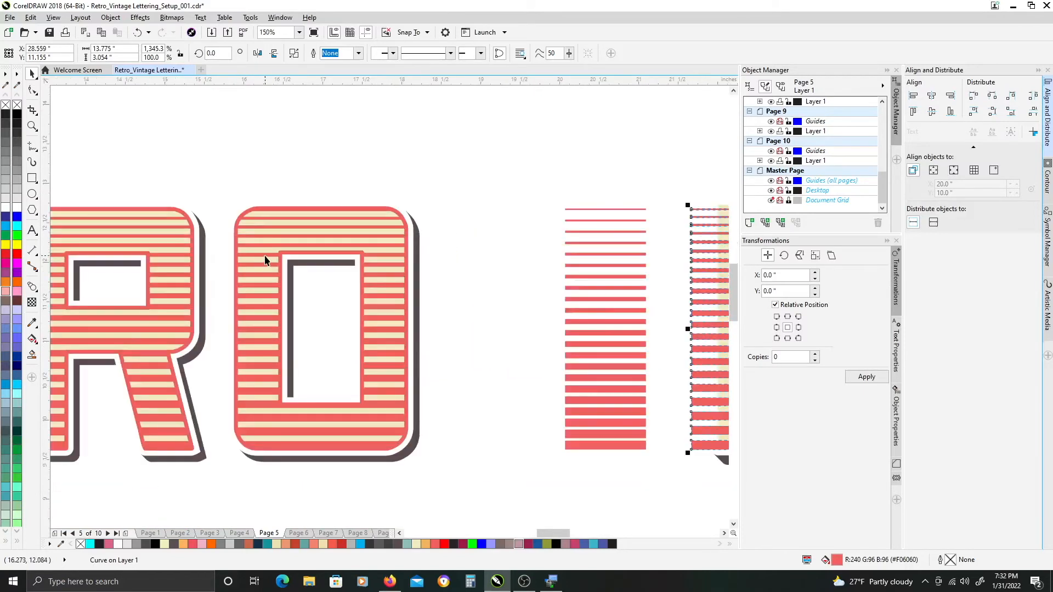
mouse_move(541, 281)
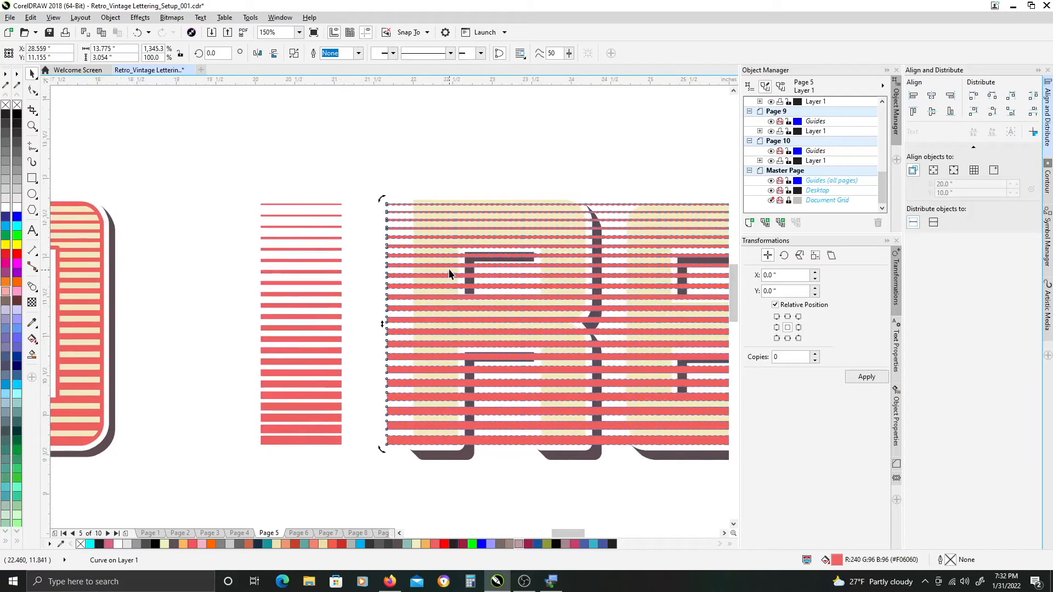
mouse_move(454, 276)
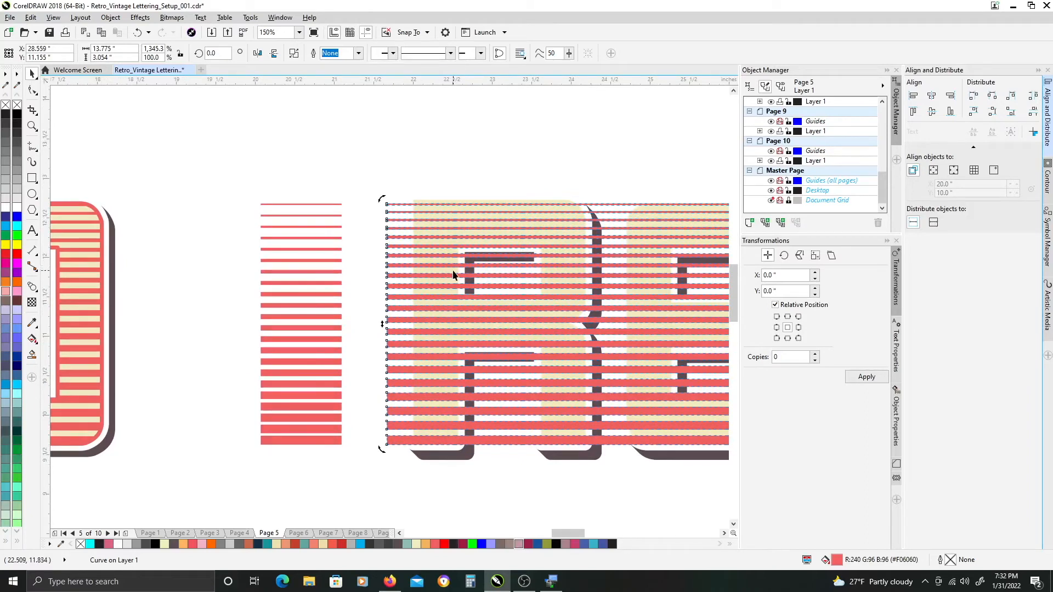
mouse_move(457, 213)
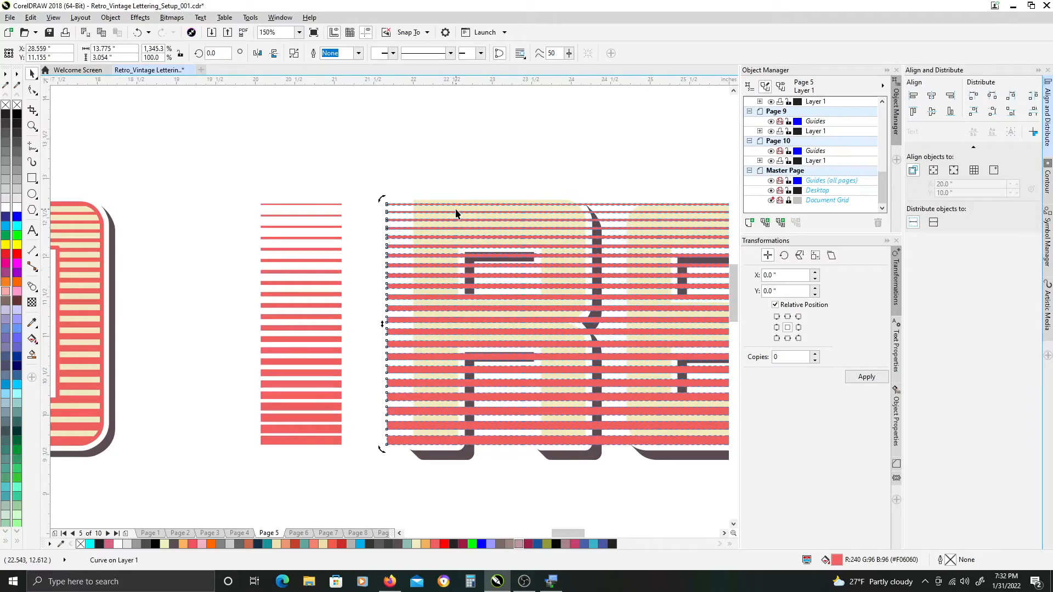
mouse_move(445, 222)
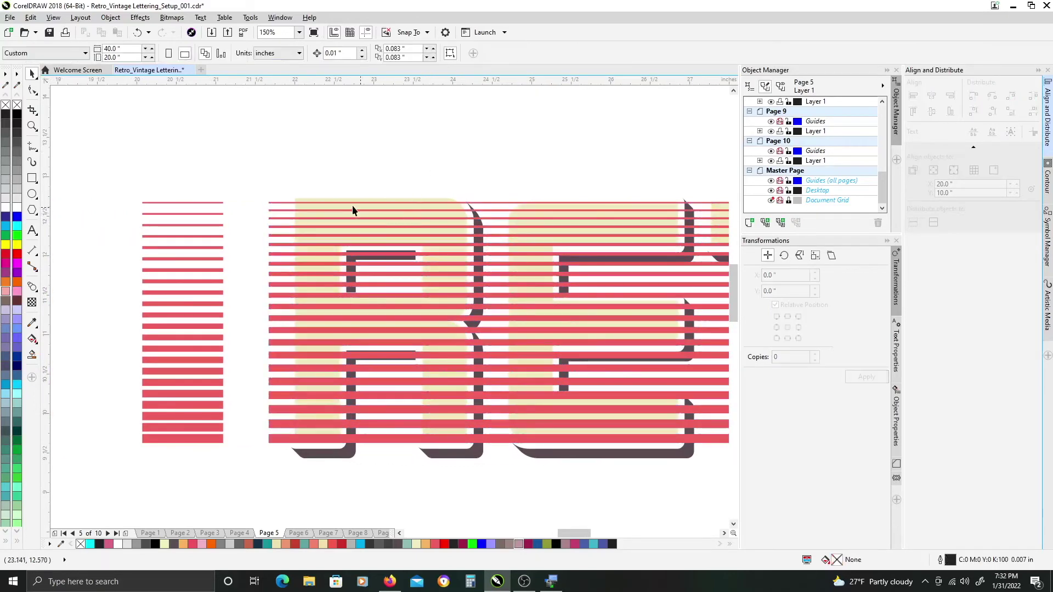
Enter 300 for the stripe band and select the stripes together with the RETRO lettering.
text(300)
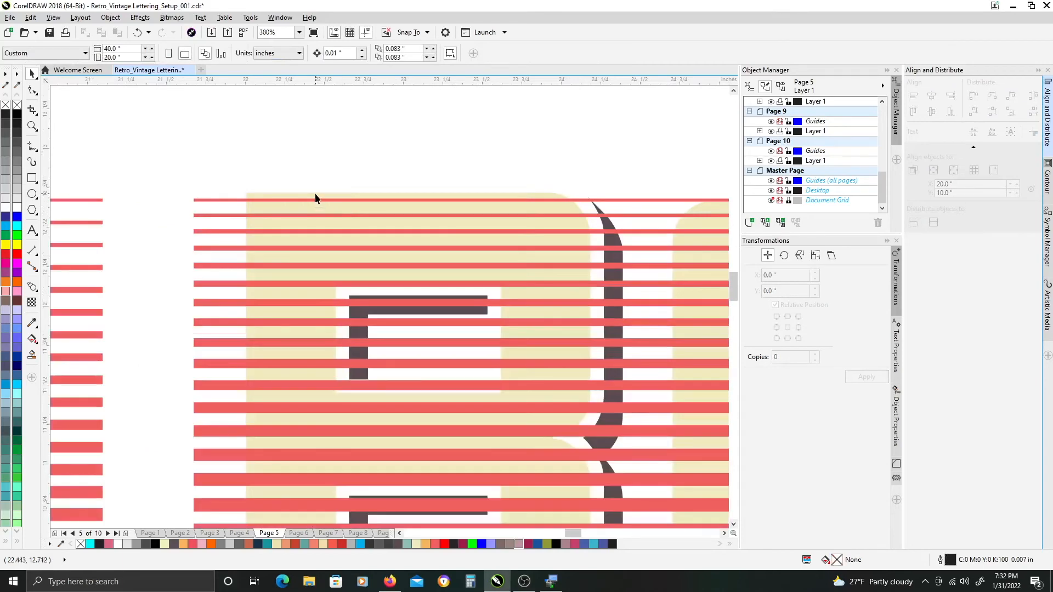
click(229, 204)
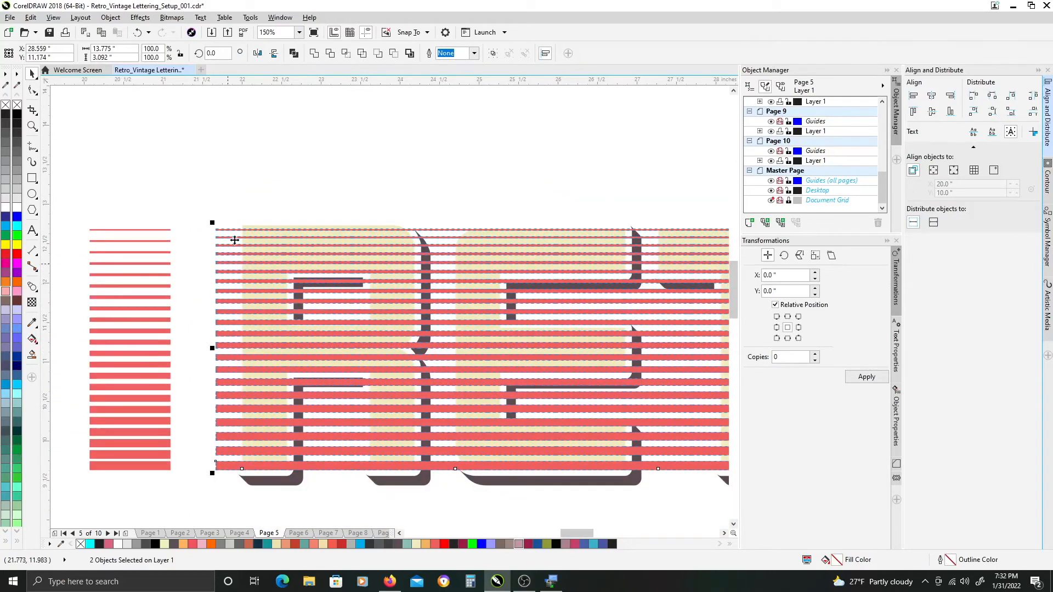
mouse_move(313, 52)
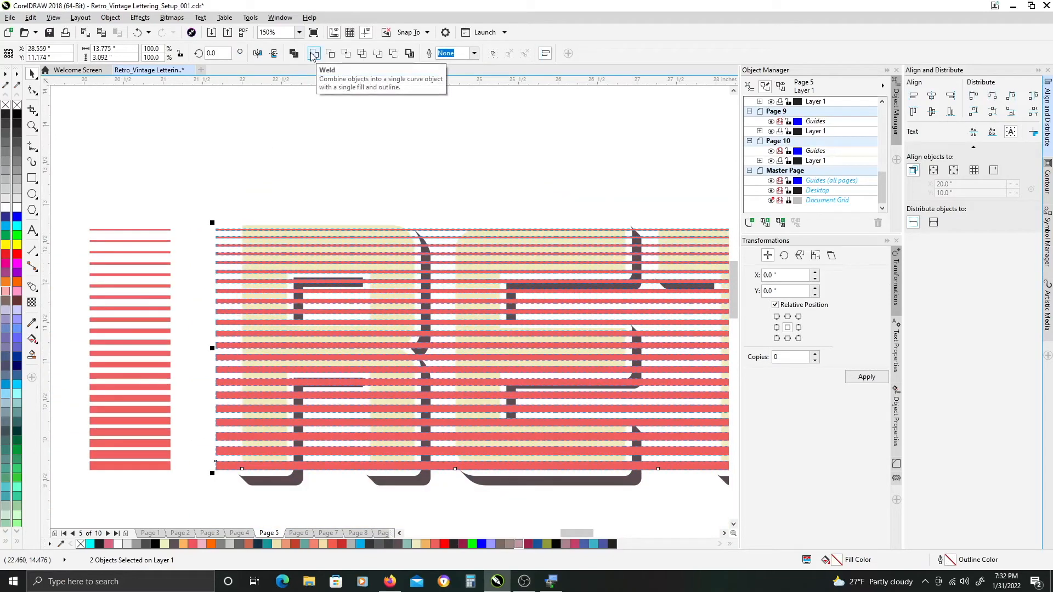
mouse_move(345, 53)
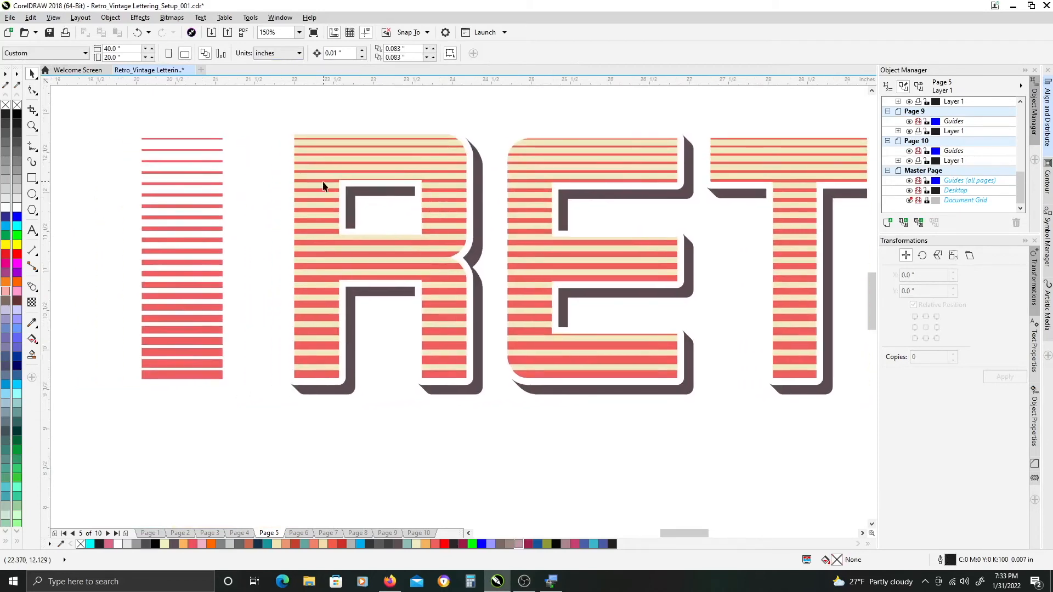
mouse_move(290, 226)
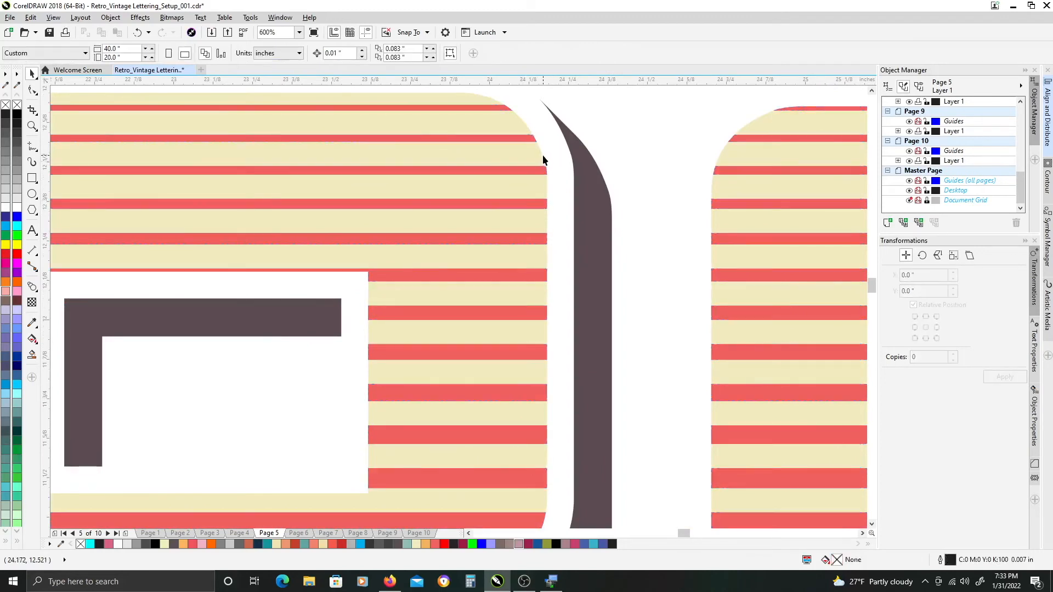
click(540, 170)
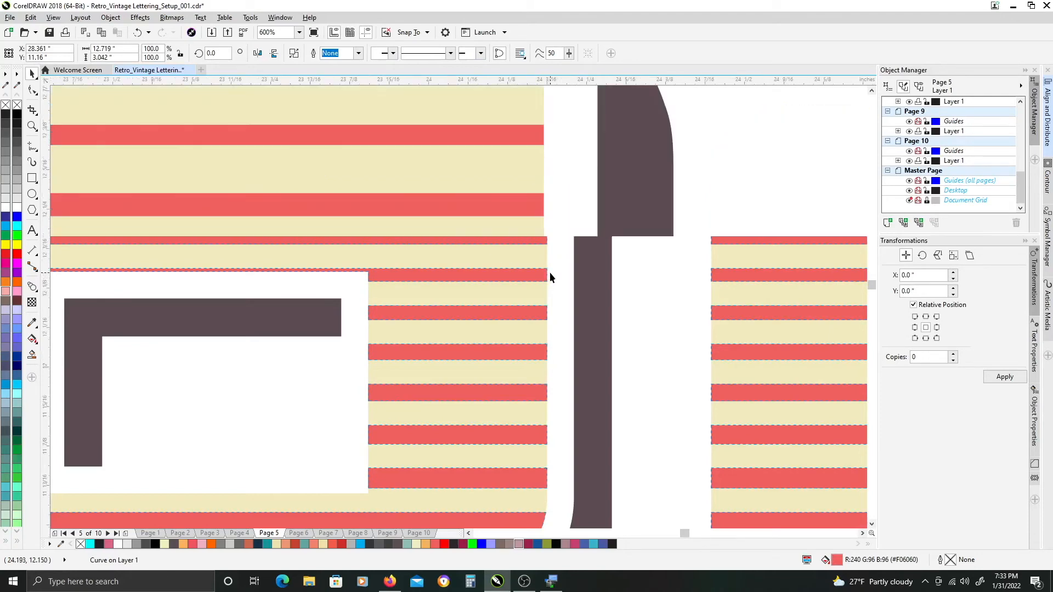
text(2400)
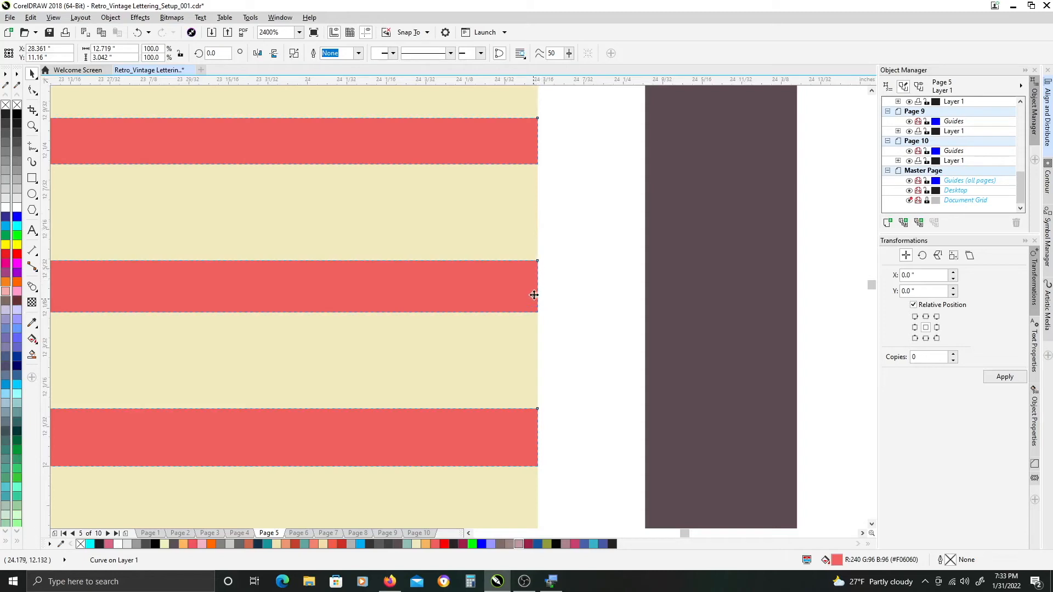
mouse_move(542, 281)
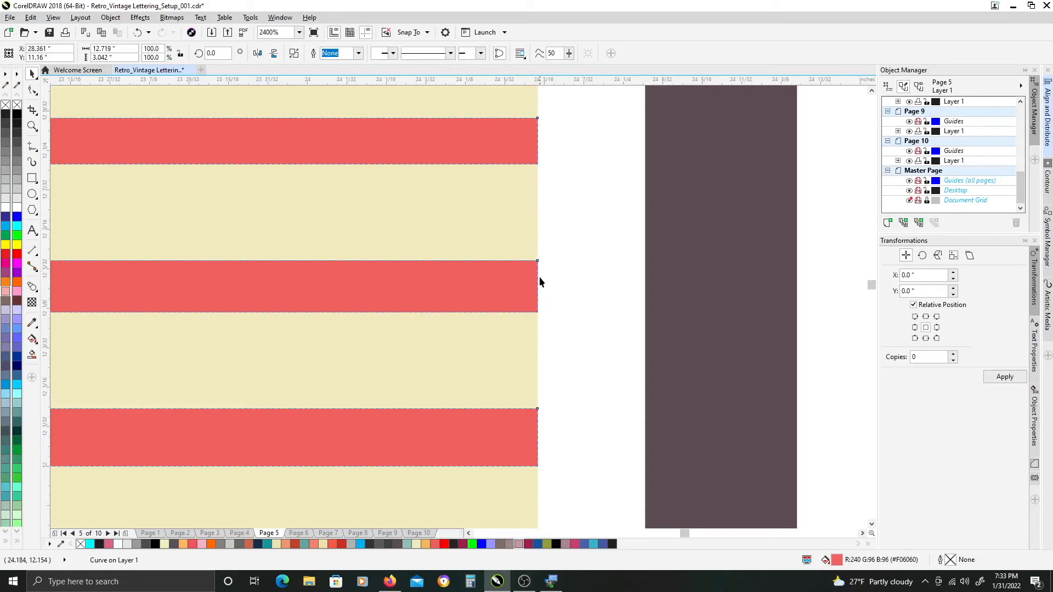
mouse_move(517, 182)
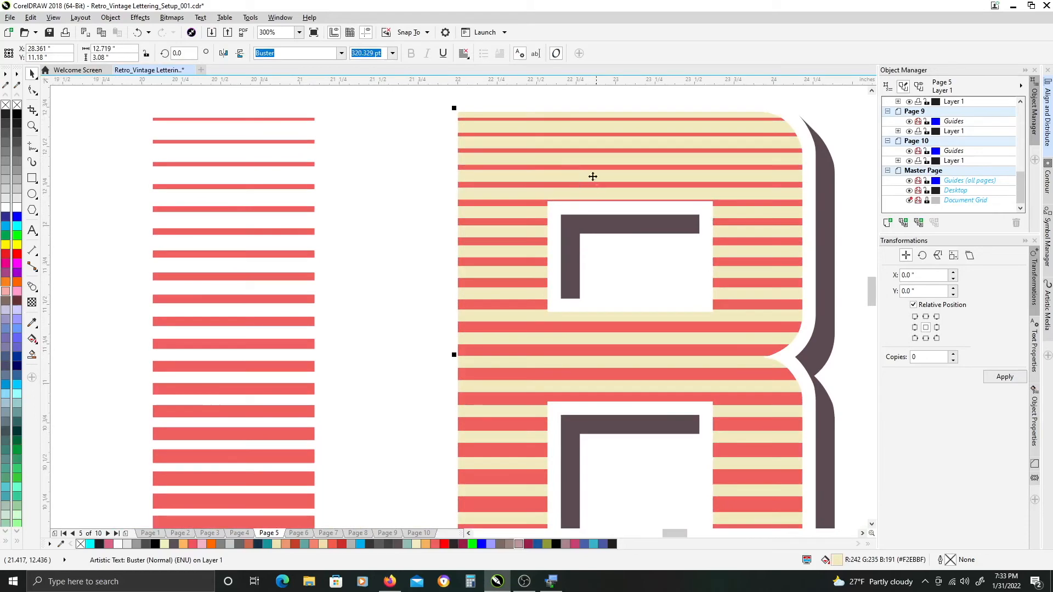
mouse_move(482, 116)
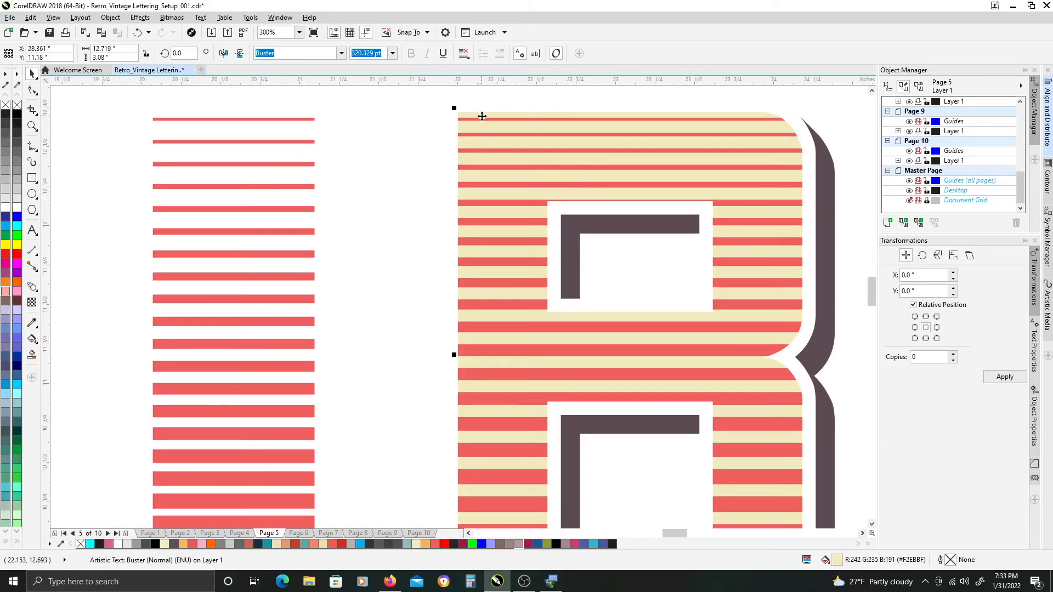
mouse_move(340, 329)
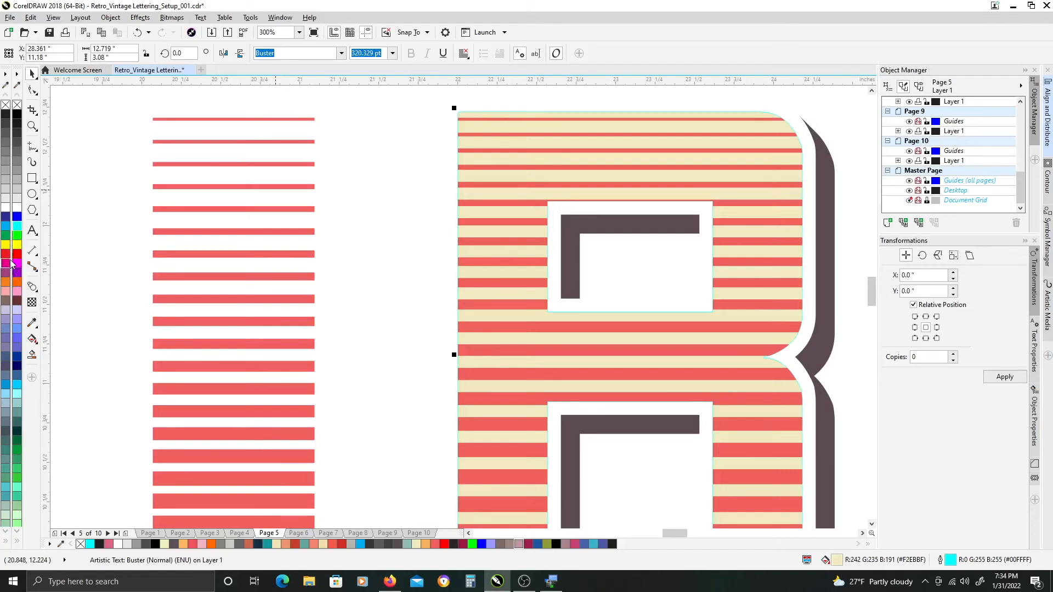
mouse_move(431, 172)
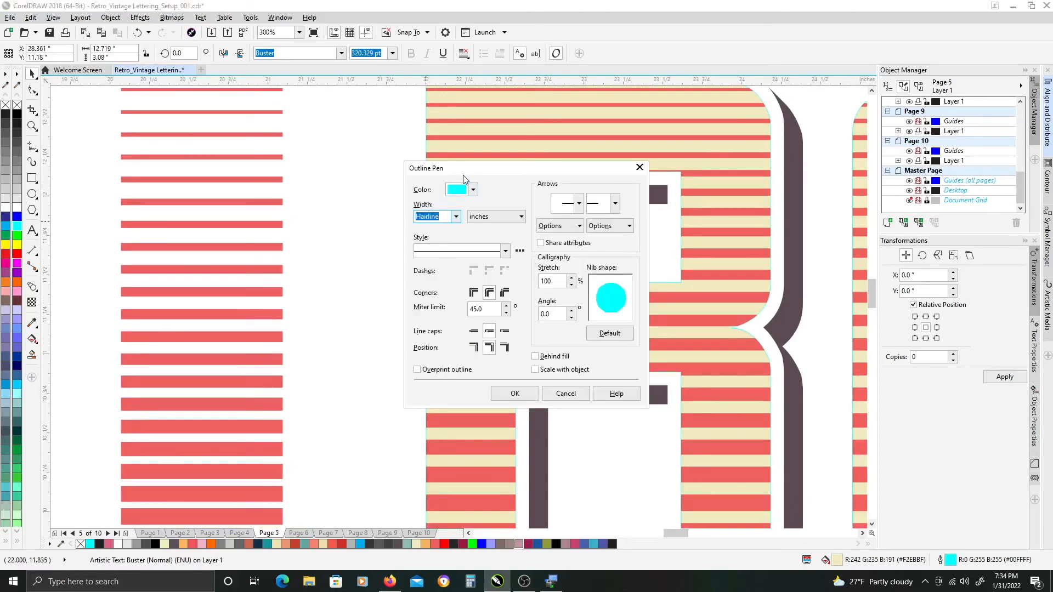
Set the outline width to .05 inch and choose a different line cap in Outline Pen.
drag(462, 168, 214, 166)
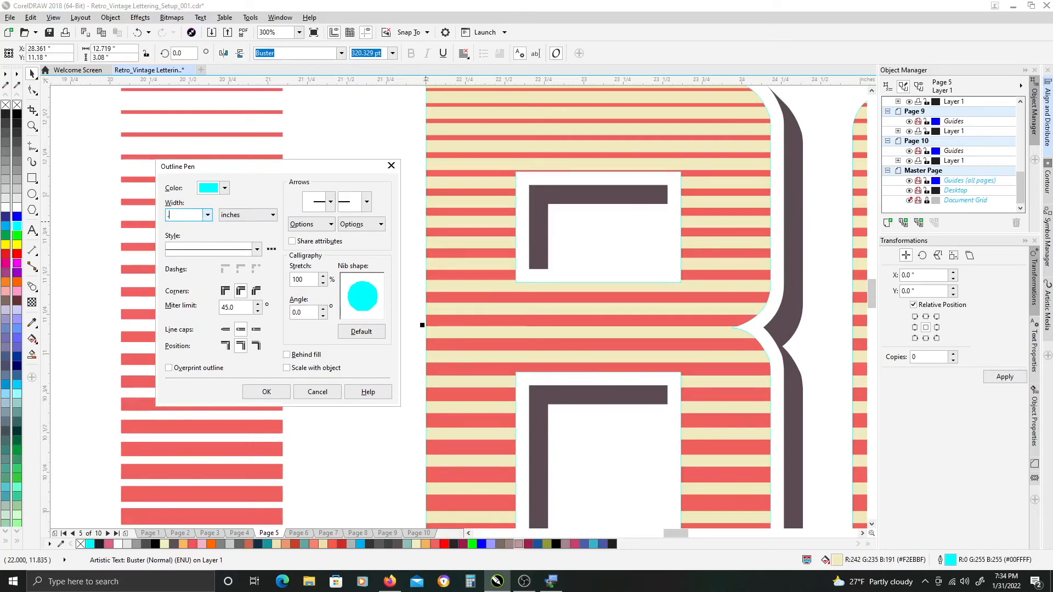
text(.05)
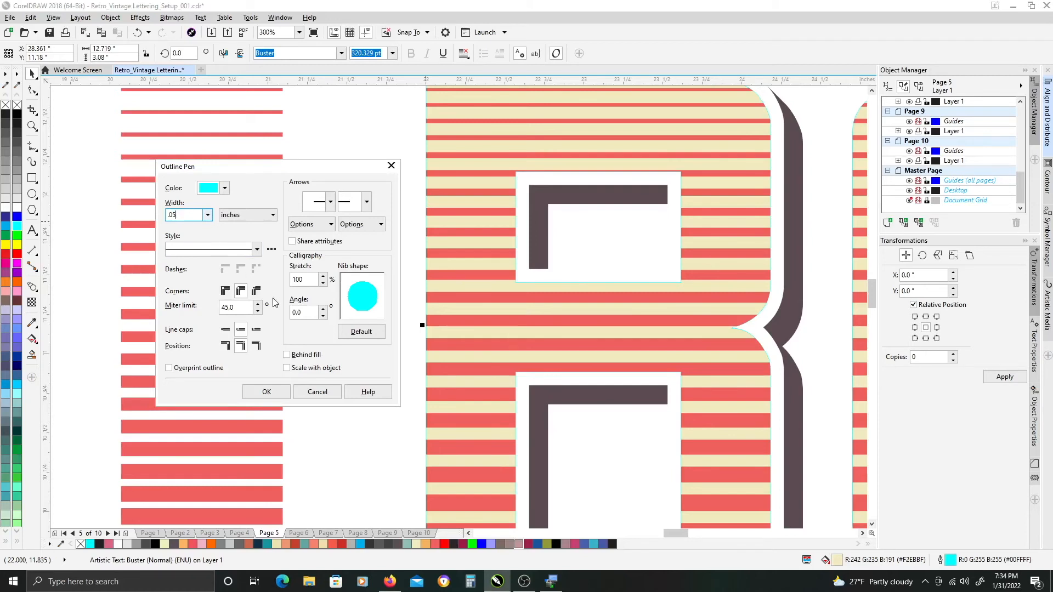
mouse_move(240, 291)
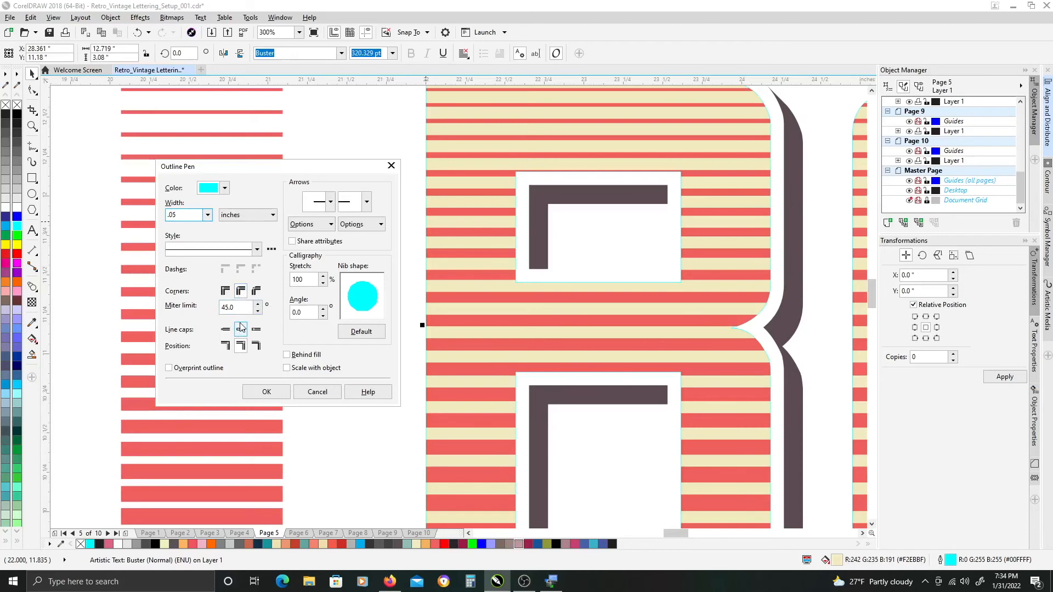
click(240, 329)
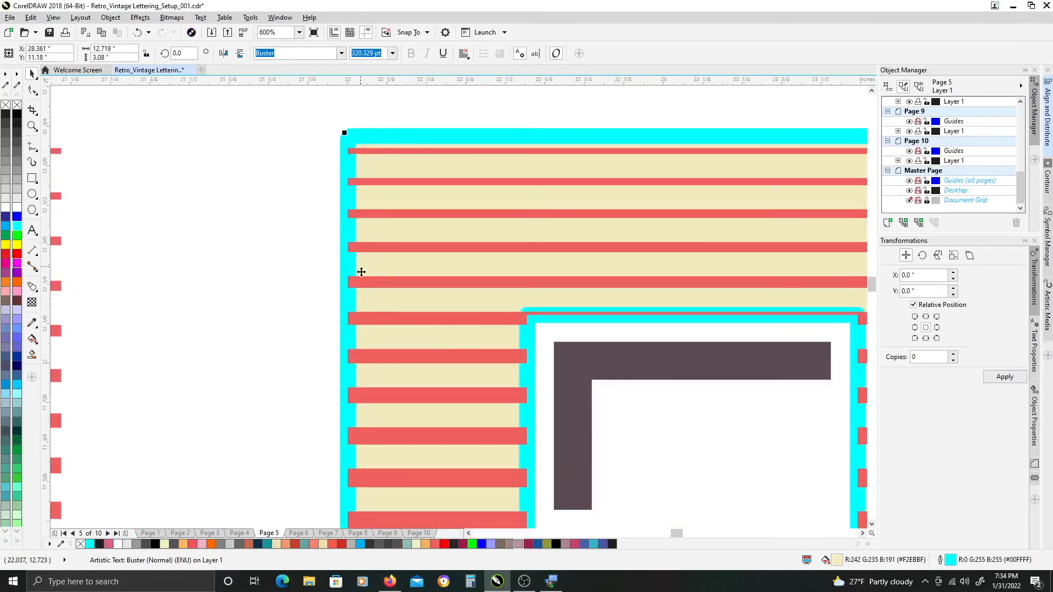
mouse_move(360, 298)
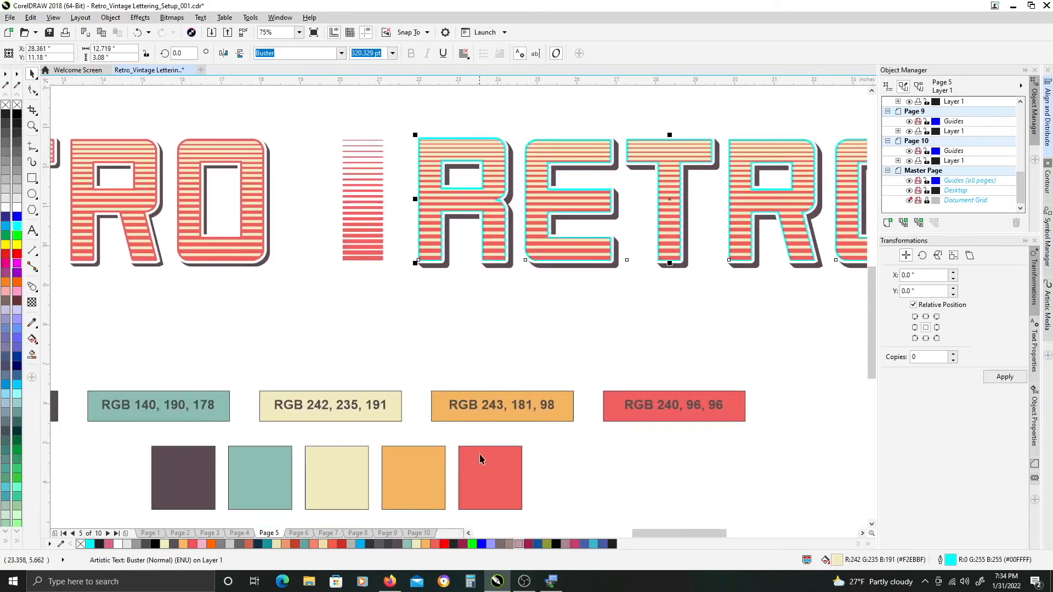
mouse_move(331, 449)
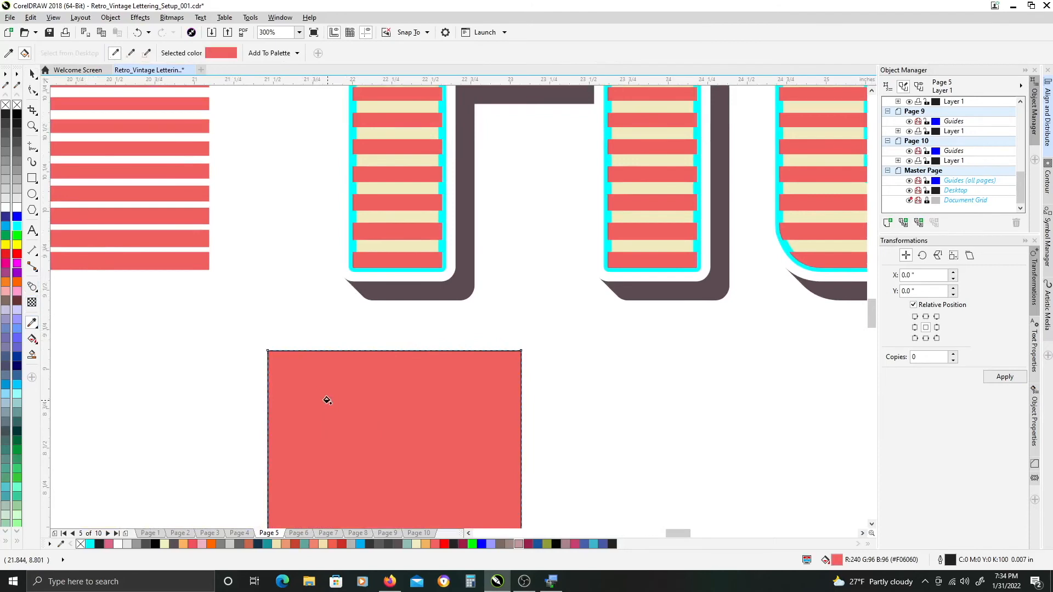
mouse_move(350, 245)
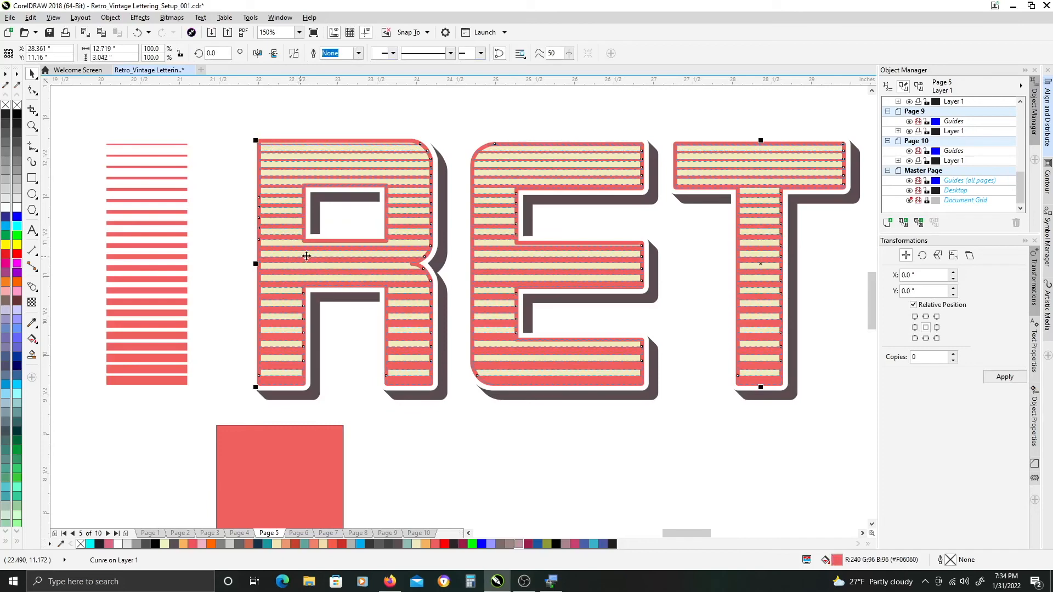
mouse_move(309, 261)
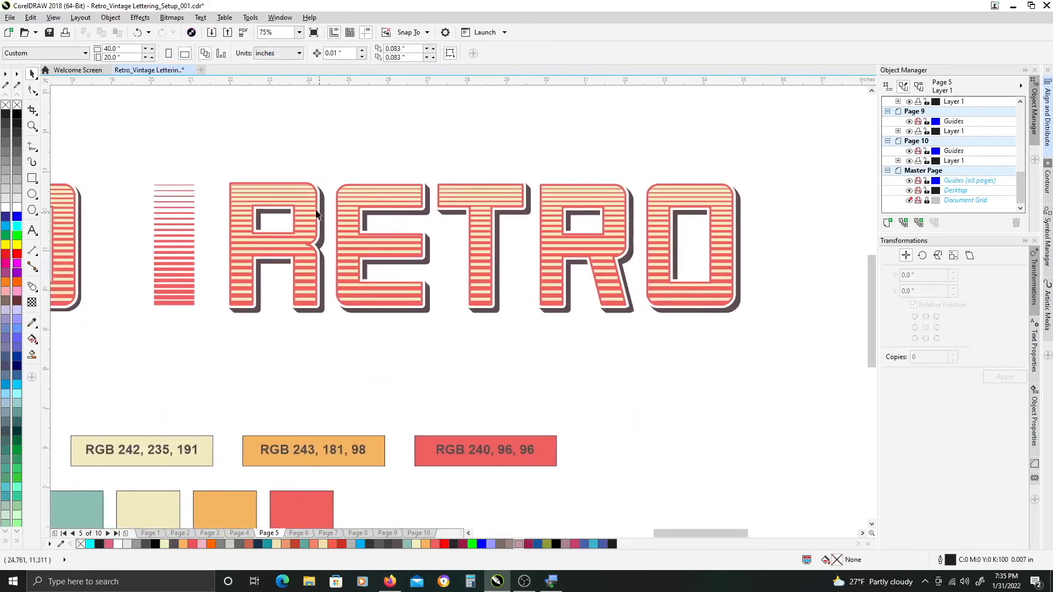
mouse_move(217, 161)
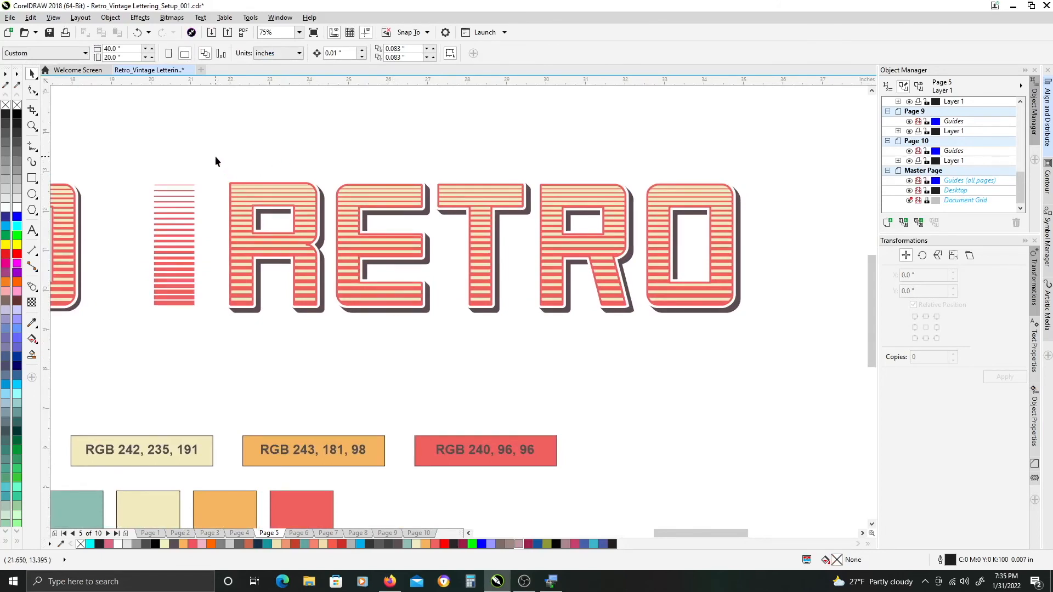
mouse_move(215, 157)
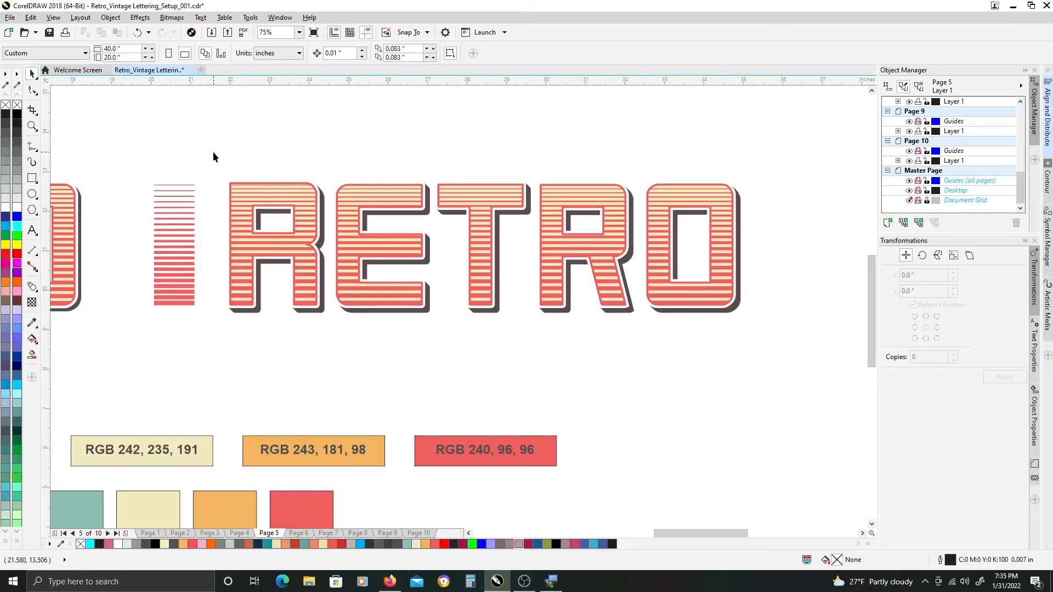
mouse_move(229, 170)
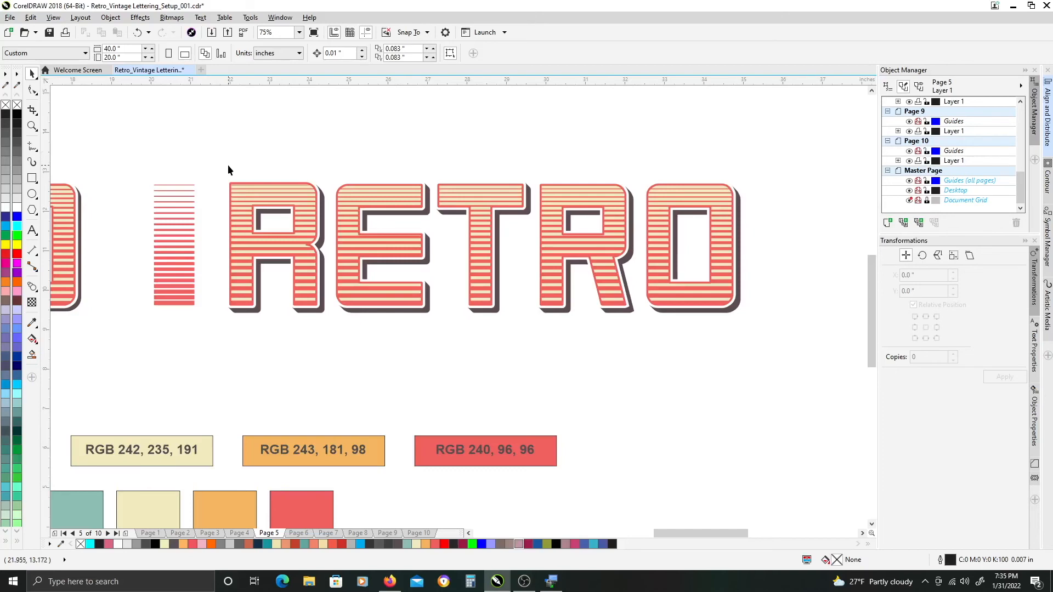
mouse_move(233, 170)
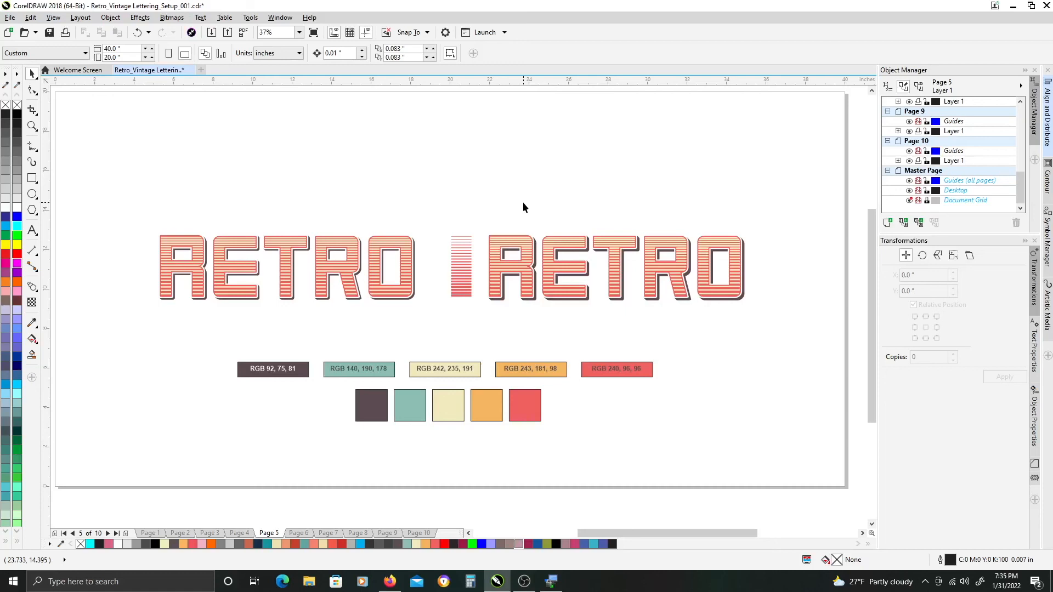
mouse_move(606, 198)
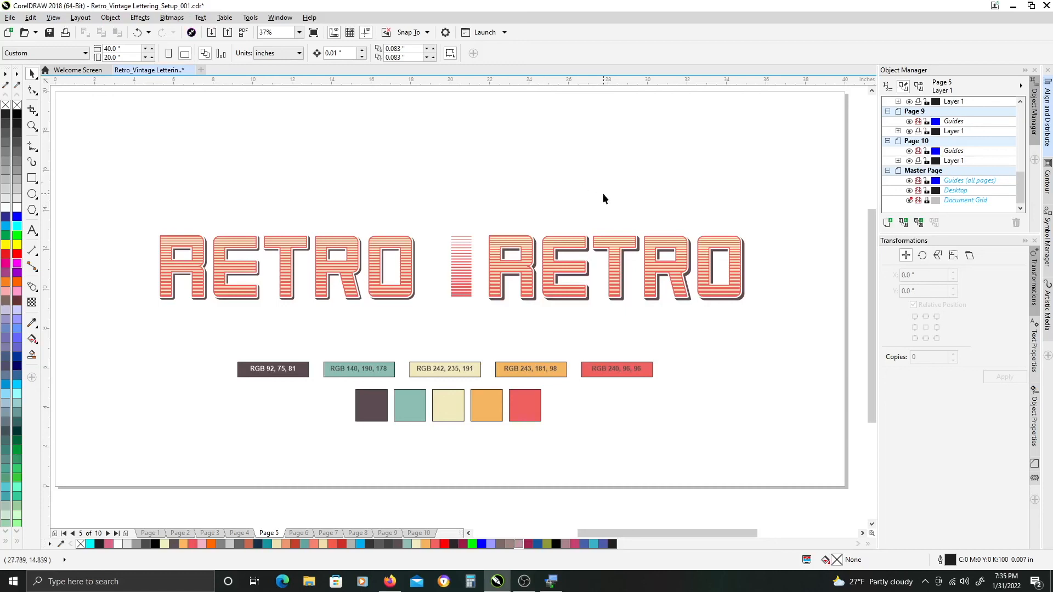
mouse_move(585, 198)
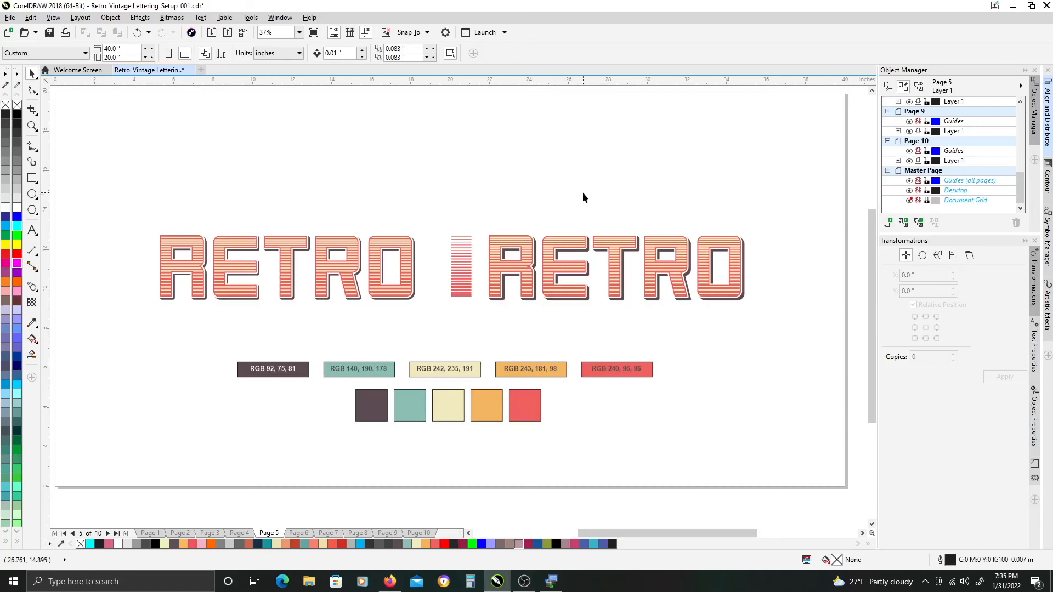